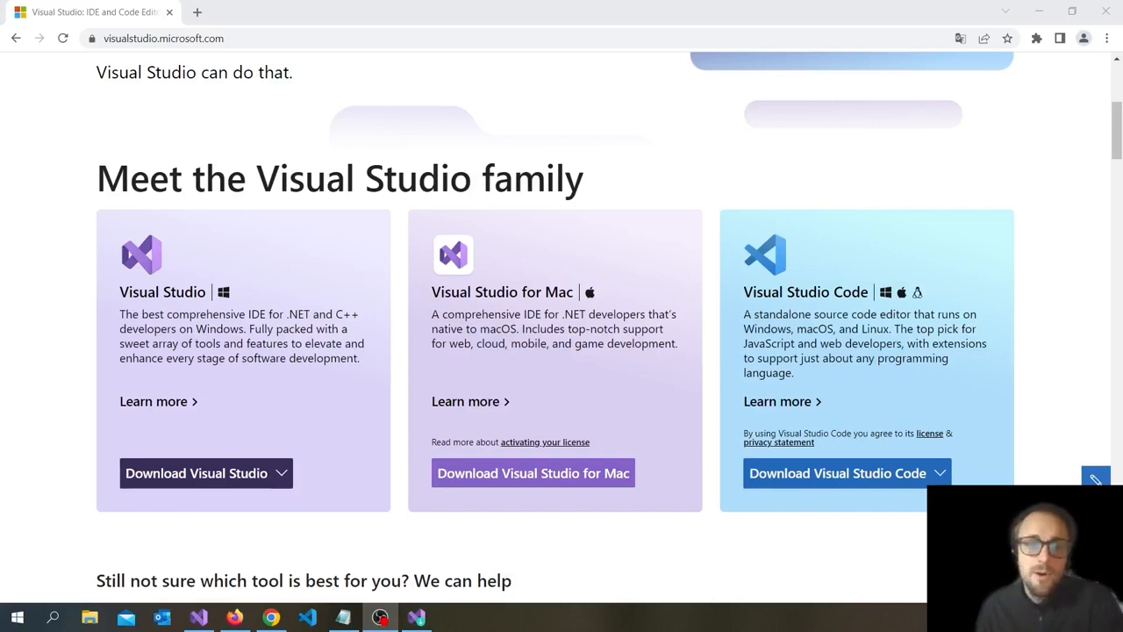
mouse_move(631, 225)
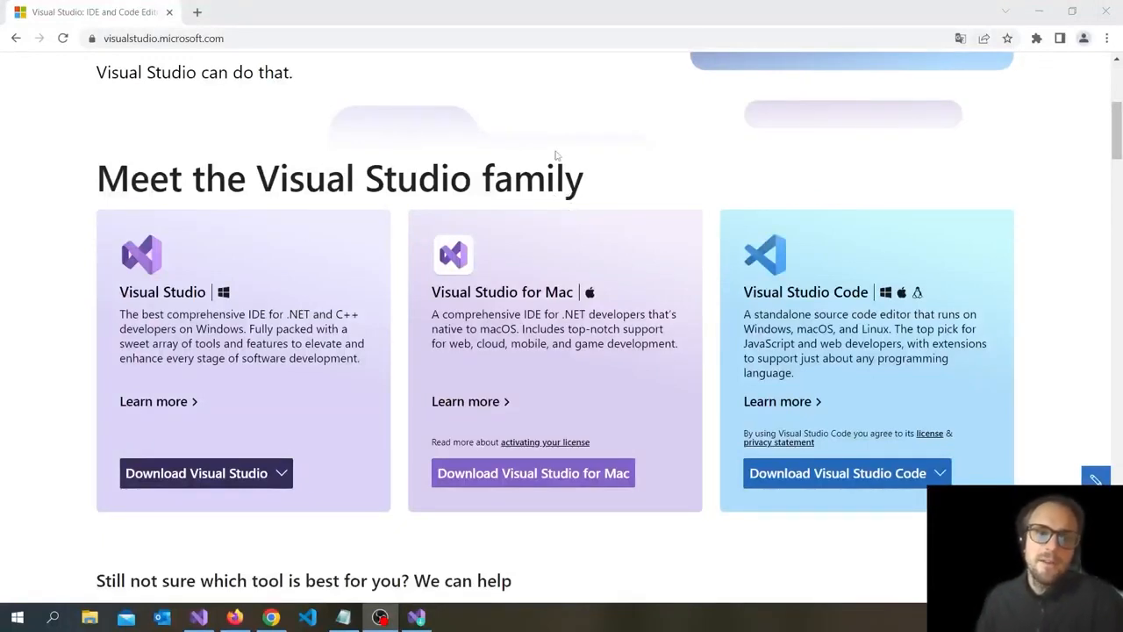
mouse_move(638, 179)
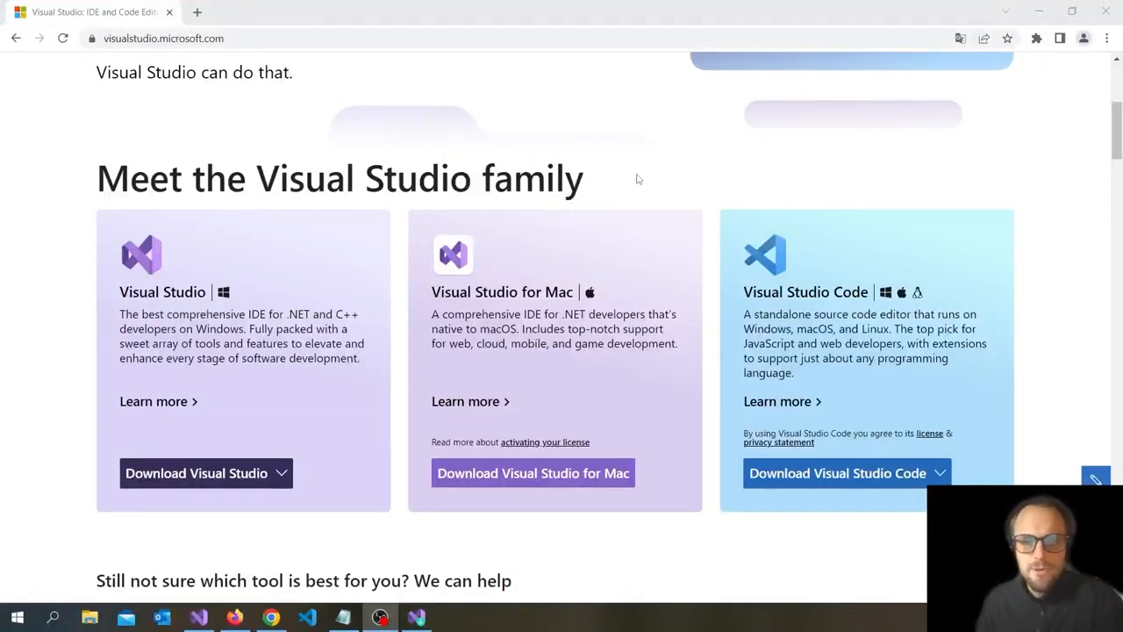
Modify Visual Studio Community 2022 in the installer to review its workloads, .NET MAUI ticked.
scroll("up", 3)
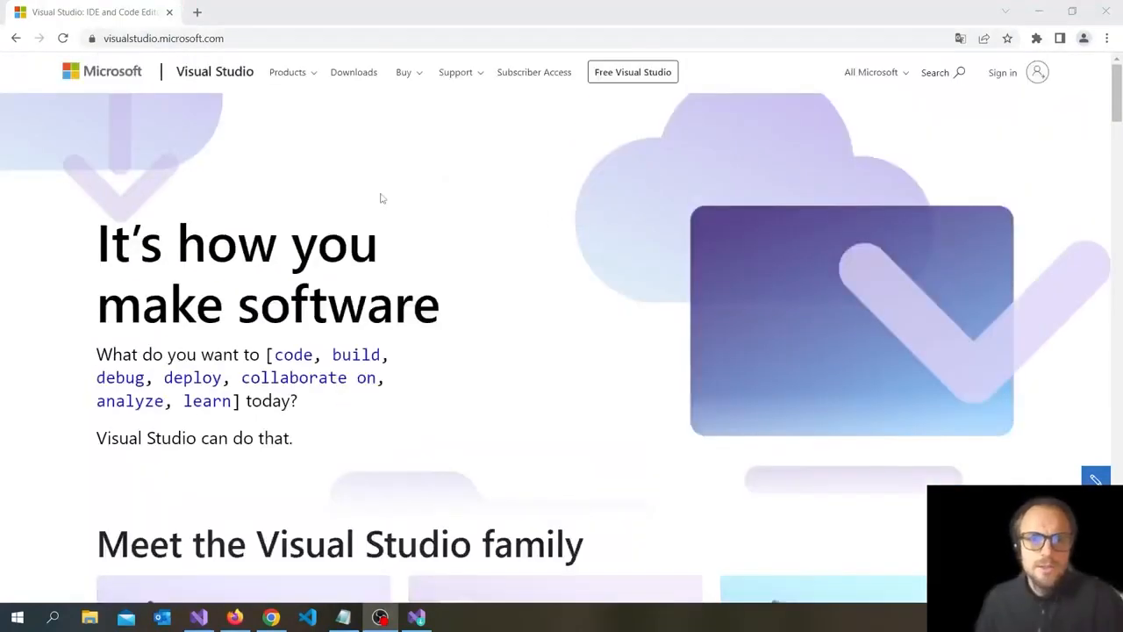
scroll("down", 3)
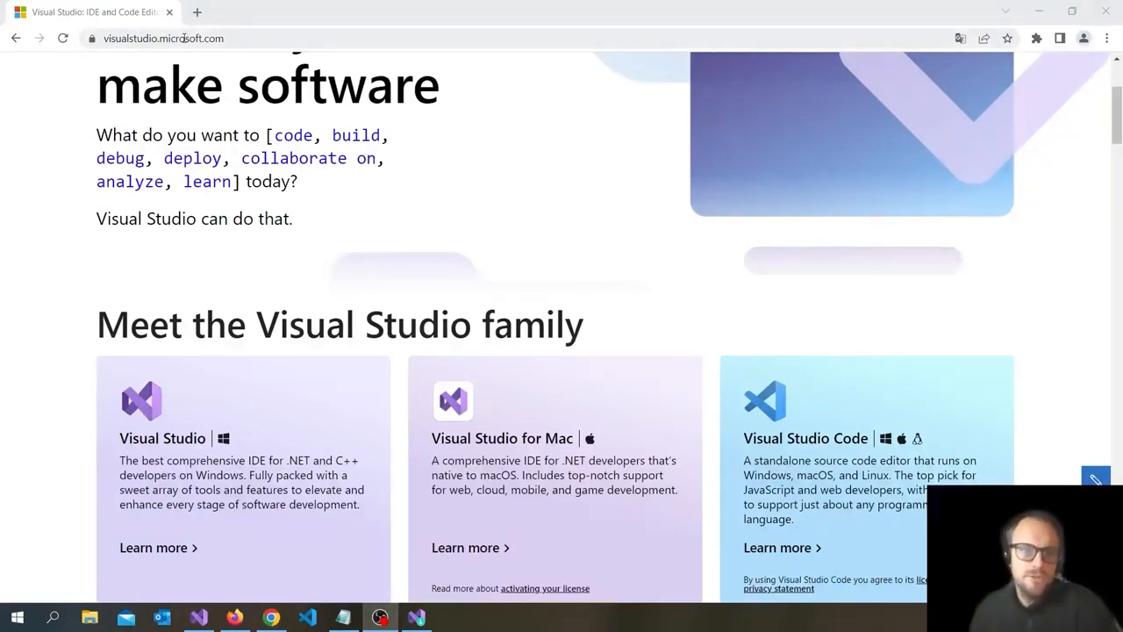
scroll("down", 3)
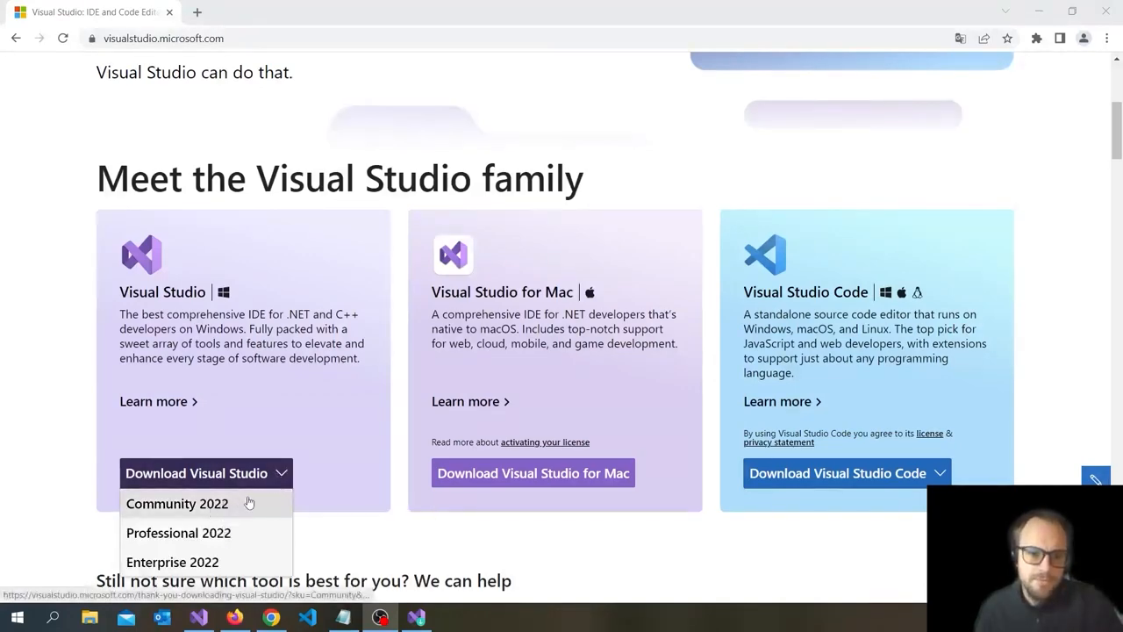
scroll("down", 3)
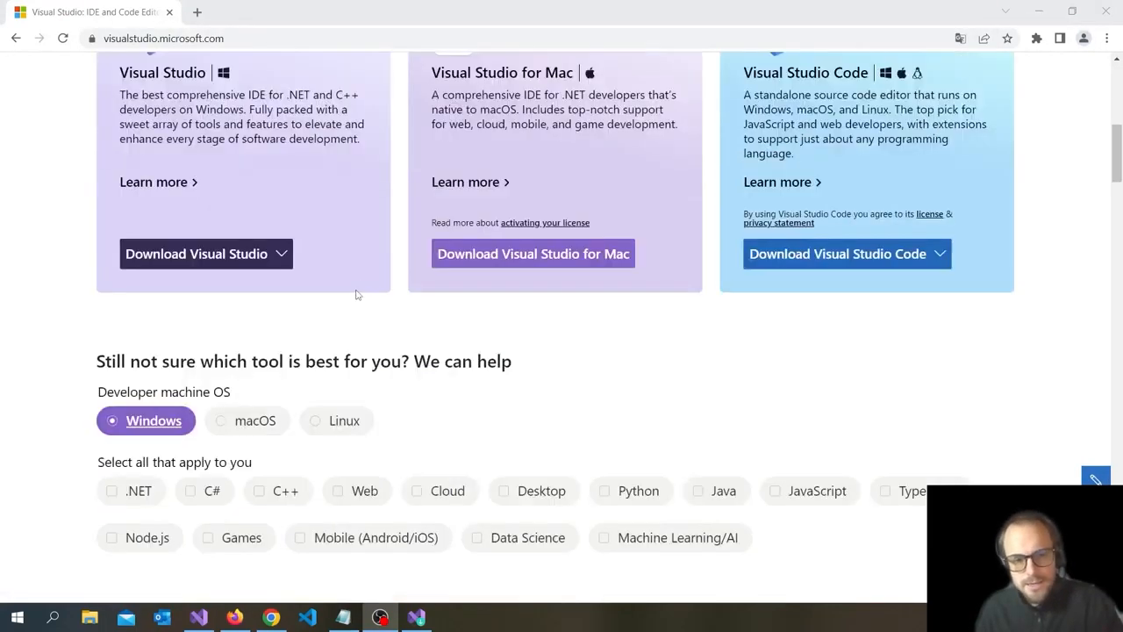
scroll("down", 3)
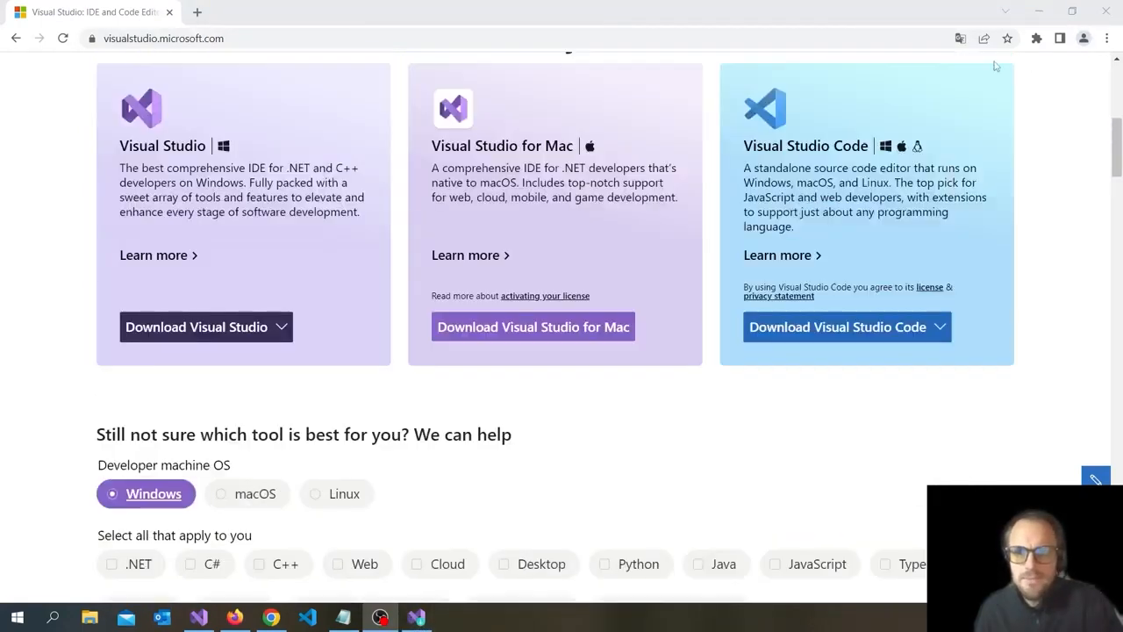
mouse_move(650, 522)
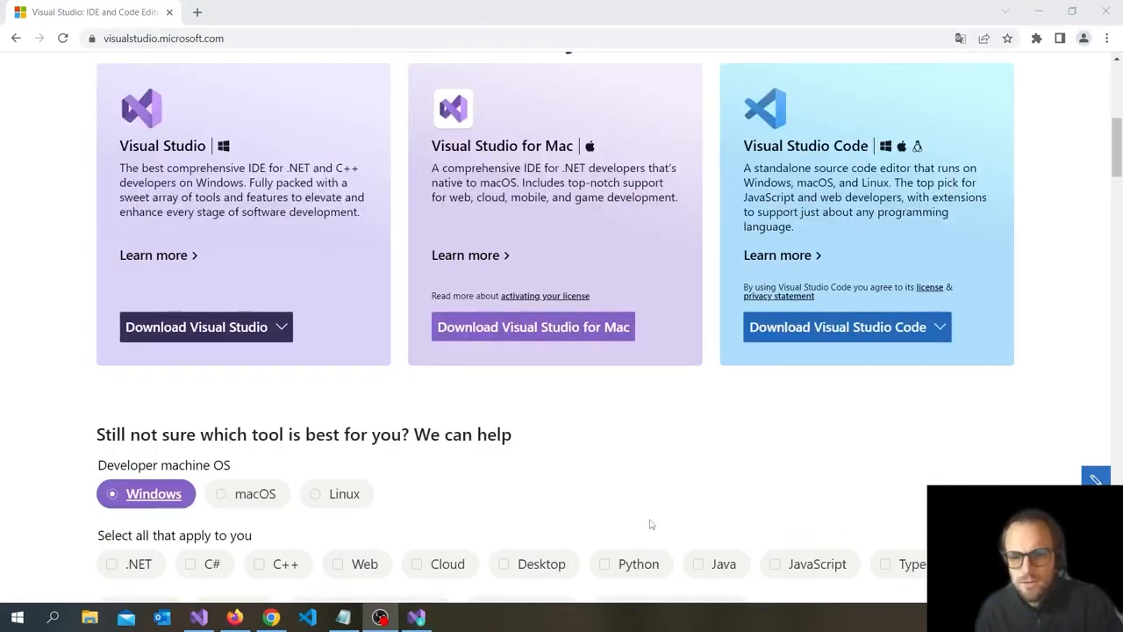
left_click(414, 618)
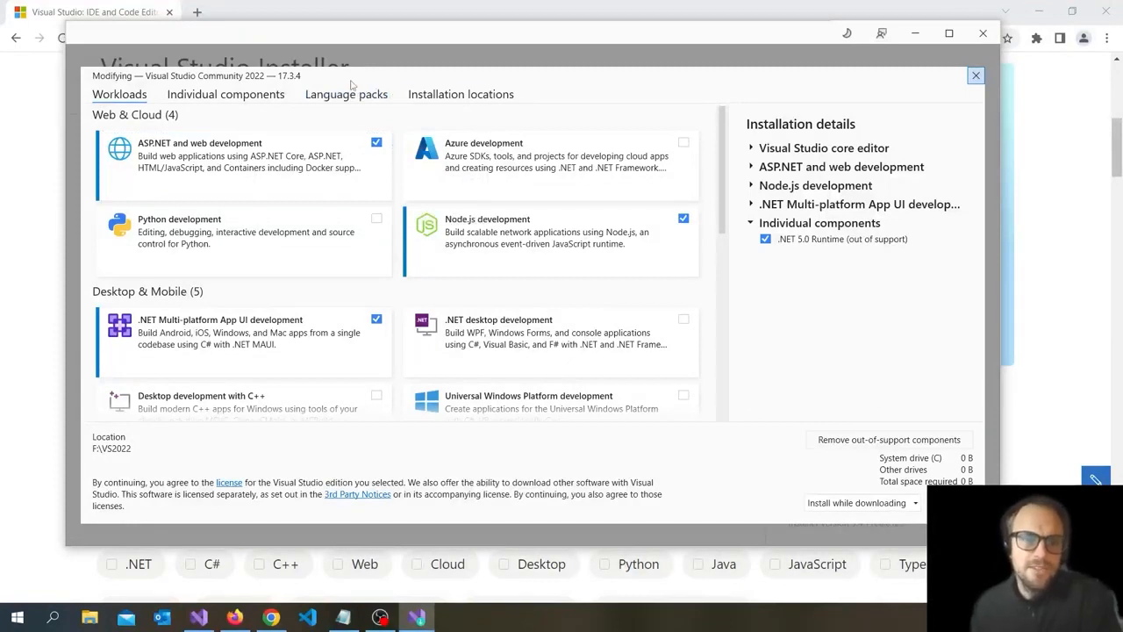
mouse_move(322, 91)
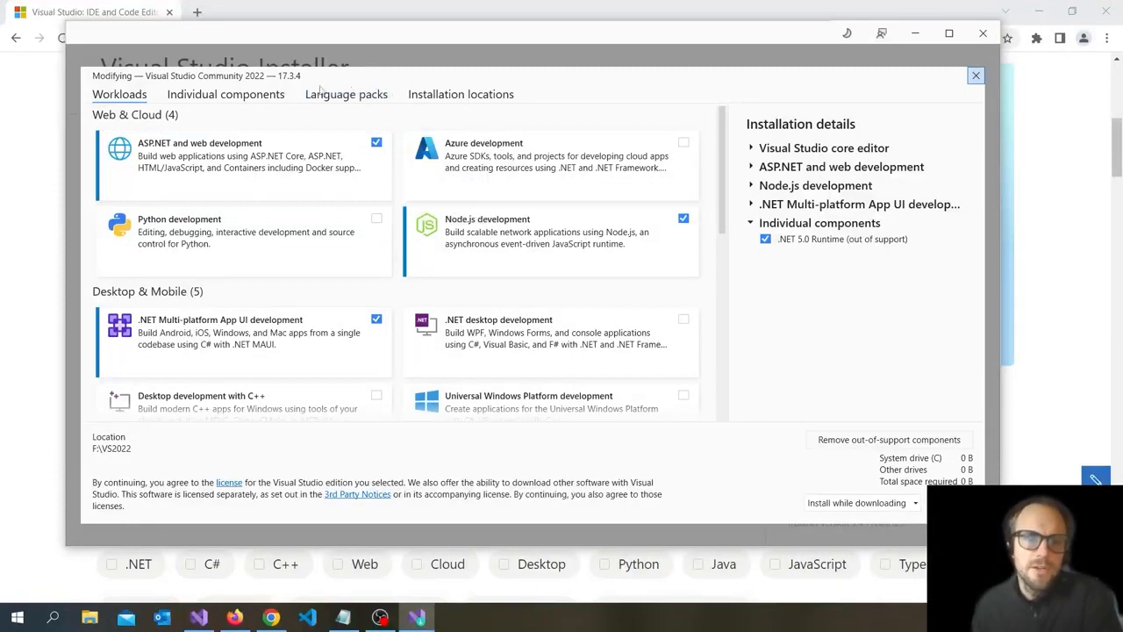
mouse_move(735, 235)
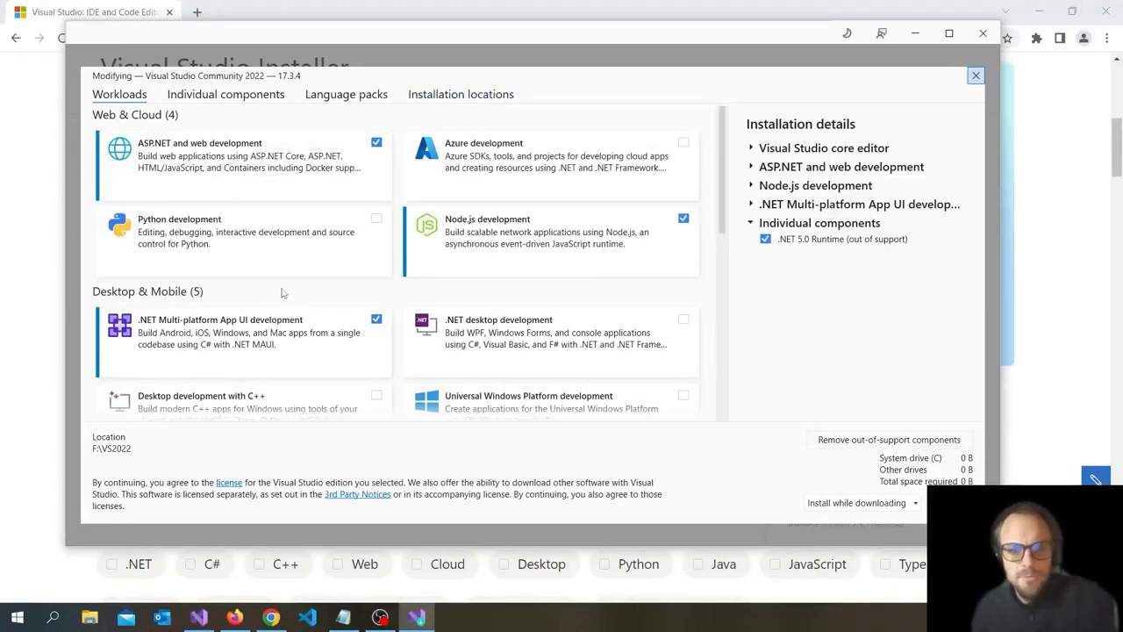
mouse_move(358, 298)
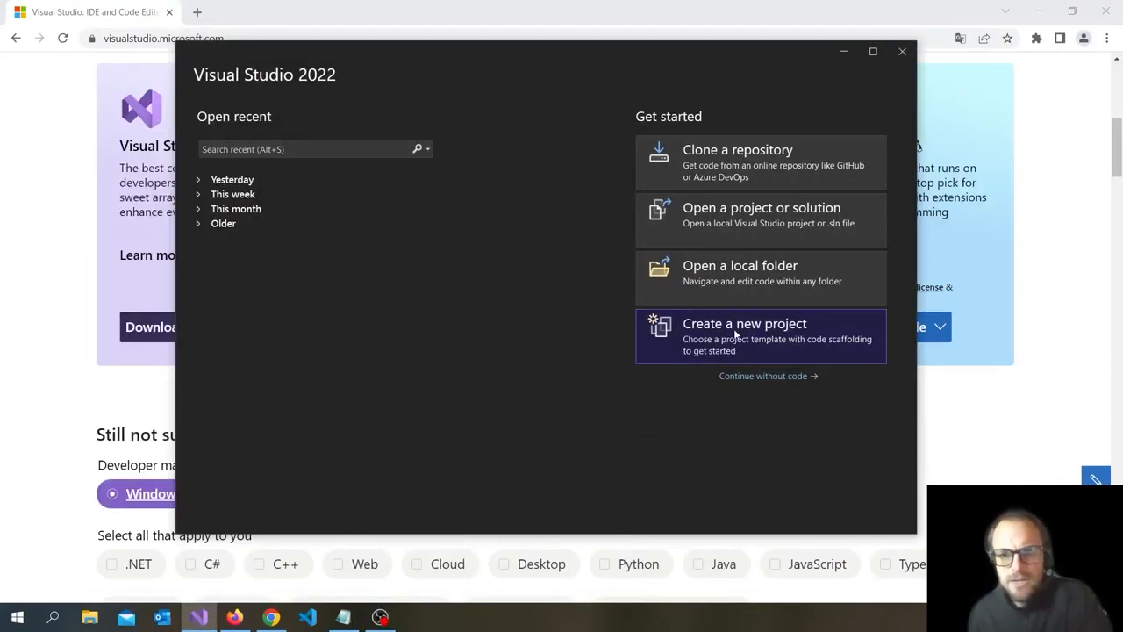
Start creating a new project from the Visual Studio 2022 start window.
left_click(744, 323)
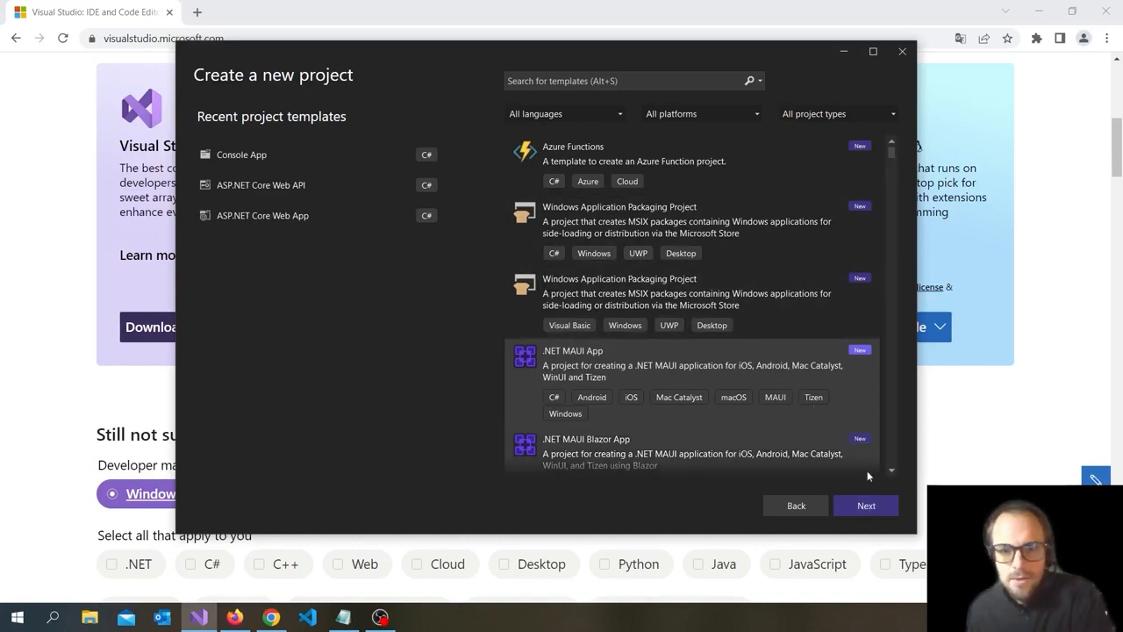
Configure the .NET MAUI App project as HelloWorld in a HelloWorld folder and continue.
left_click(866, 505)
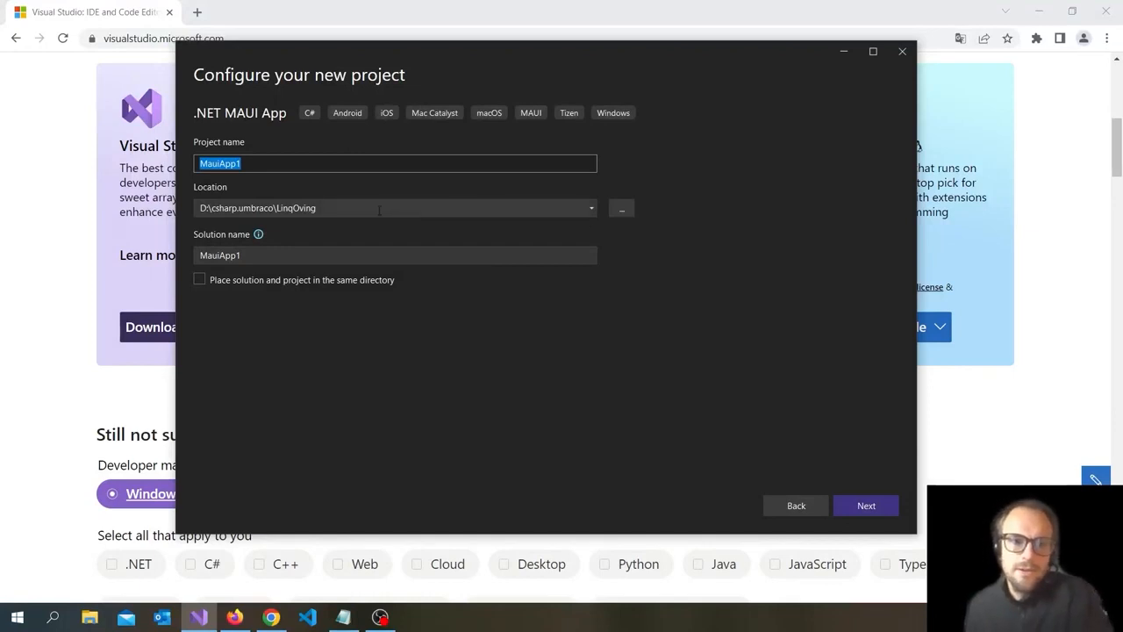
left_click(363, 207)
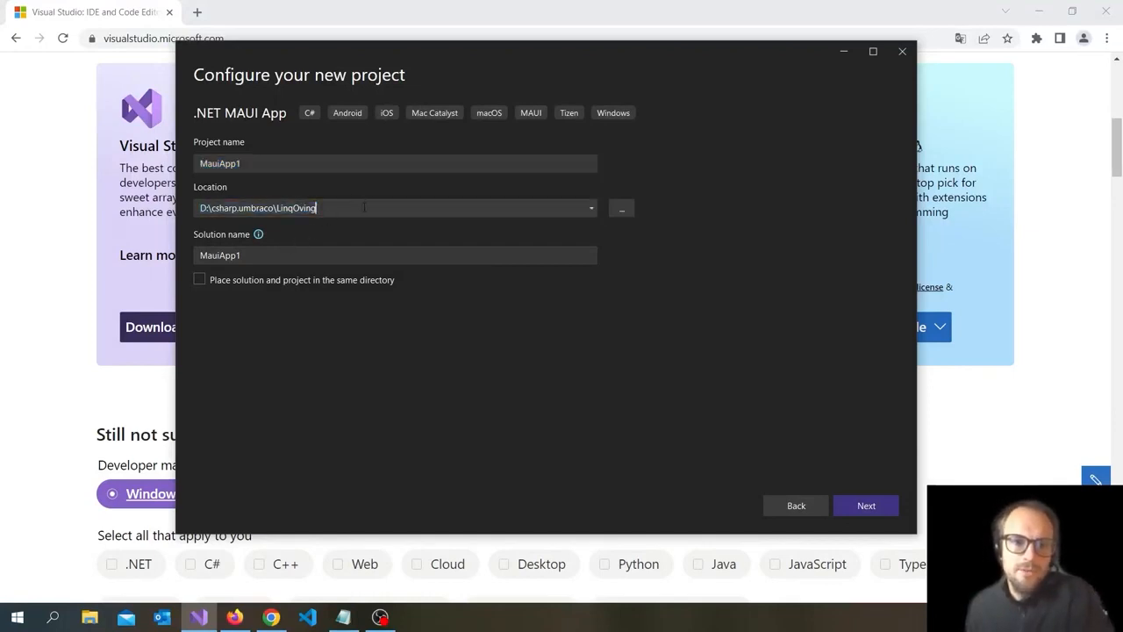
double_click(295, 207)
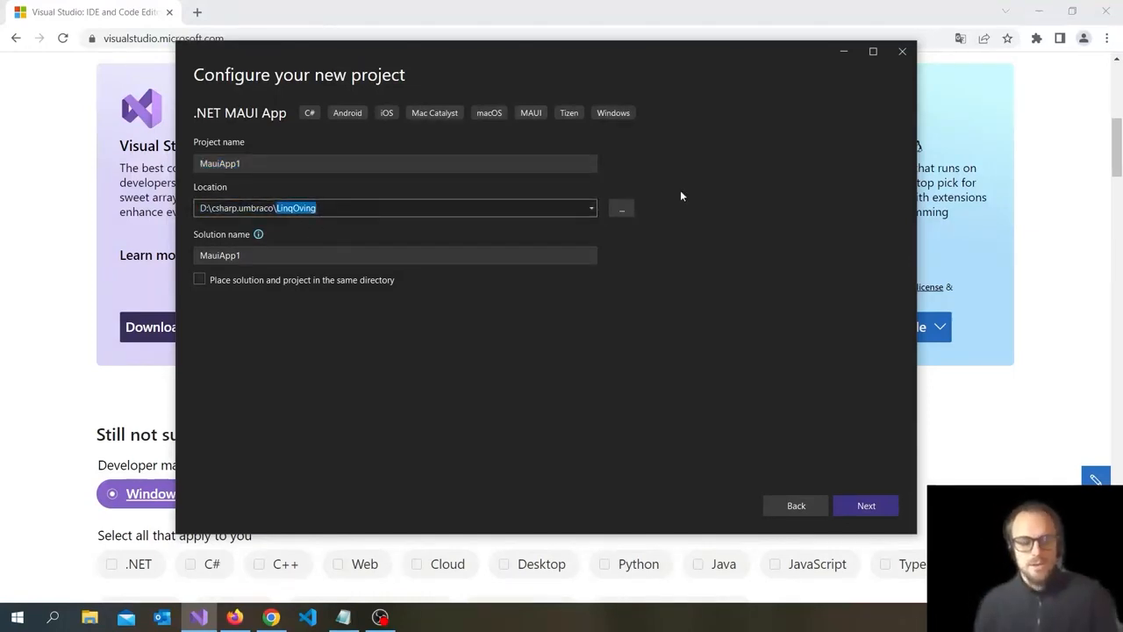
type("HelloWorld")
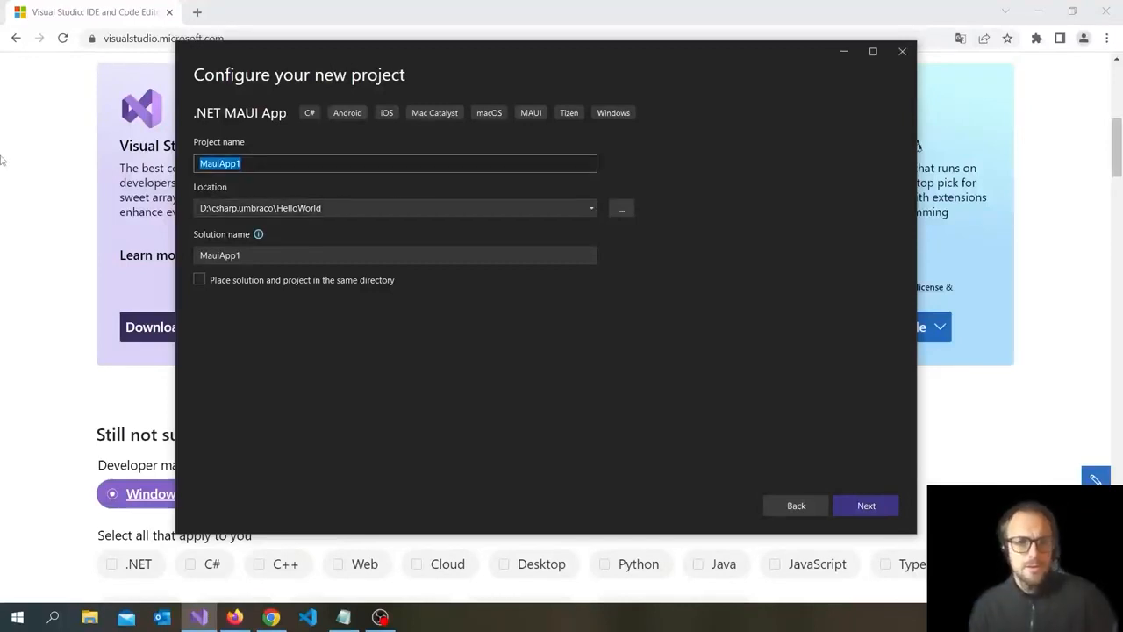
type("HelloWorld")
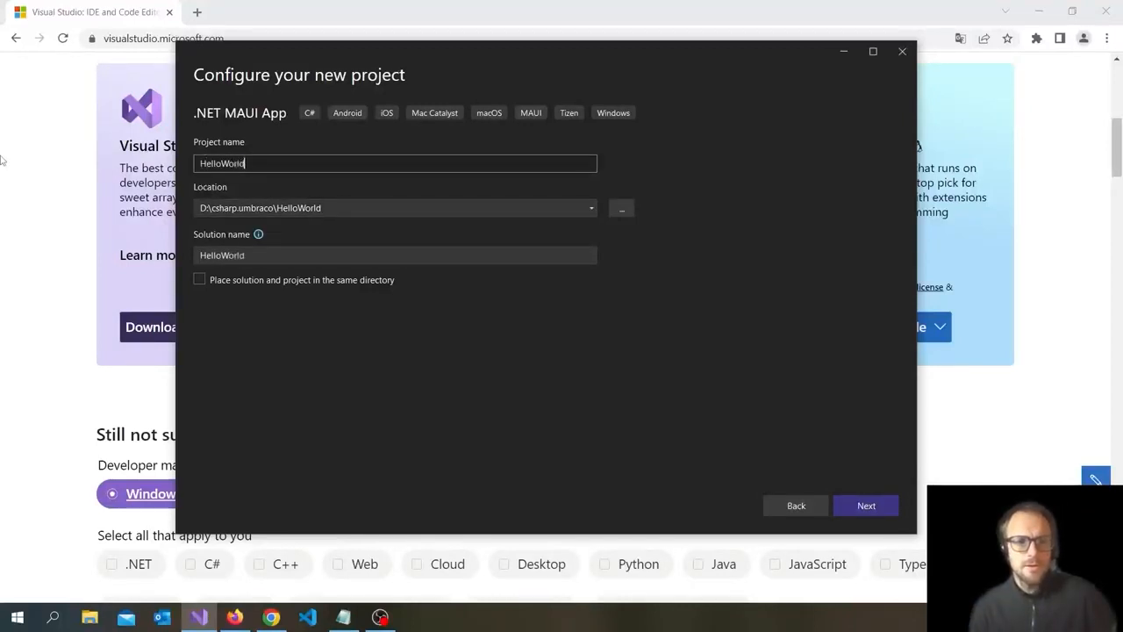
mouse_move(393, 181)
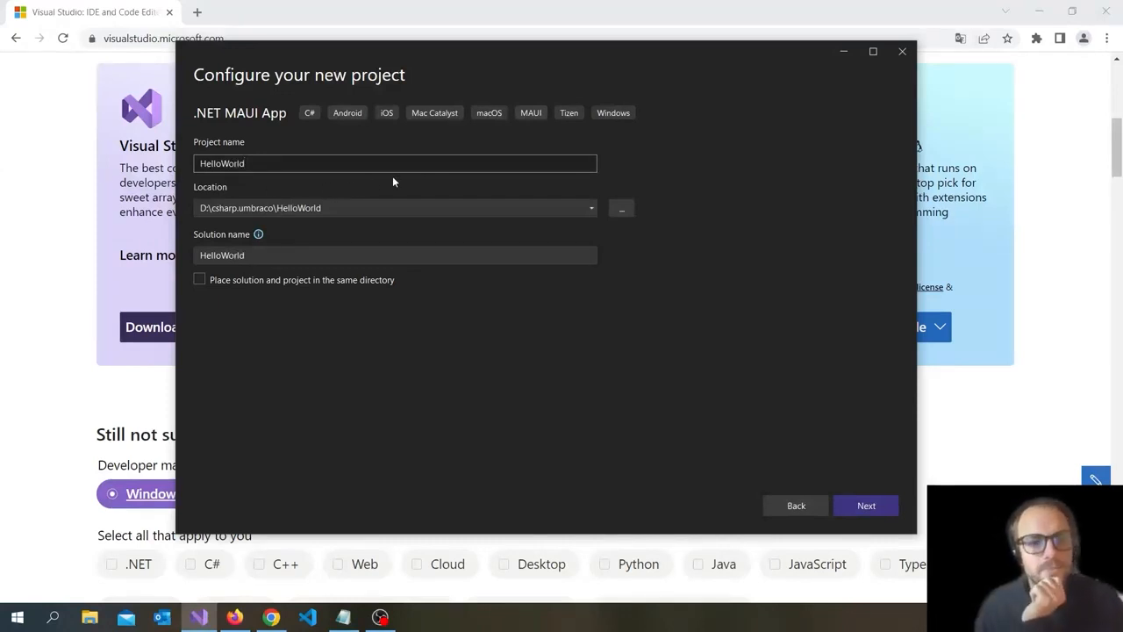
mouse_move(418, 178)
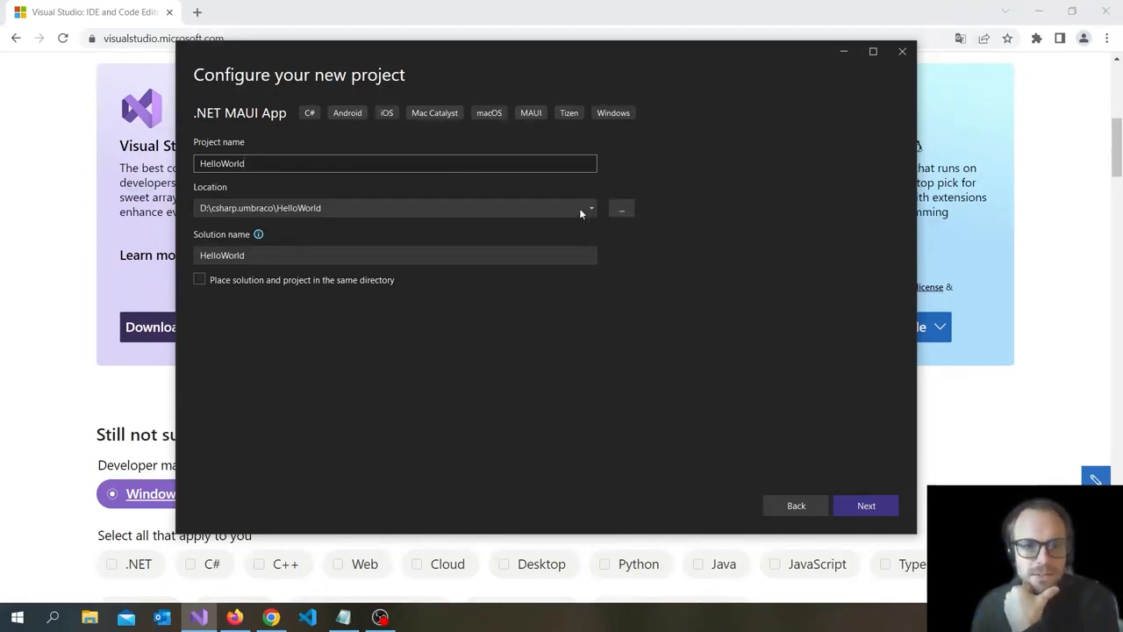
mouse_move(674, 361)
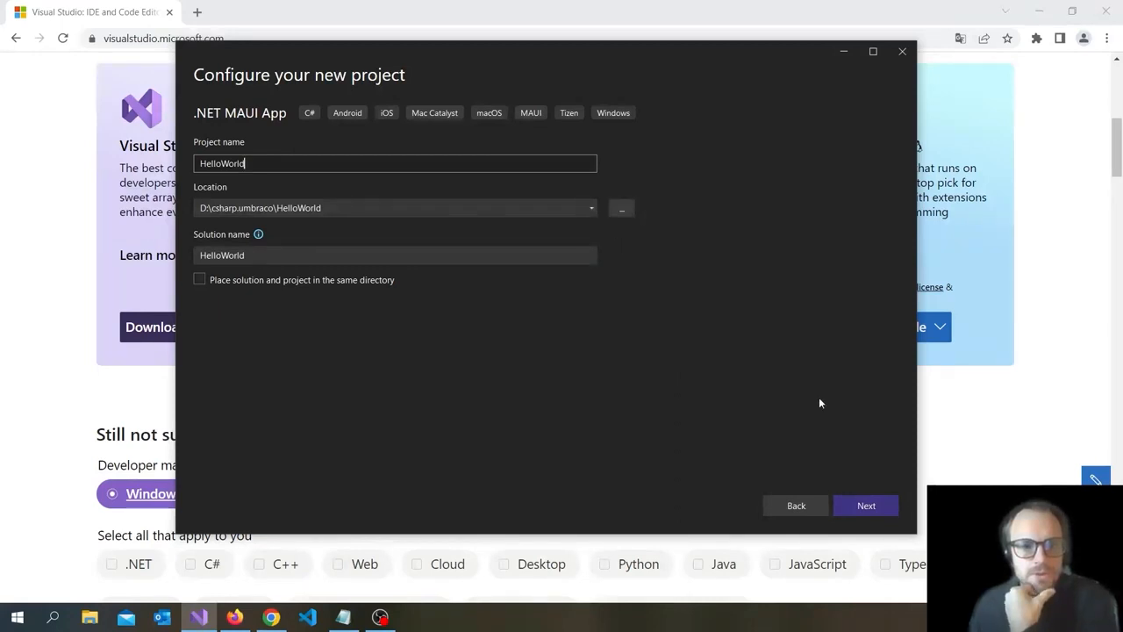
left_click(867, 505)
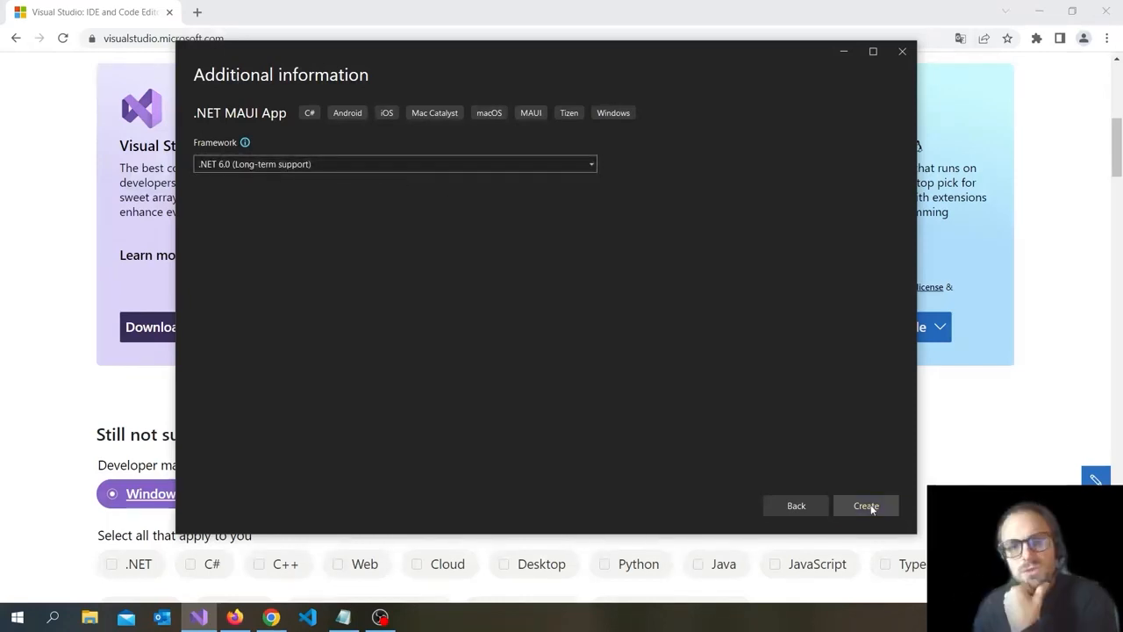
Create the HelloWorld project on .NET 6.0 and view the available run devices.
left_click(865, 506)
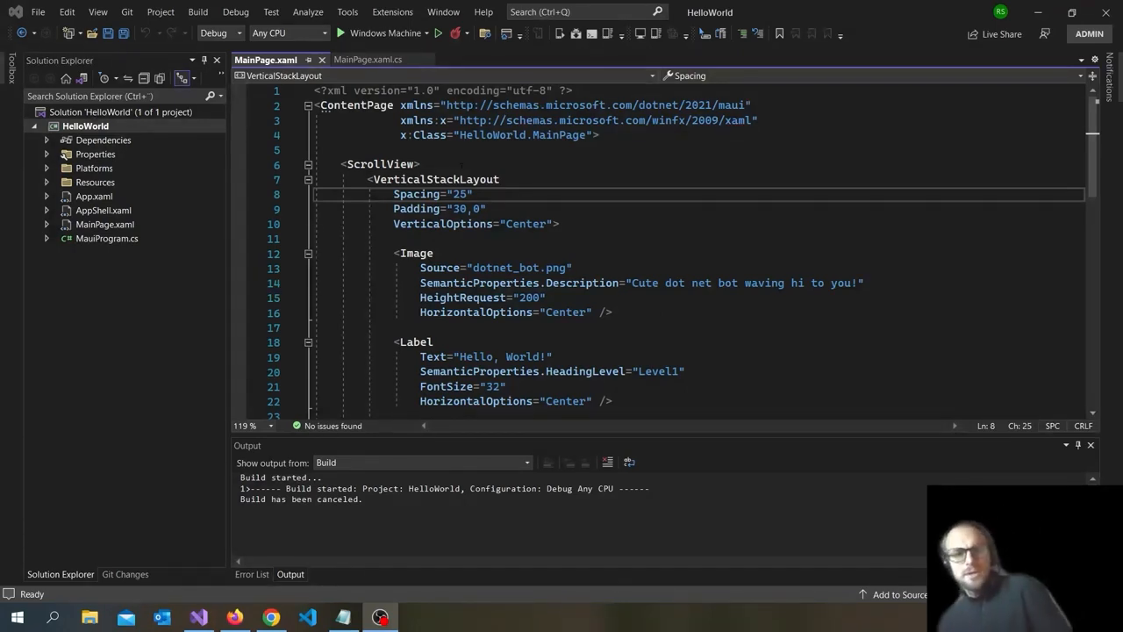
mouse_move(386, 33)
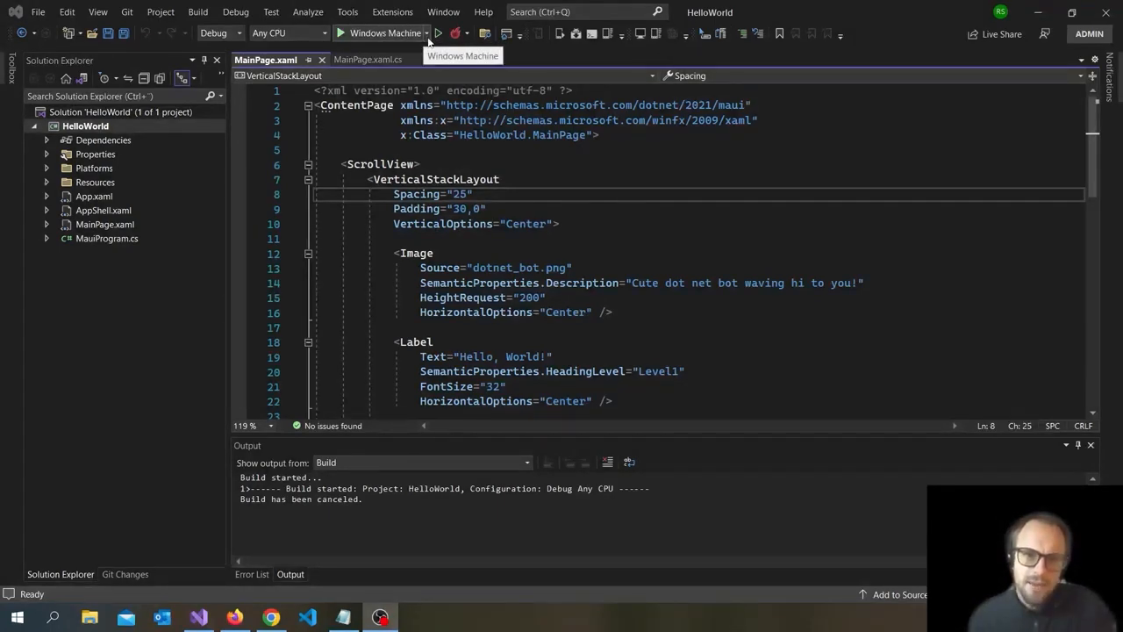
left_click(417, 32)
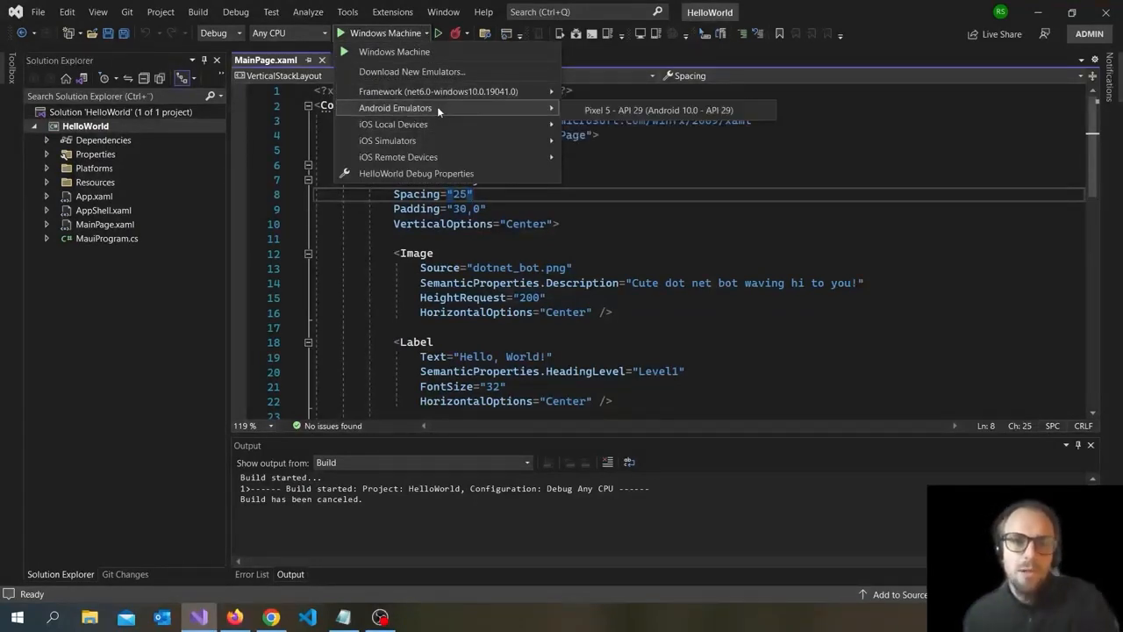
mouse_move(393, 50)
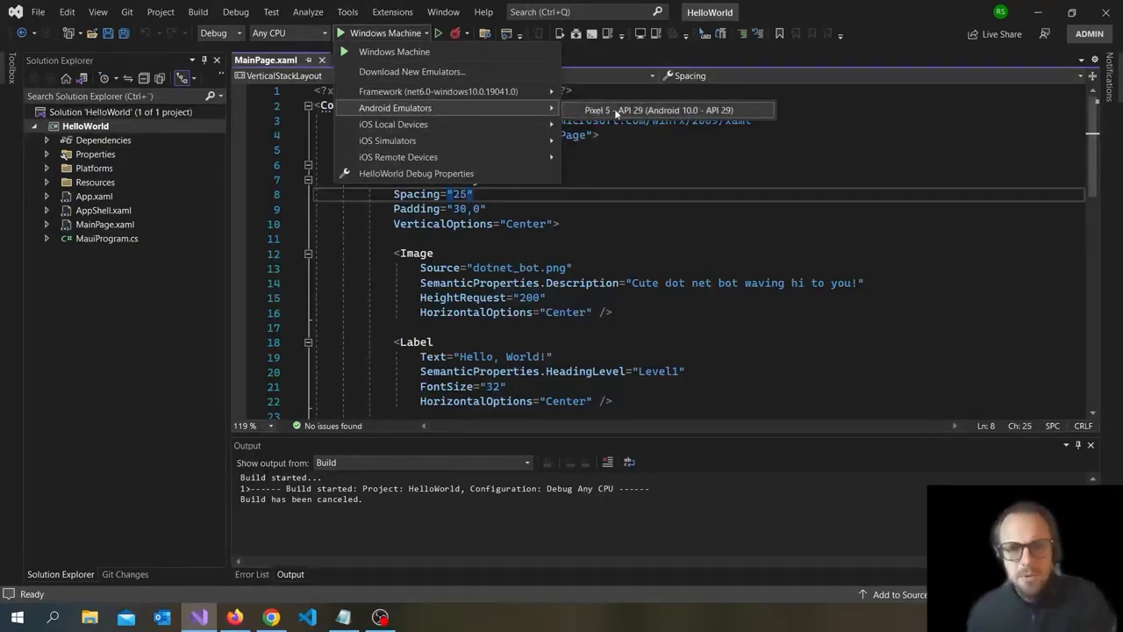
mouse_move(640, 116)
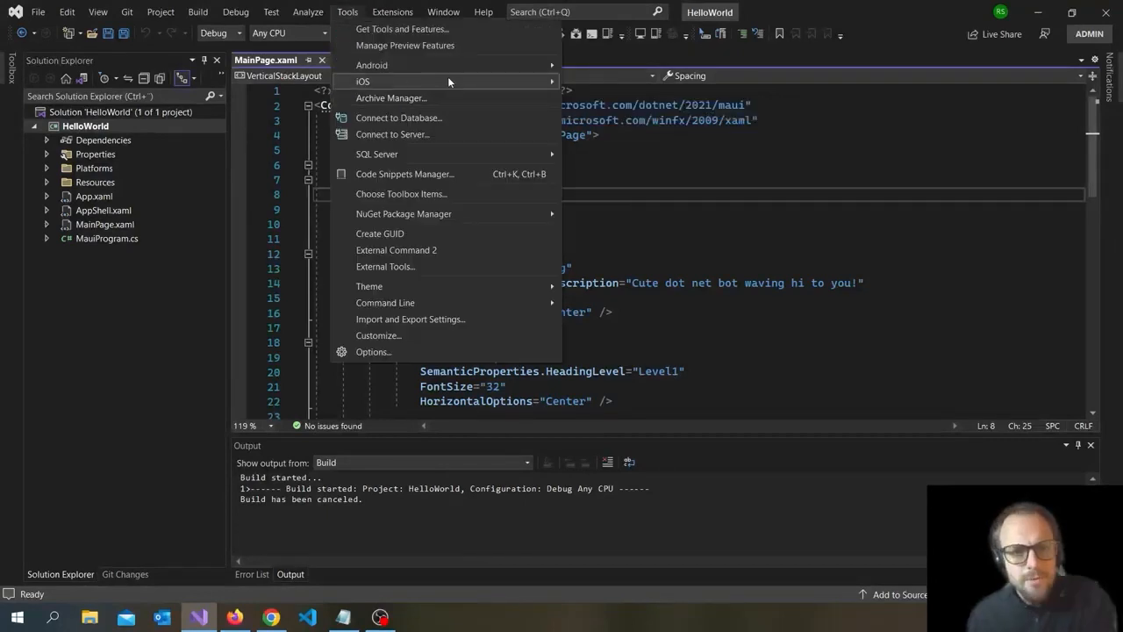
mouse_move(372, 65)
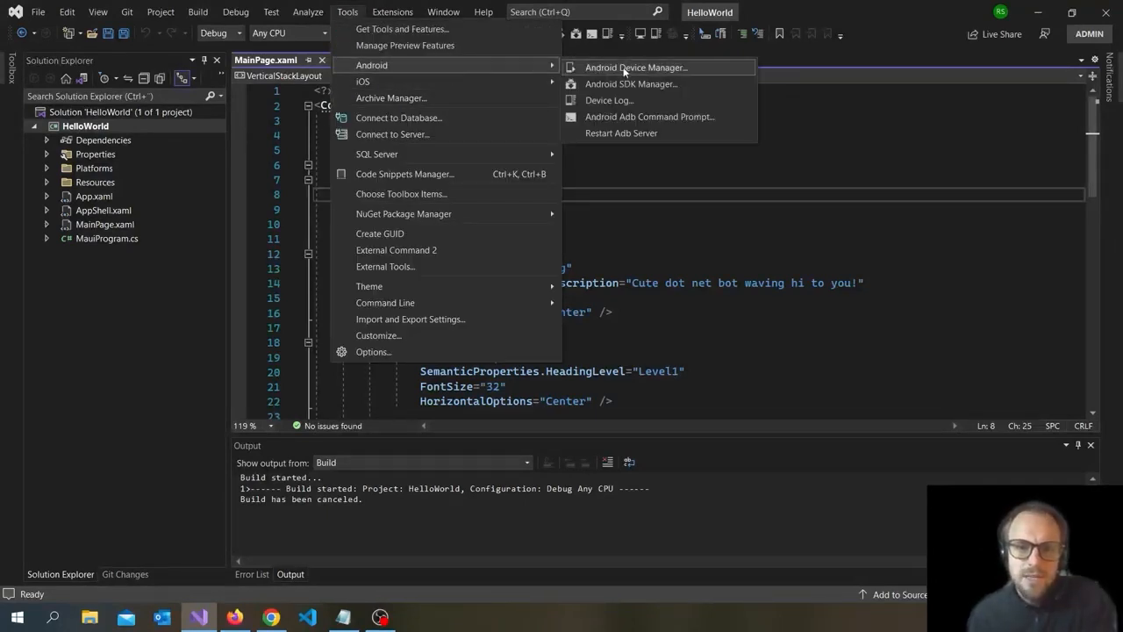
mouse_move(362, 80)
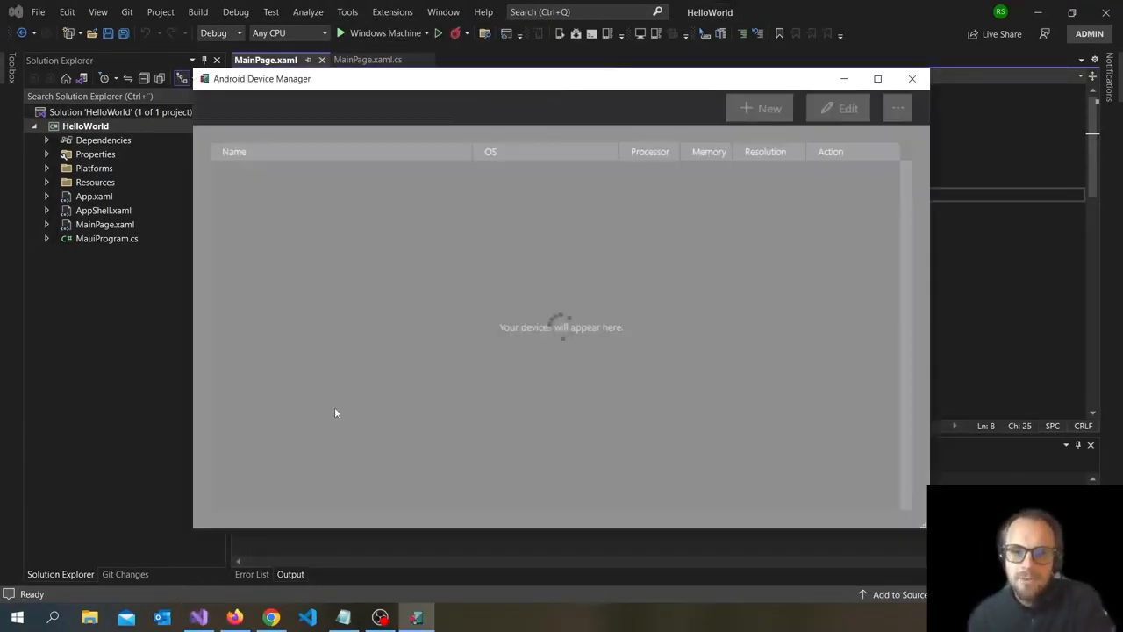
mouse_move(417, 390)
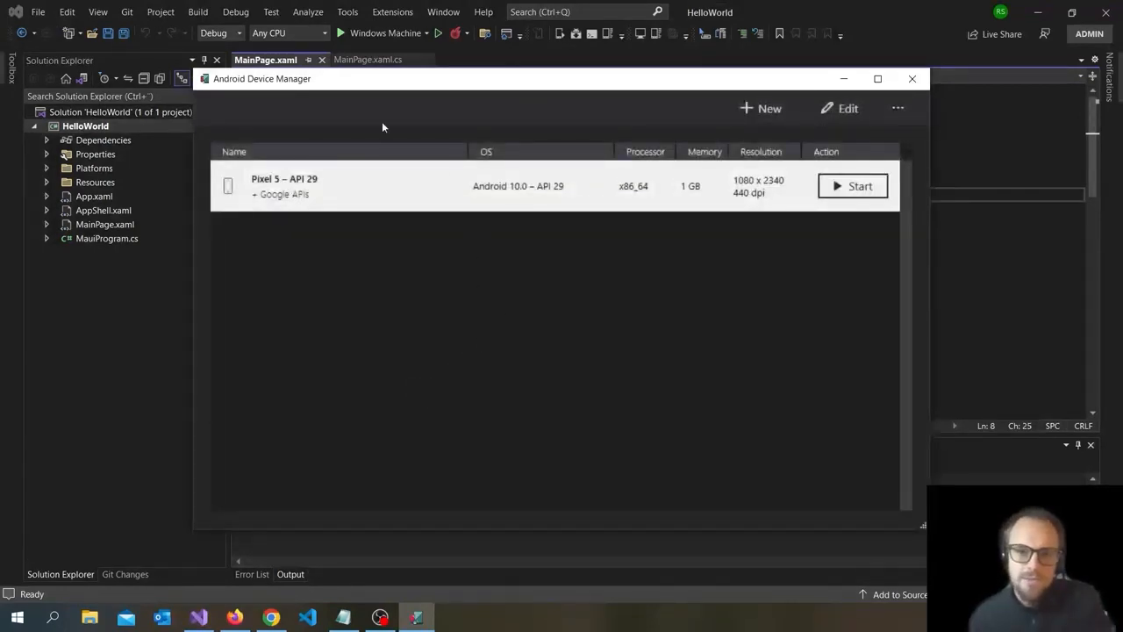
mouse_move(414, 172)
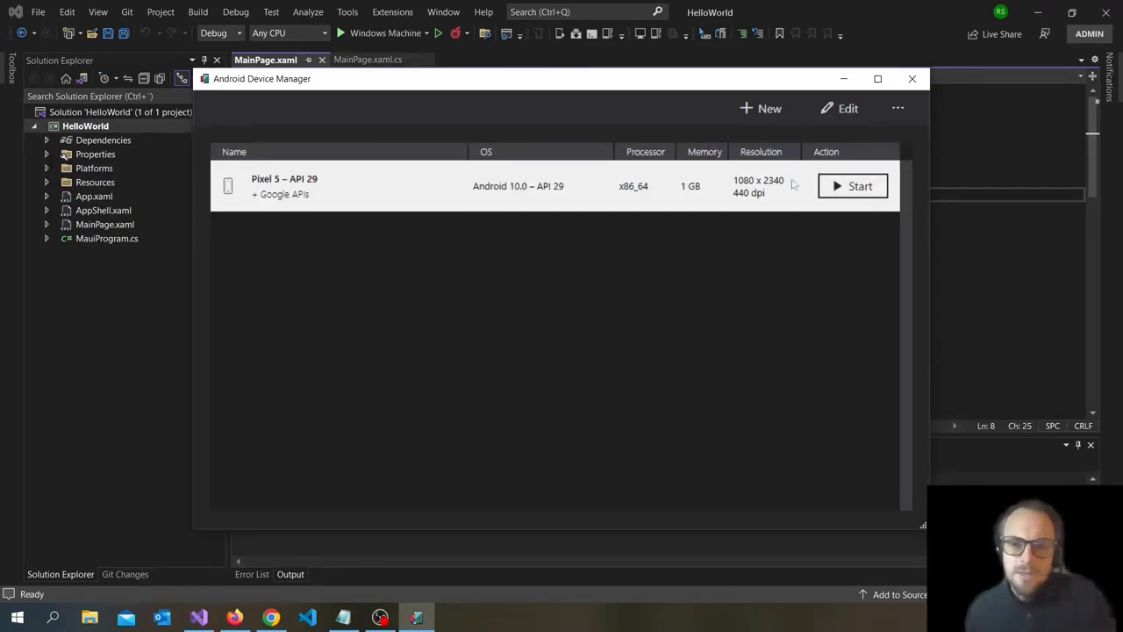
mouse_move(336, 197)
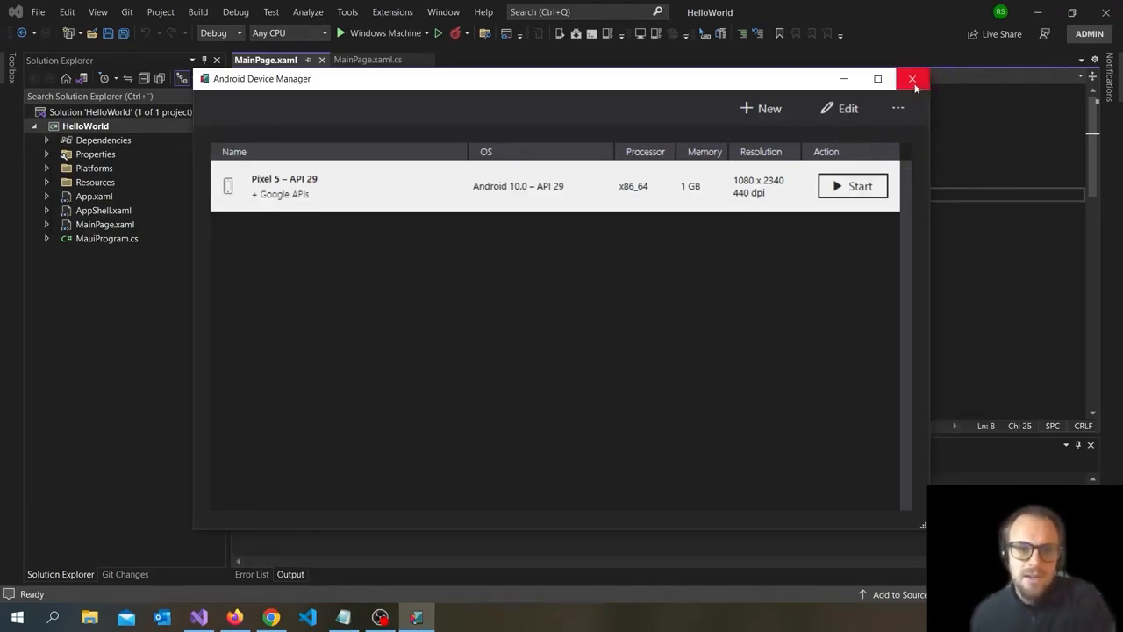
mouse_move(912, 79)
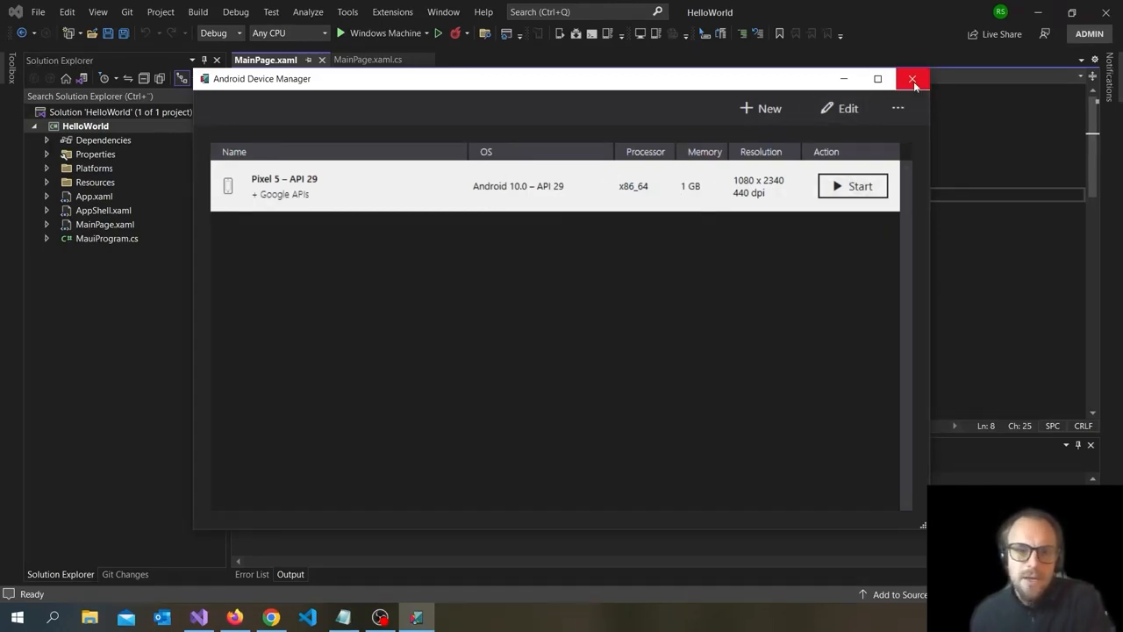
Close Android Device Manager and set the run target to the Pixel 5 – API 29 emulator.
left_click(912, 79)
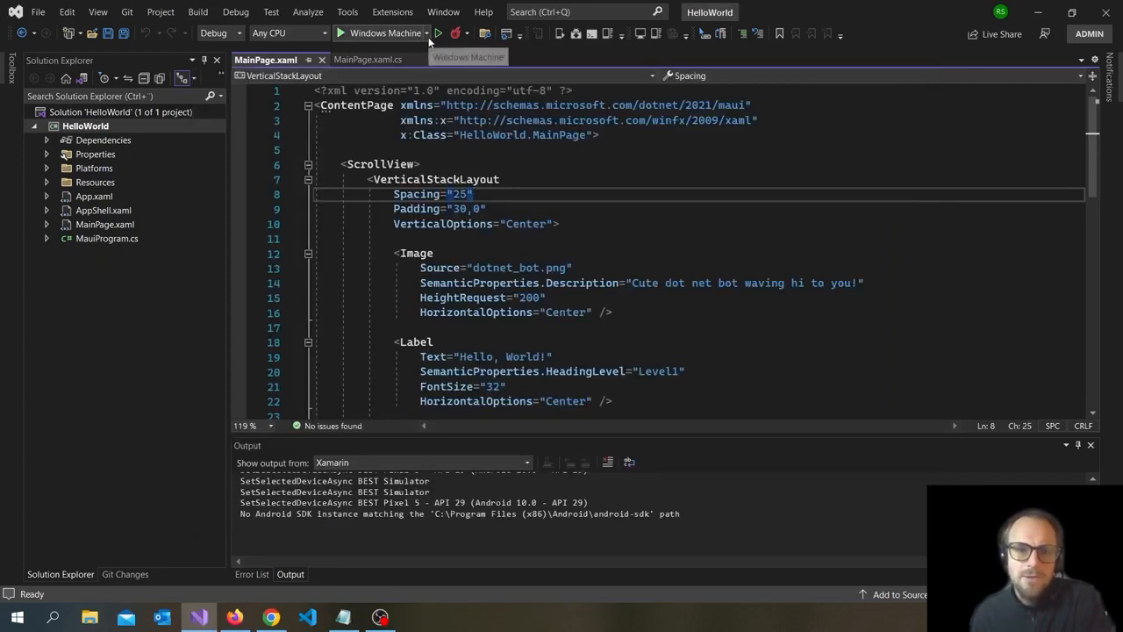
left_click(417, 32)
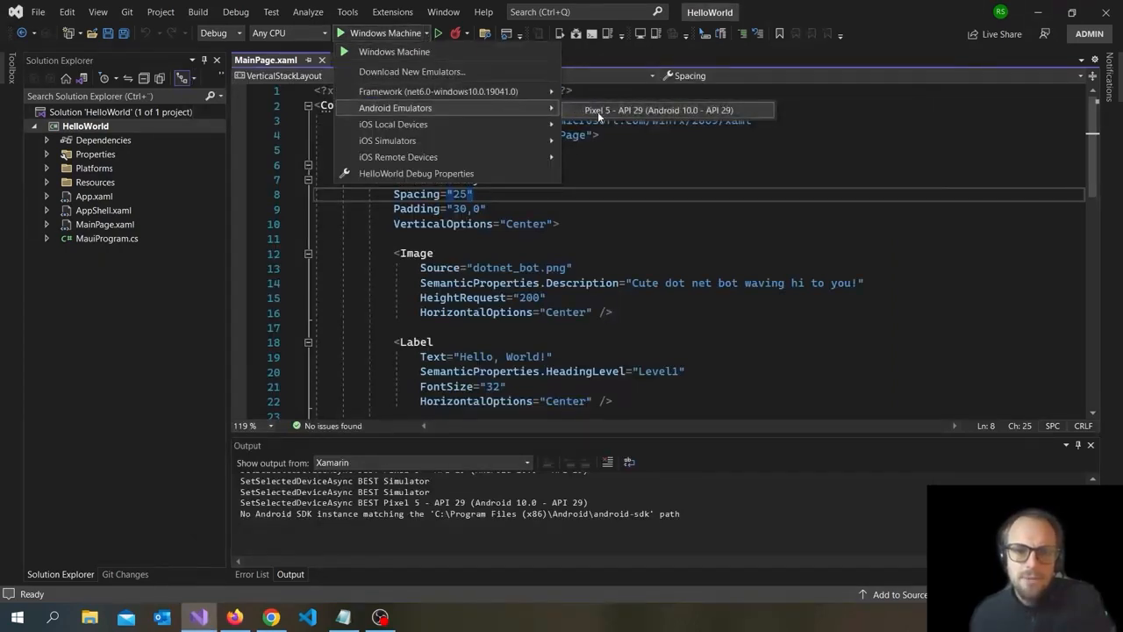
mouse_move(628, 119)
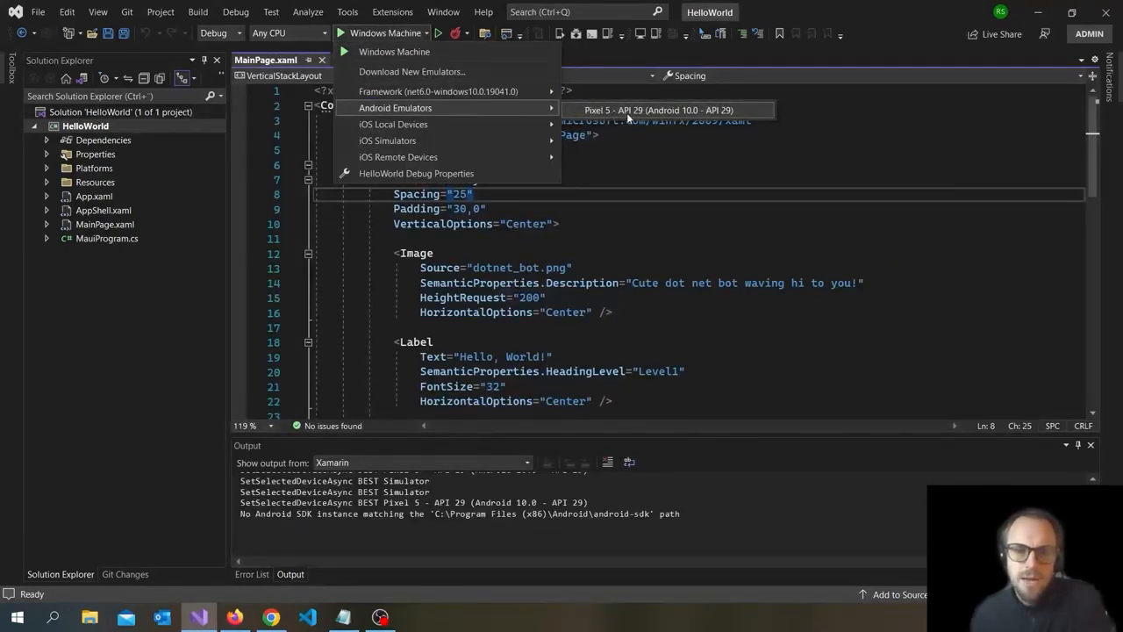
left_click(658, 109)
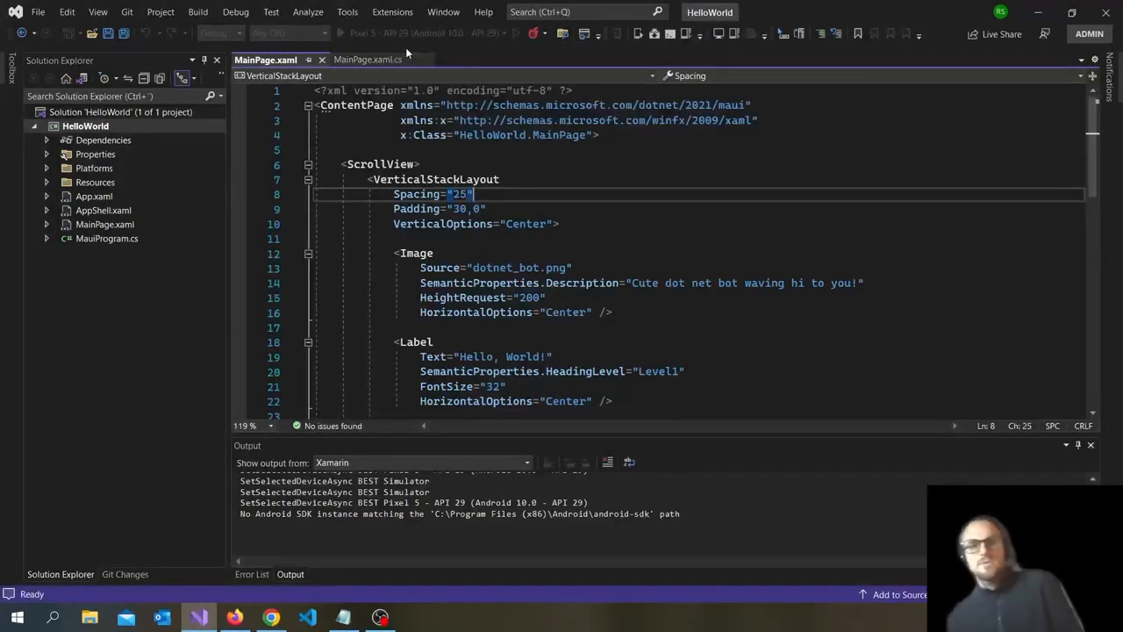
mouse_move(430, 42)
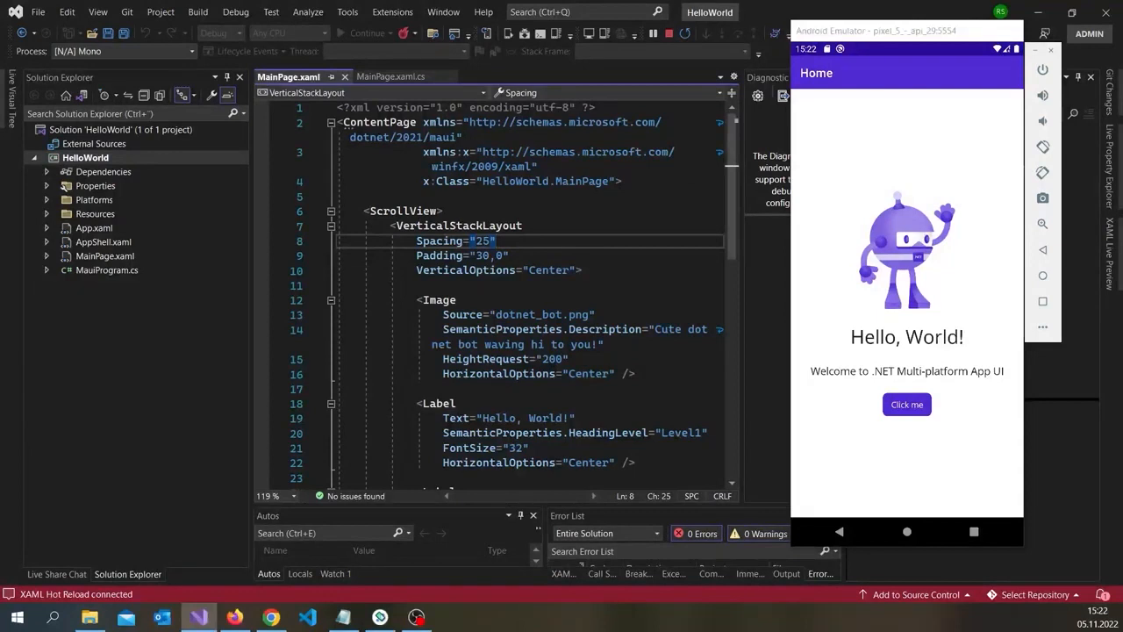
Replace World with Roger in the MainPage.xaml greeting label so it reads Hello, Roger!
scroll("down", 3)
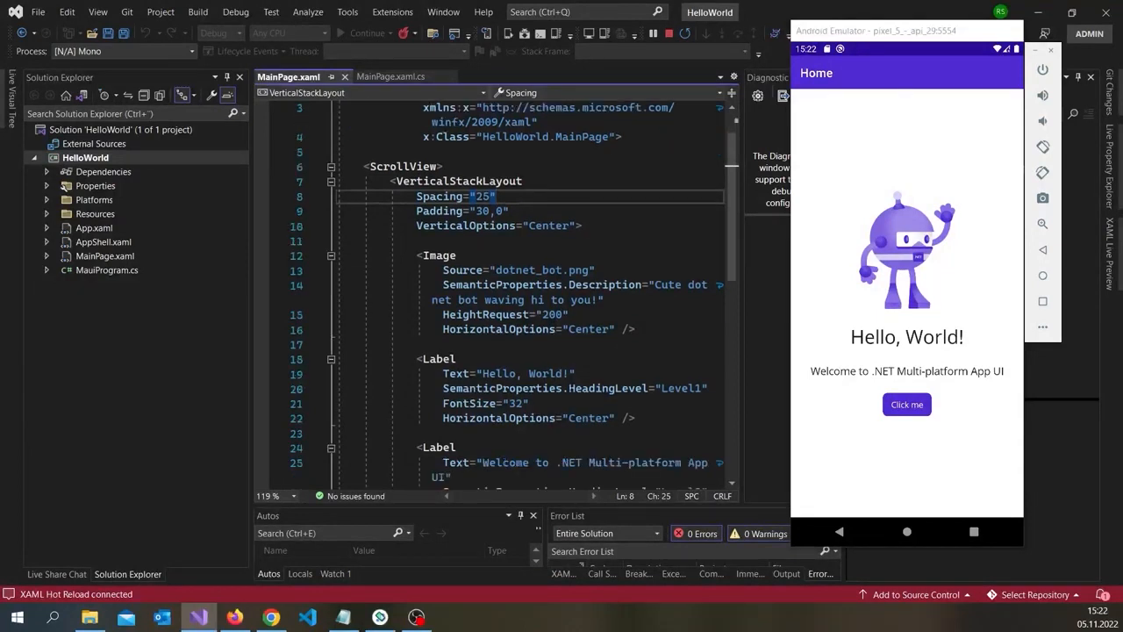
double_click(544, 372)
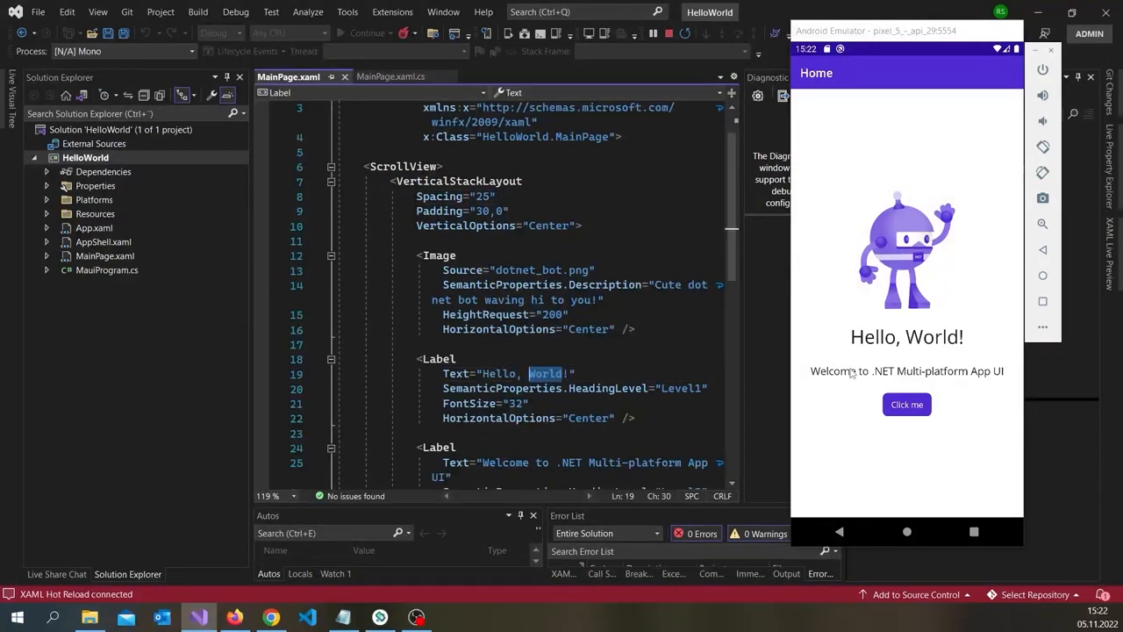
type("Roger")
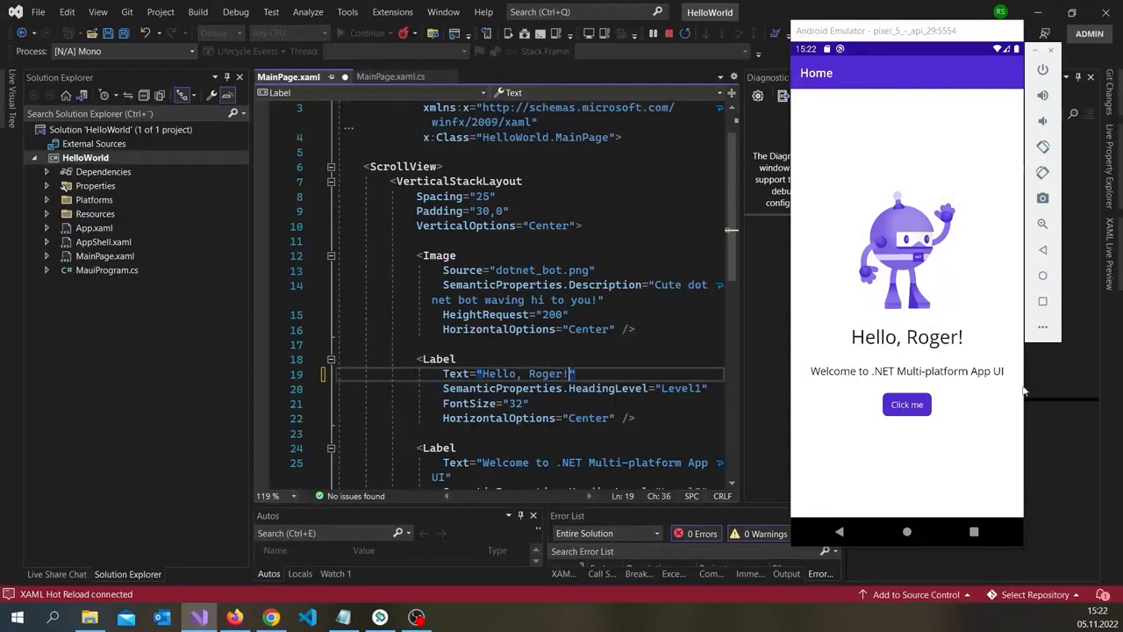
double_click(523, 372)
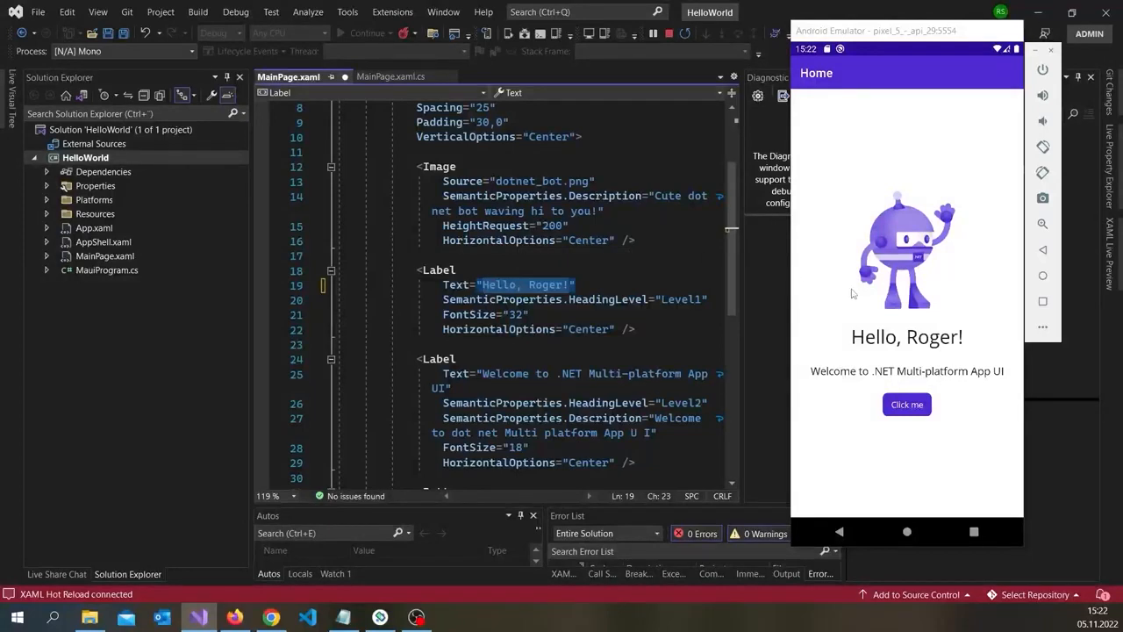
Tap the emulator's counter button and scroll through the MainPage.xaml markup.
left_click(906, 403)
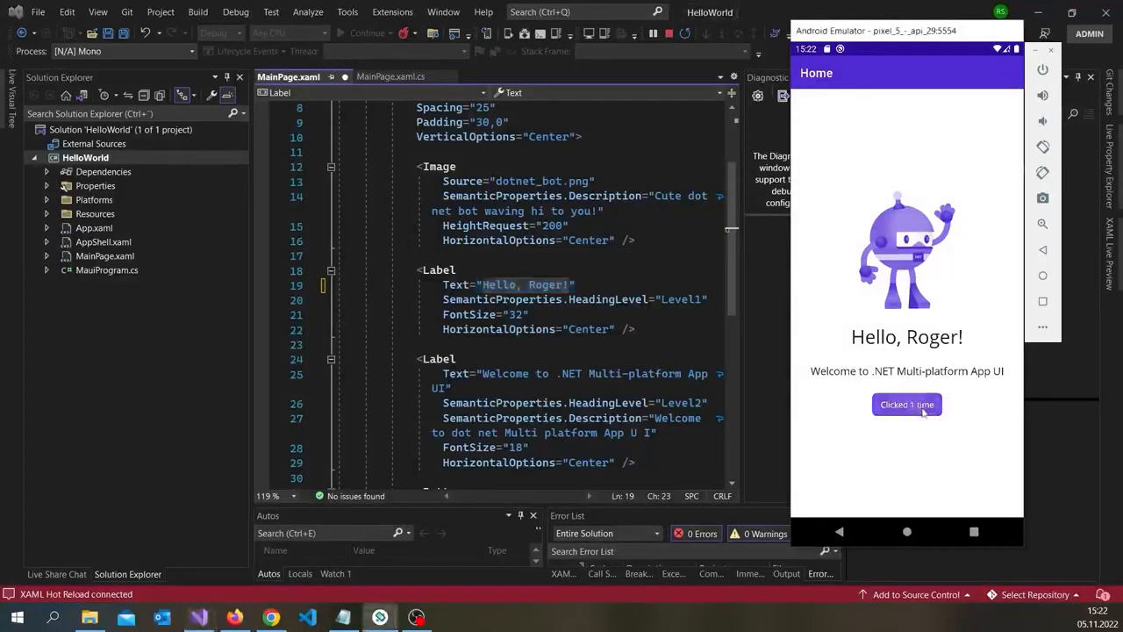
left_click(905, 403)
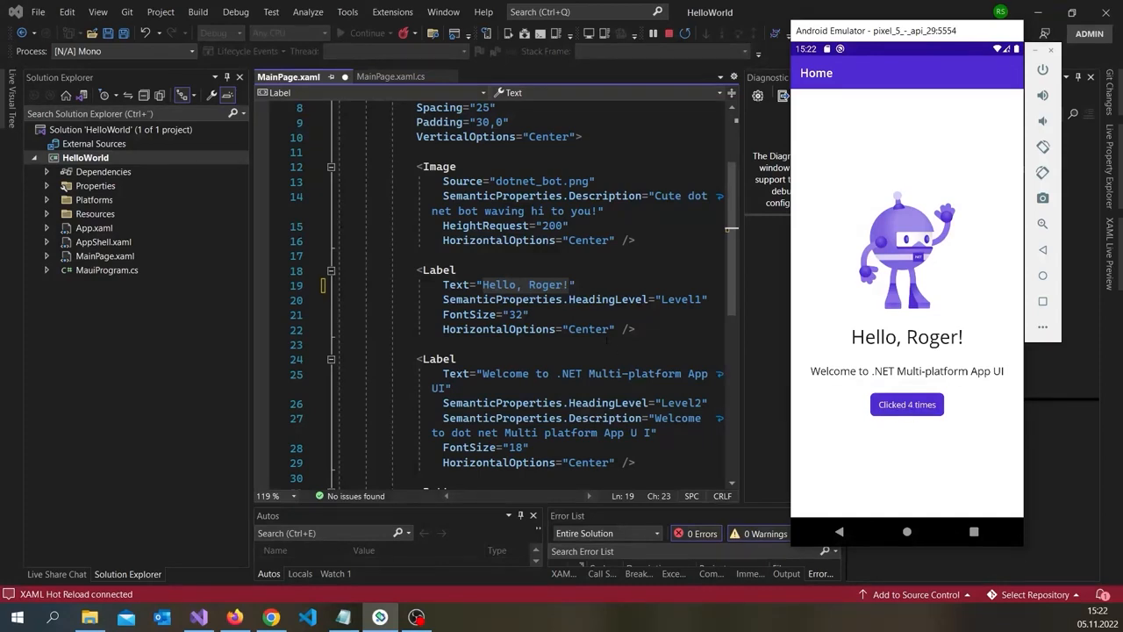
scroll("down", 3)
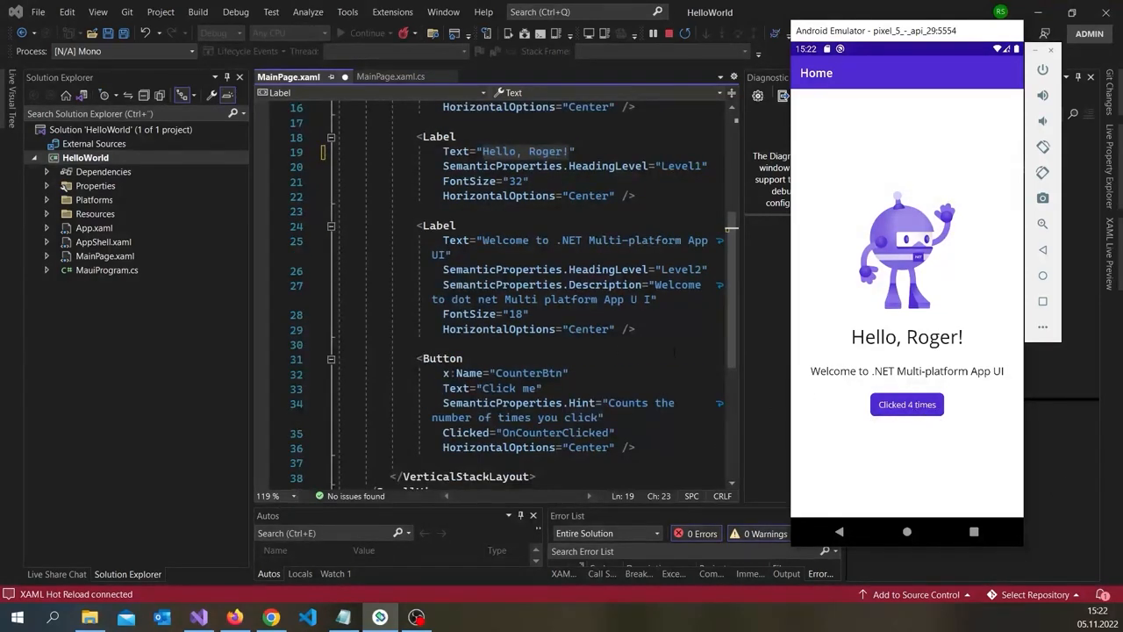
scroll("down", 3)
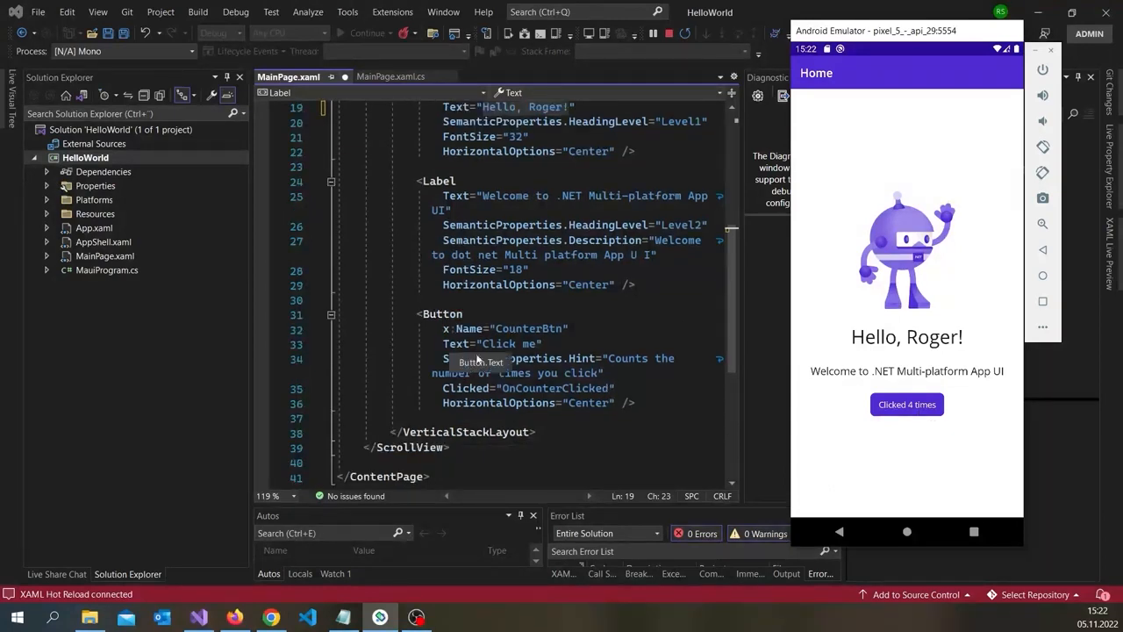
left_click_drag(421, 312, 604, 358)
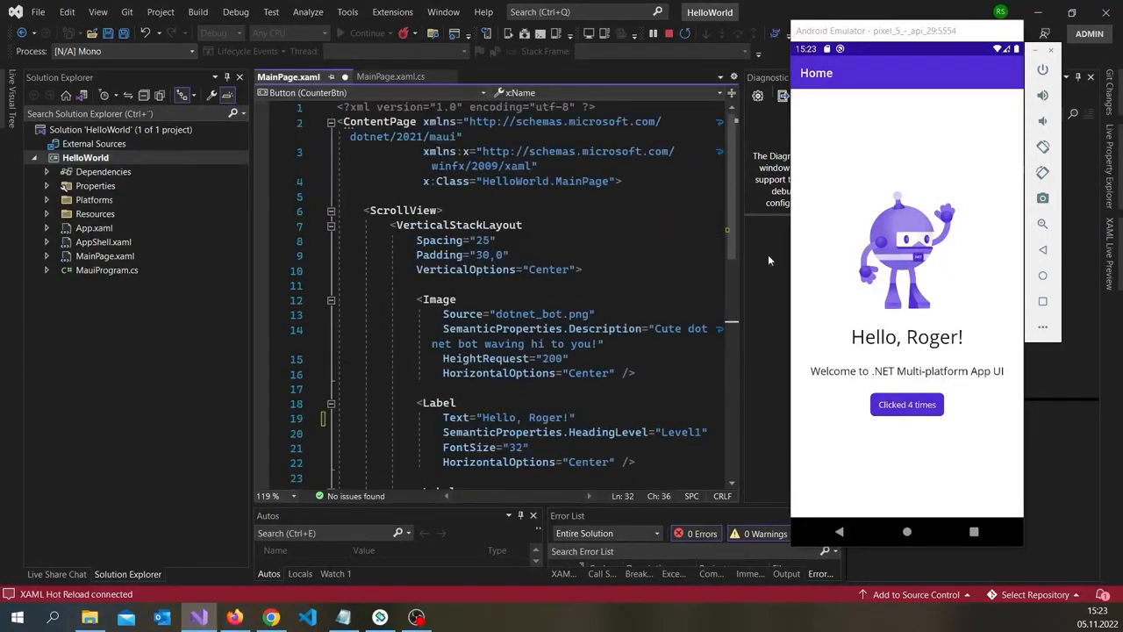
scroll("down", 3)
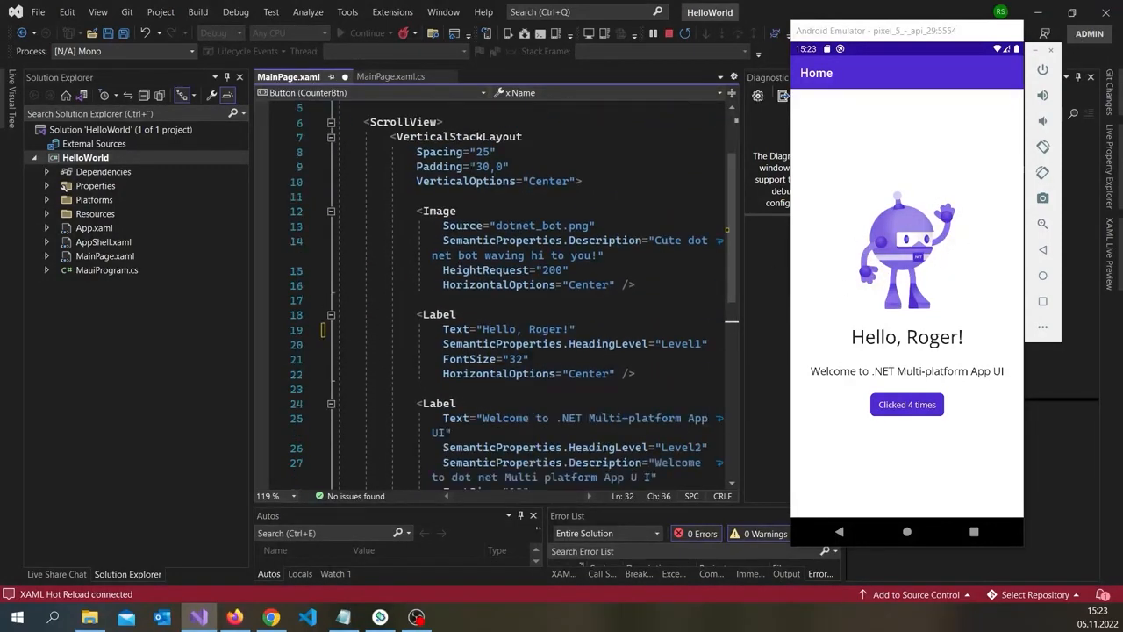
mouse_move(390, 78)
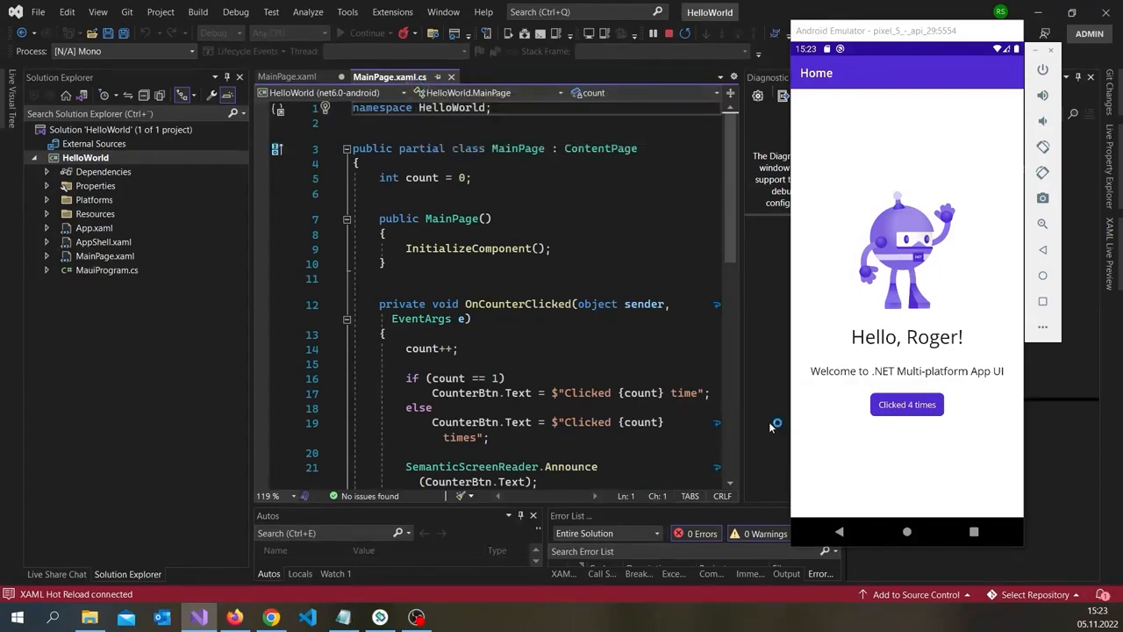
Select CounterBtn in MainPage.xaml and expand it in Solution Explorer to reveal MainPage.xaml.cs.
scroll("down", 3)
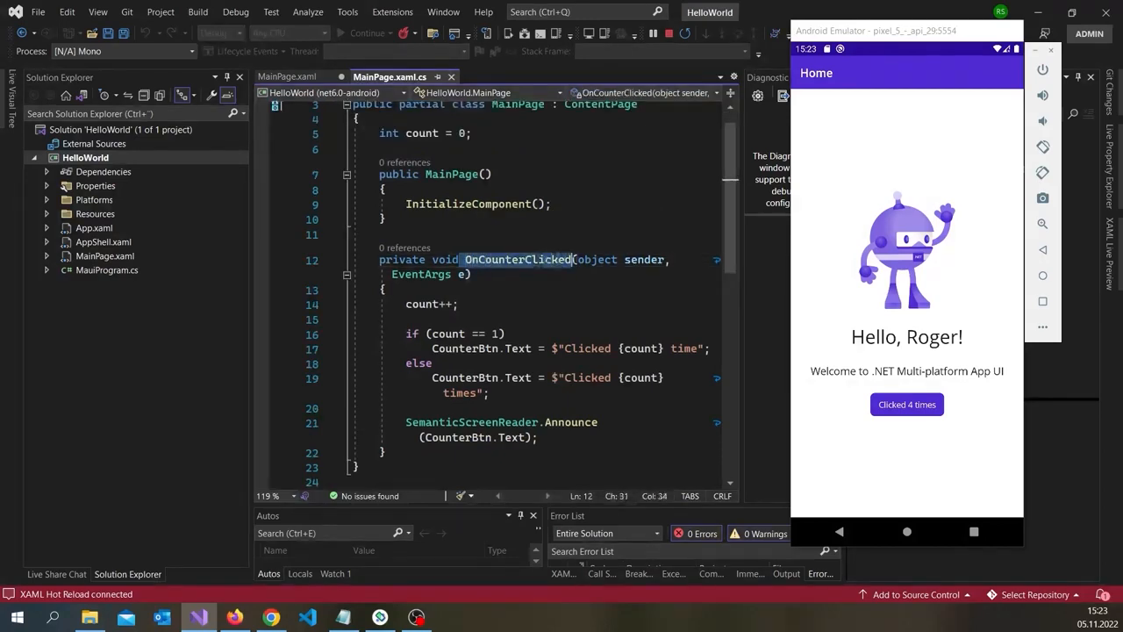
left_click(288, 77)
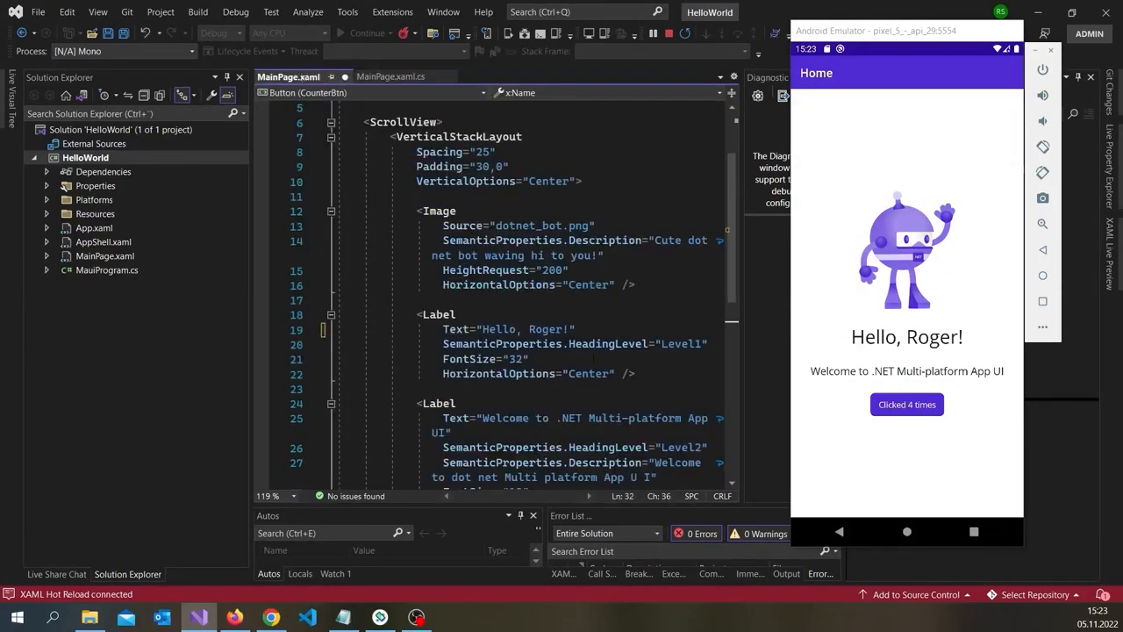
scroll("down", 3)
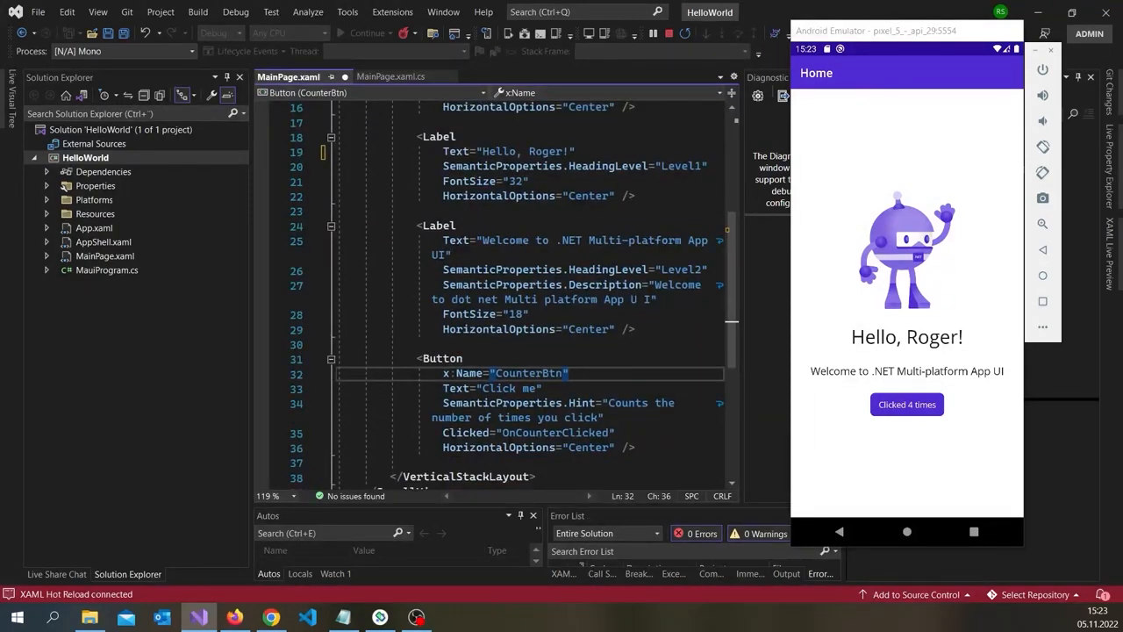
double_click(554, 431)
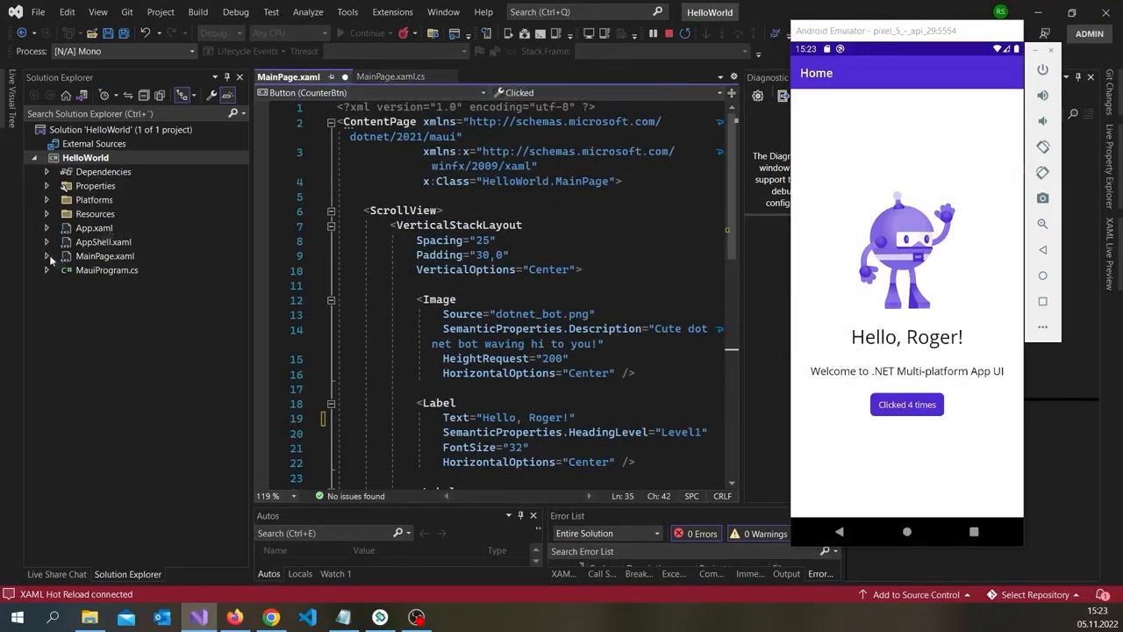
left_click(47, 256)
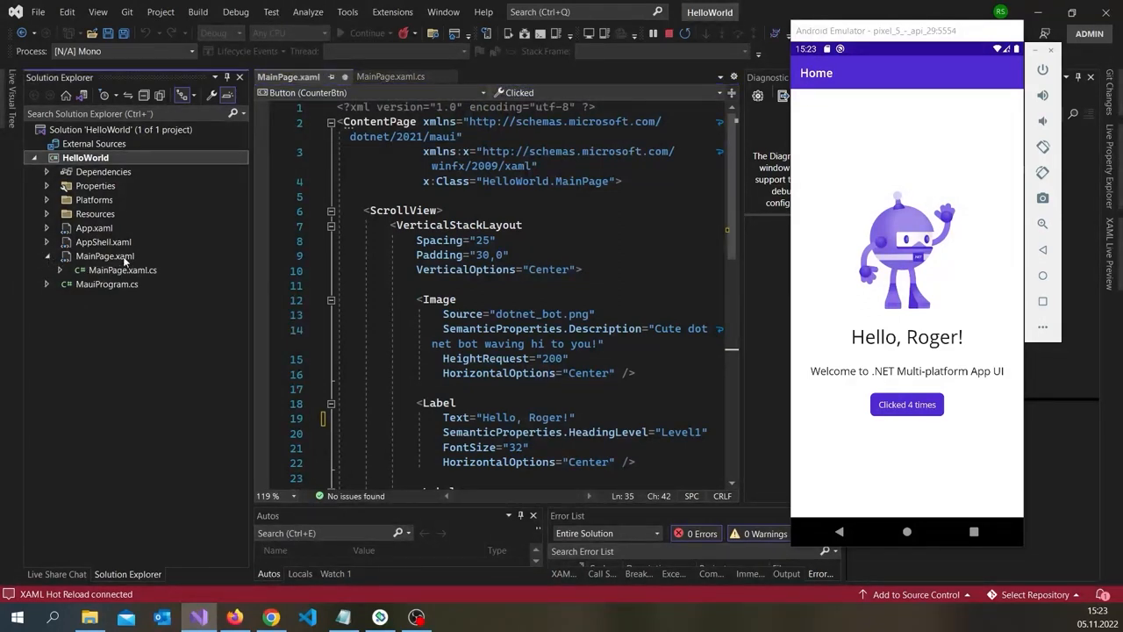
left_click(106, 257)
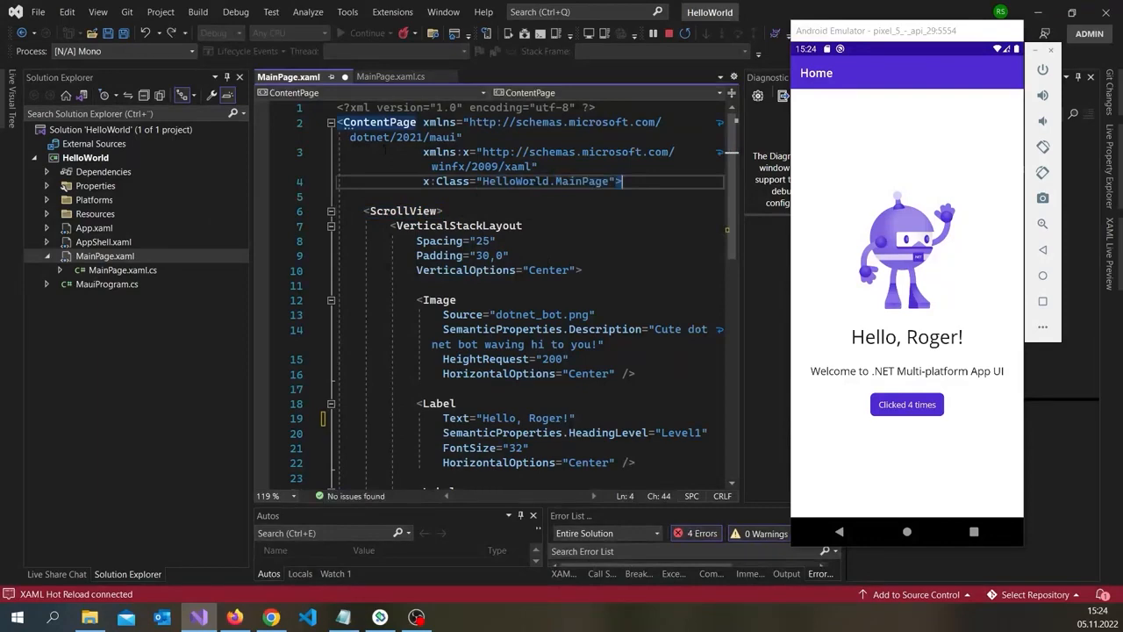
Switch between MainPage.xaml and MainPage.xaml.cs to review the layout and x:Class name.
left_click(389, 77)
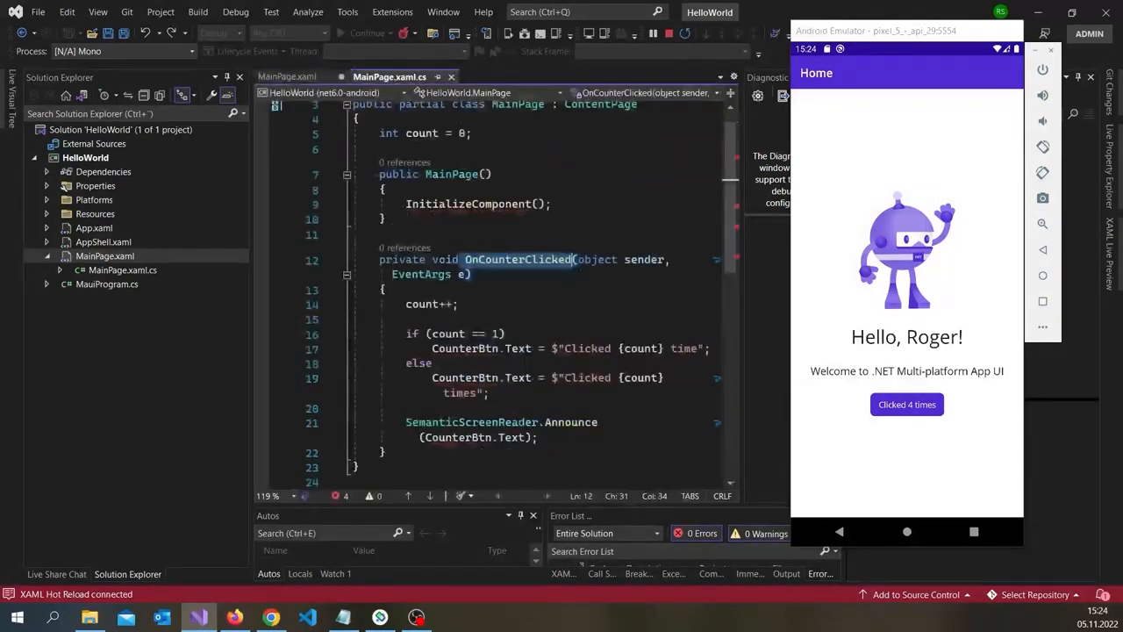
left_click(288, 78)
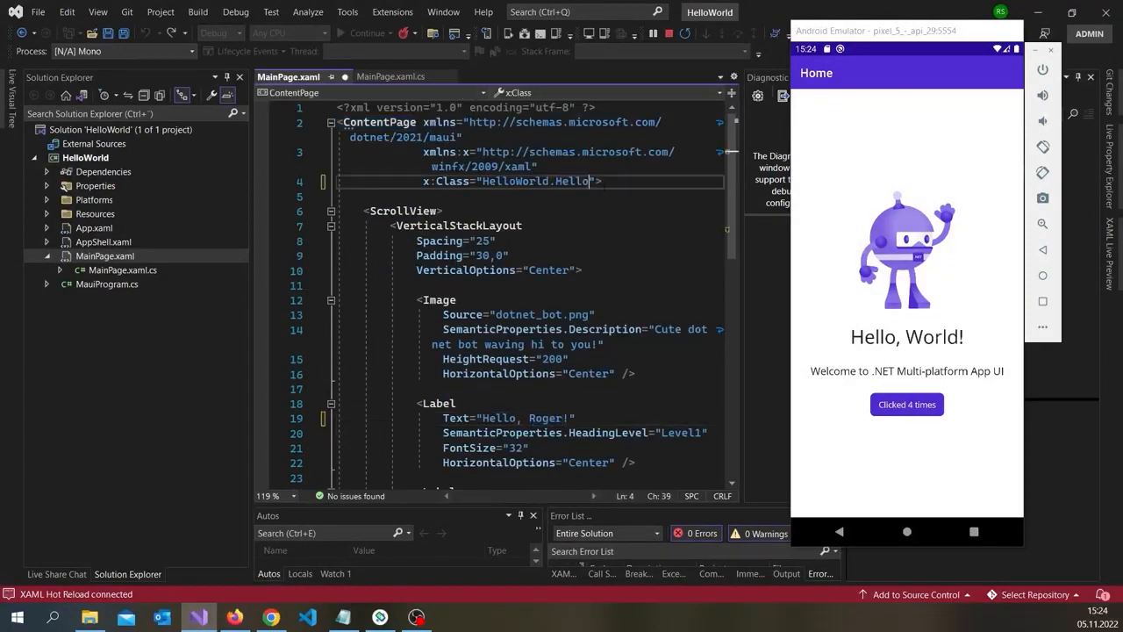
left_click(389, 78)
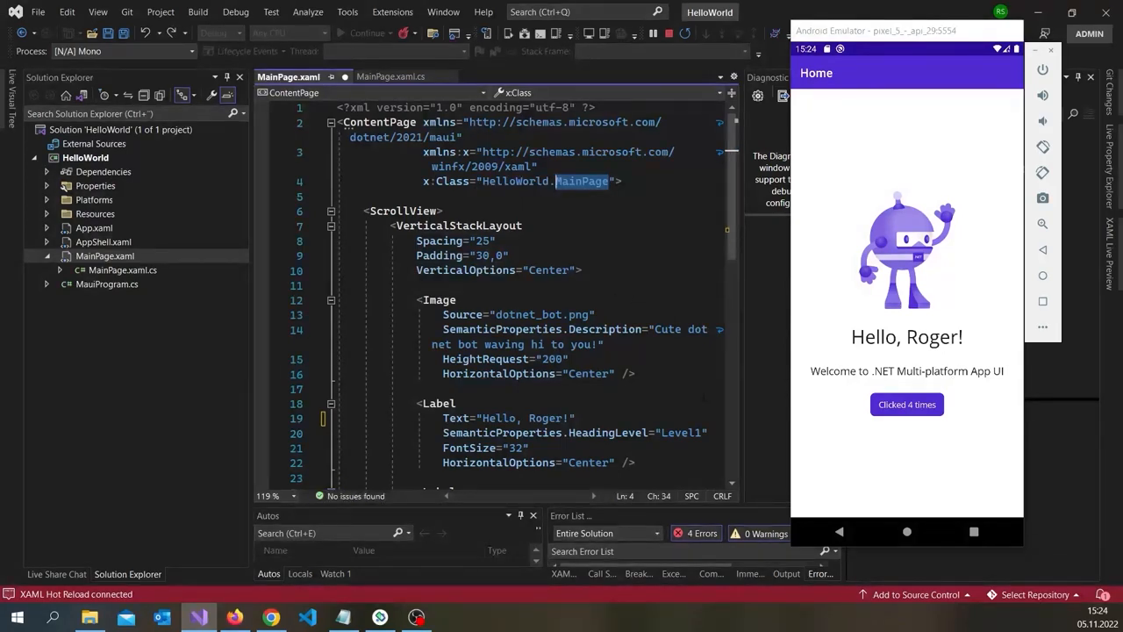
left_click(390, 77)
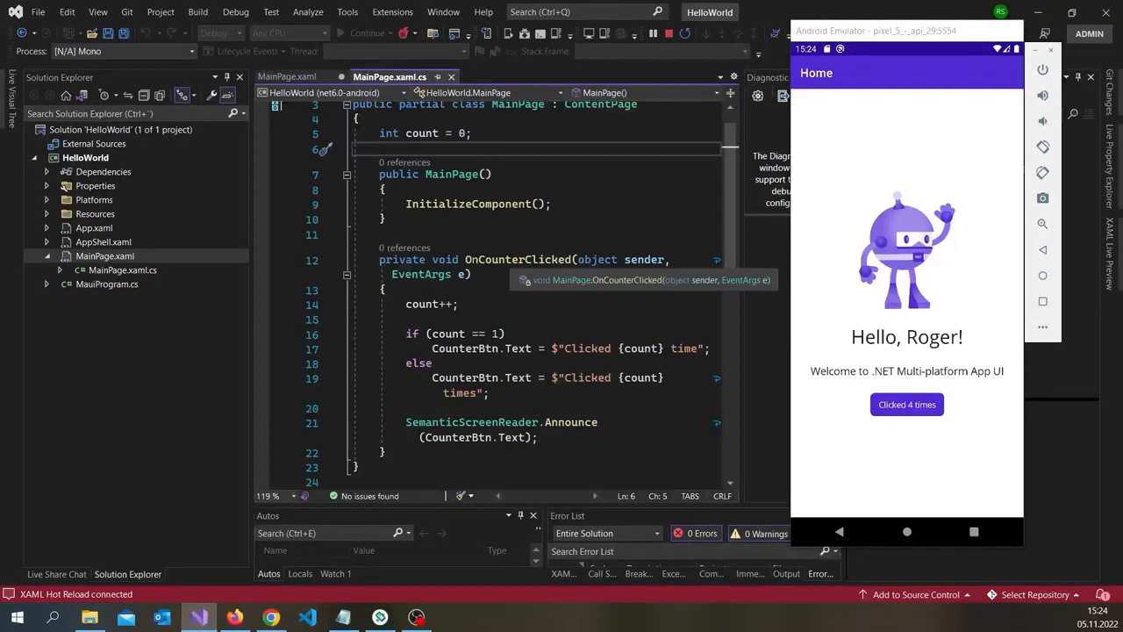
Select the OnCounterClicked handler name in MainPage.xaml.cs to inspect it.
double_click(517, 260)
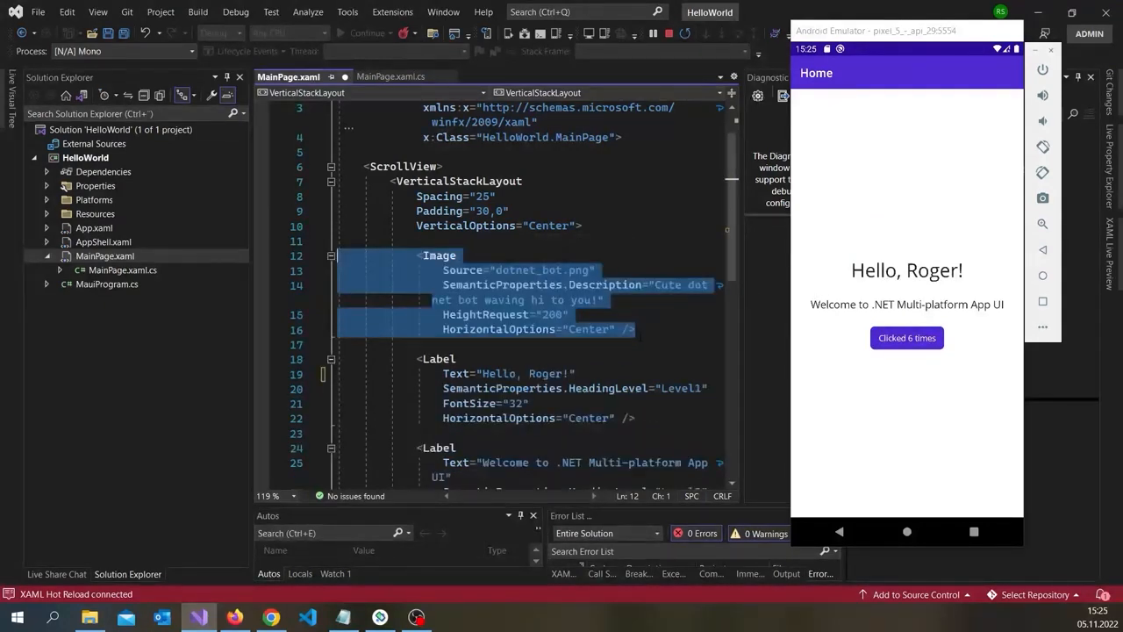
Paste a copy of the Hello label below it and set its Text to 'How are you?'.
left_click(631, 330)
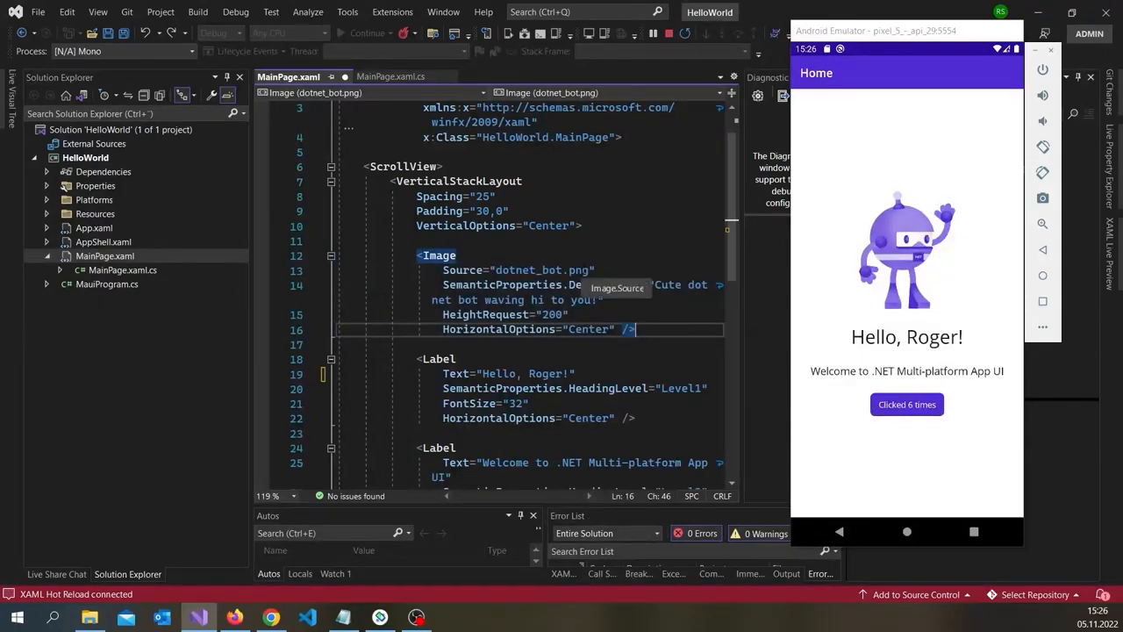
scroll("down", 3)
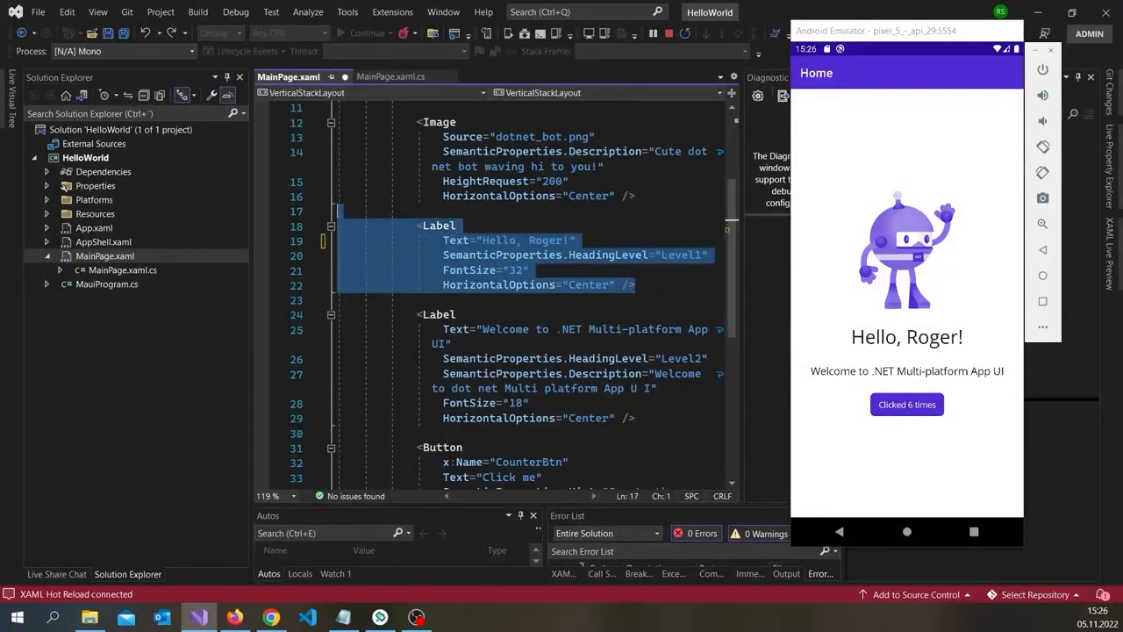
left_click(632, 284)
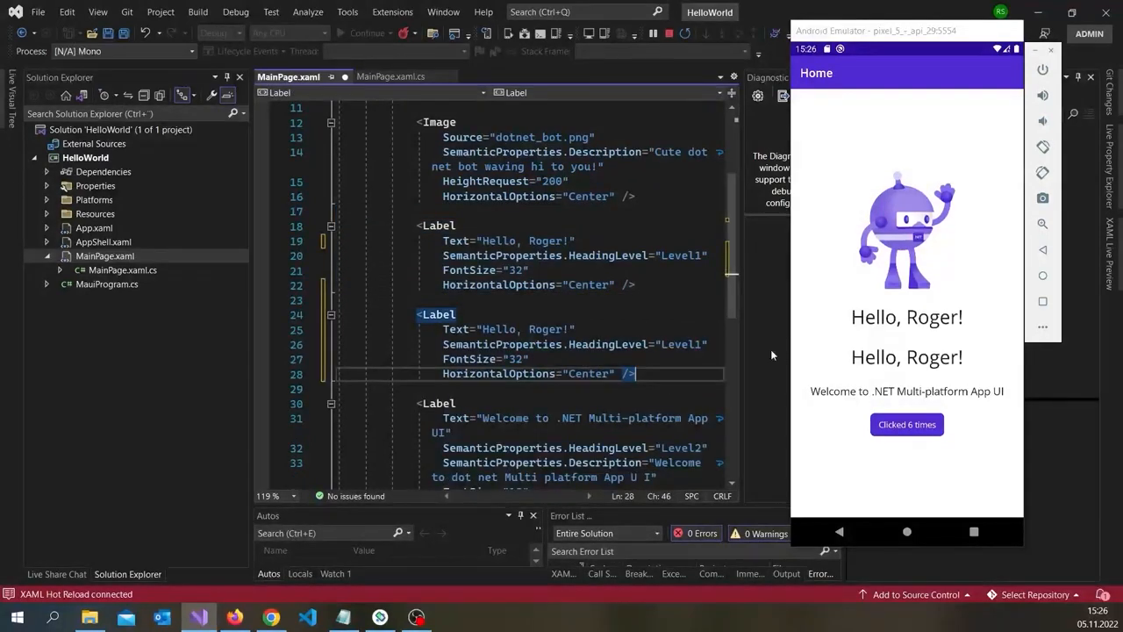
left_click(568, 330)
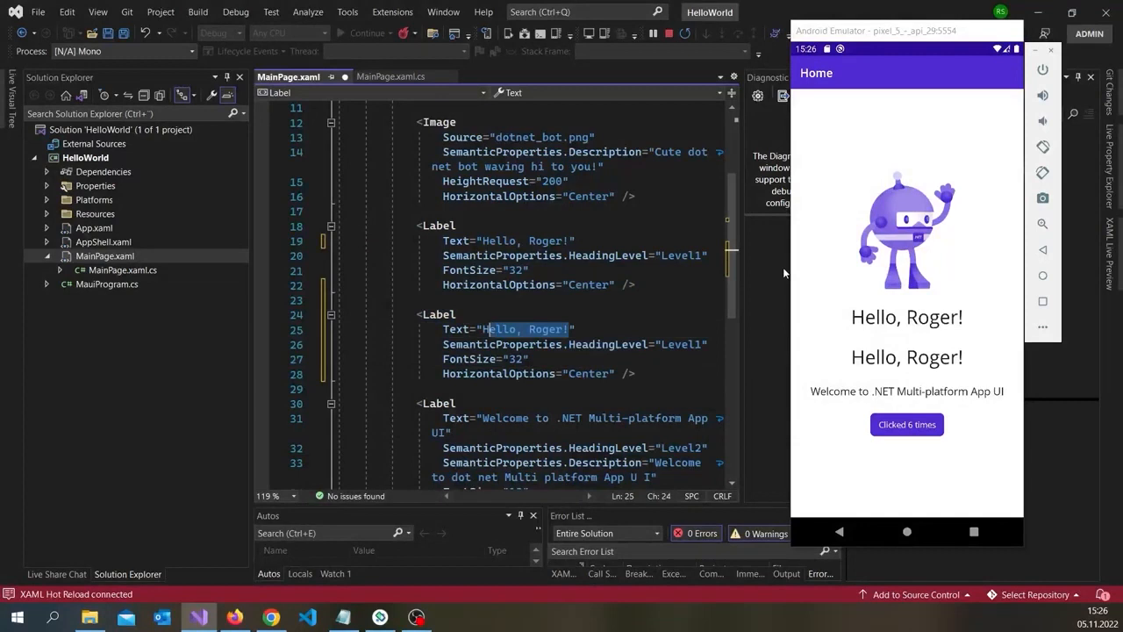
type("How are you?")
left_click(576, 358)
type("2")
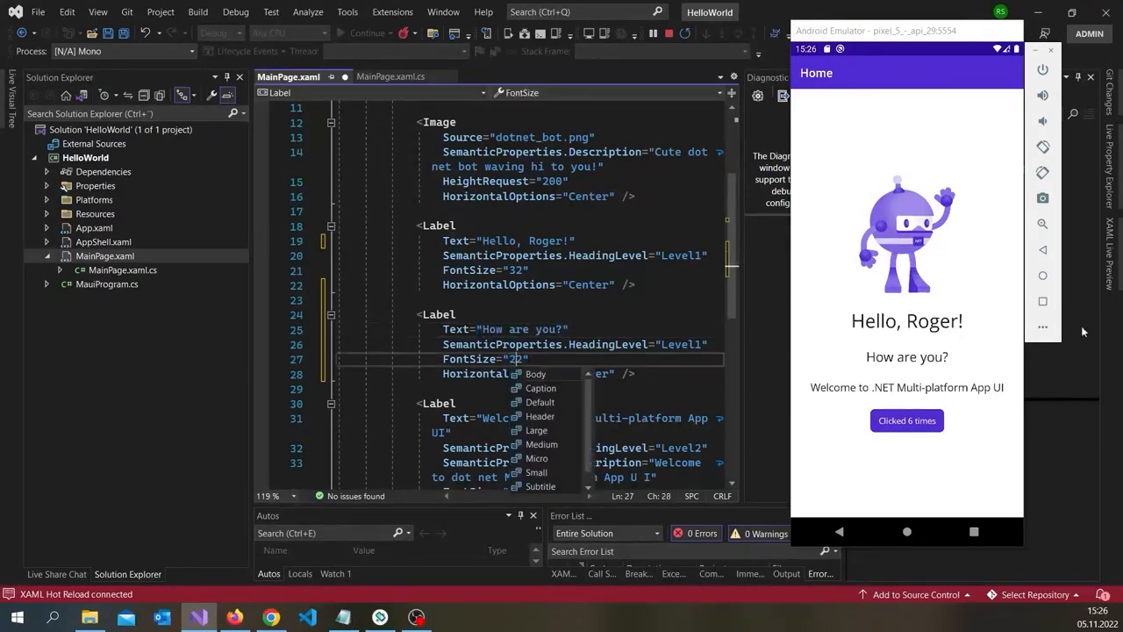
mouse_move(126, 484)
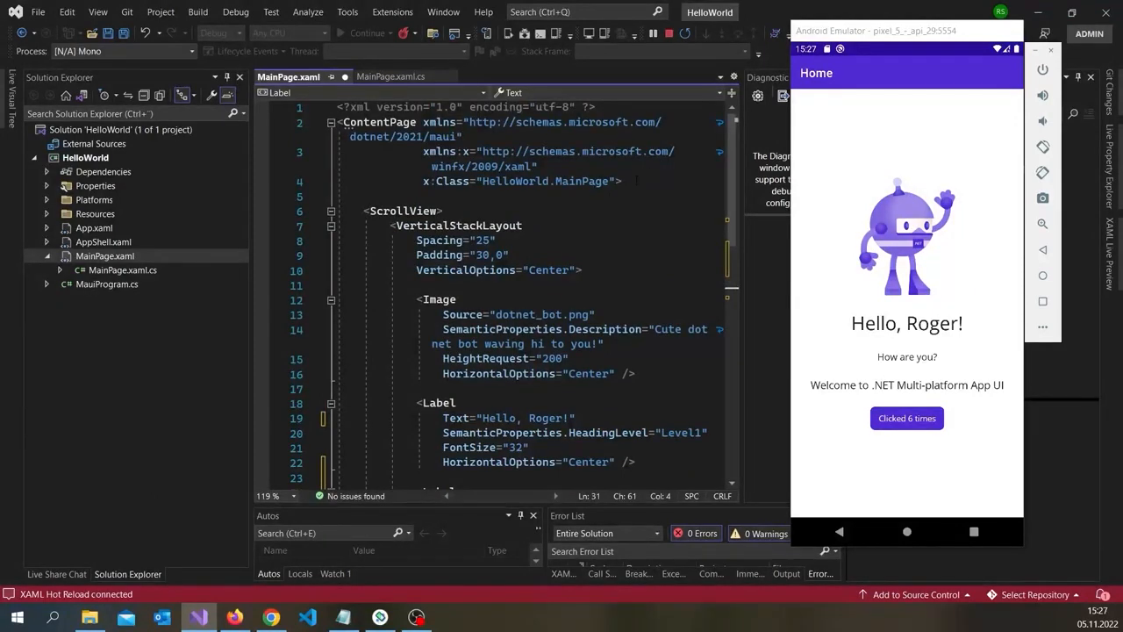
Set the new label's HeadingLevel to Level2 and FontSize to Body.
scroll("down", 3)
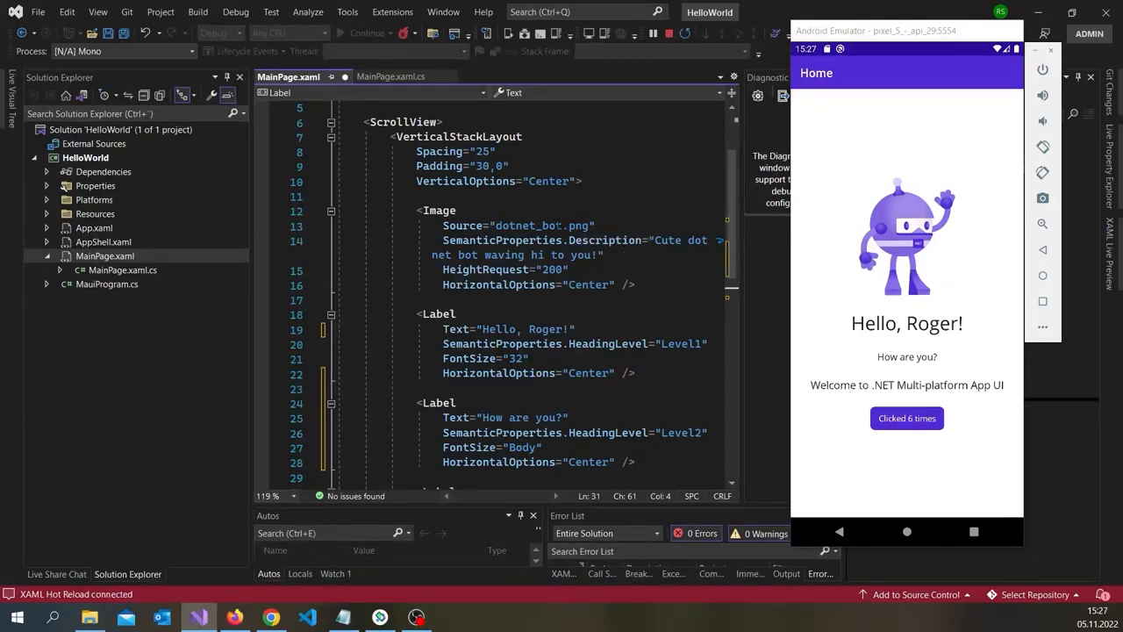
double_click(527, 225)
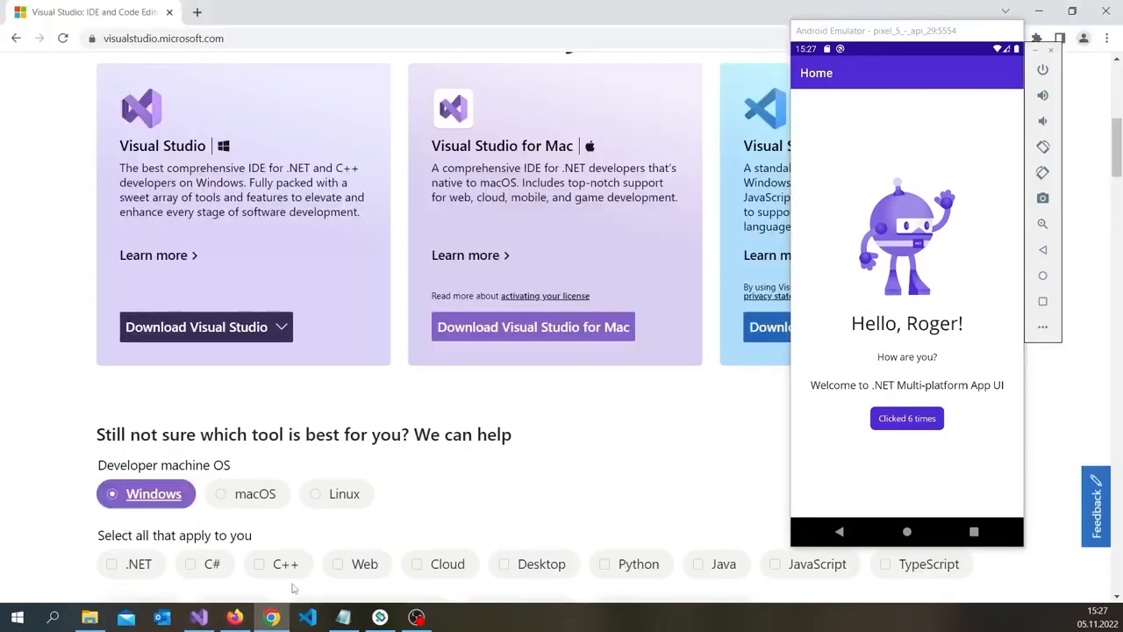
Save the Visual Studio logo from the website as Product-Icon.svg and return to the editor.
scroll("down", 3)
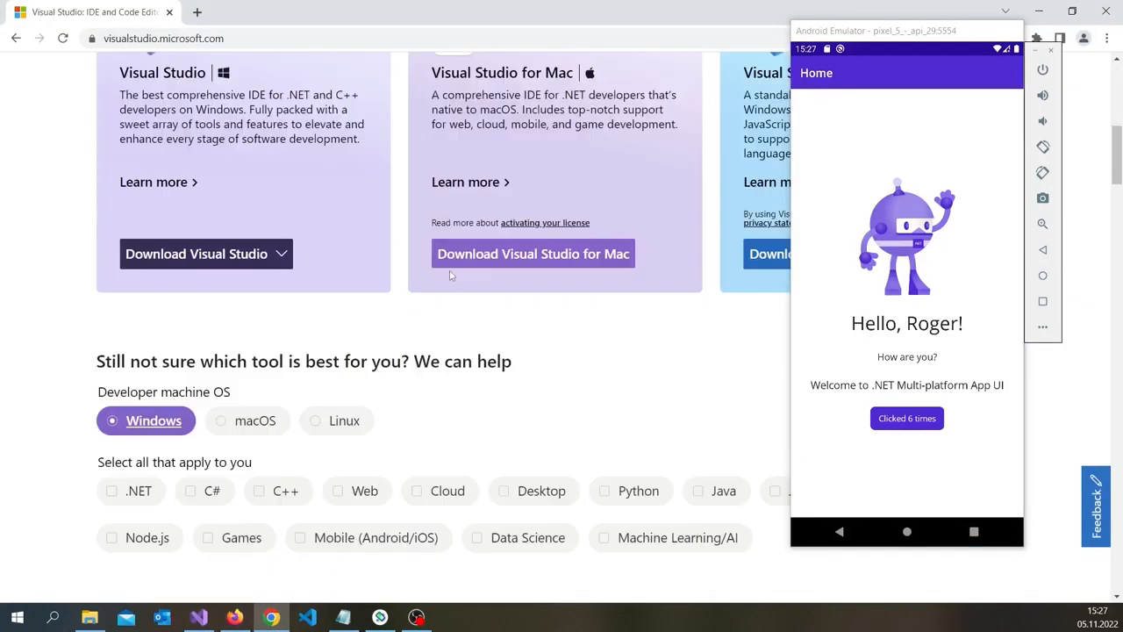
scroll("up", 3)
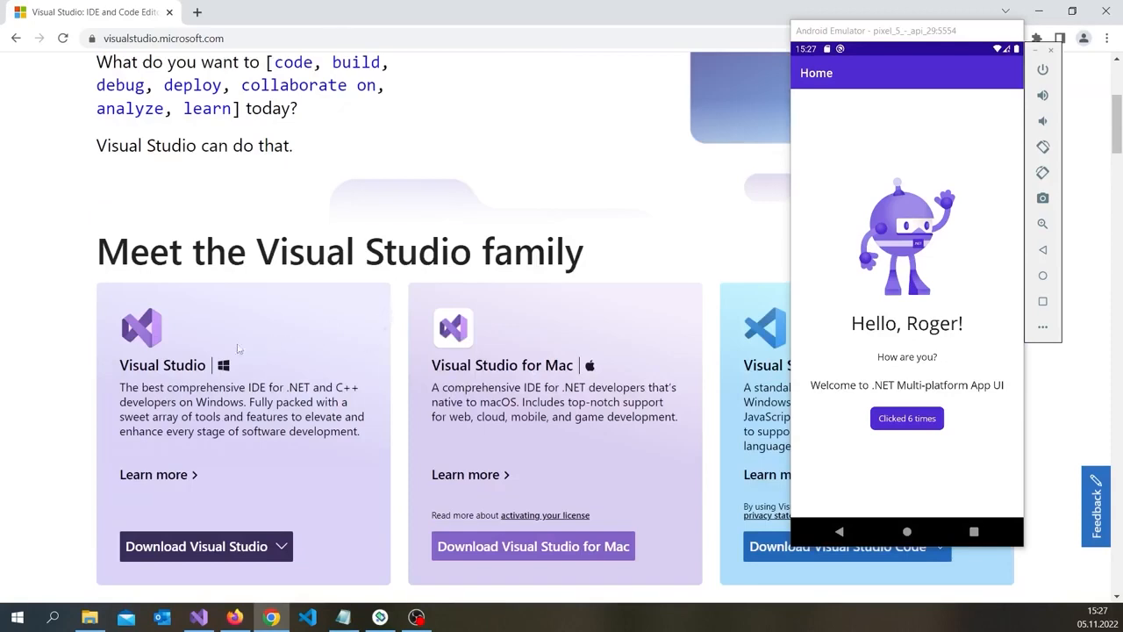
right_click(140, 328)
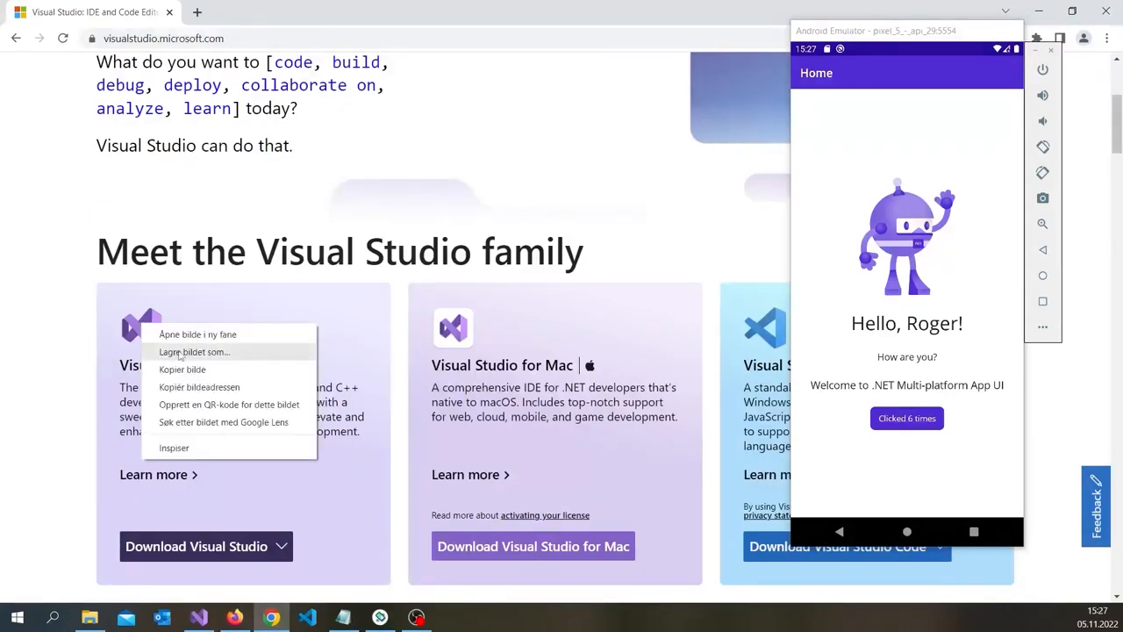
left_click(193, 351)
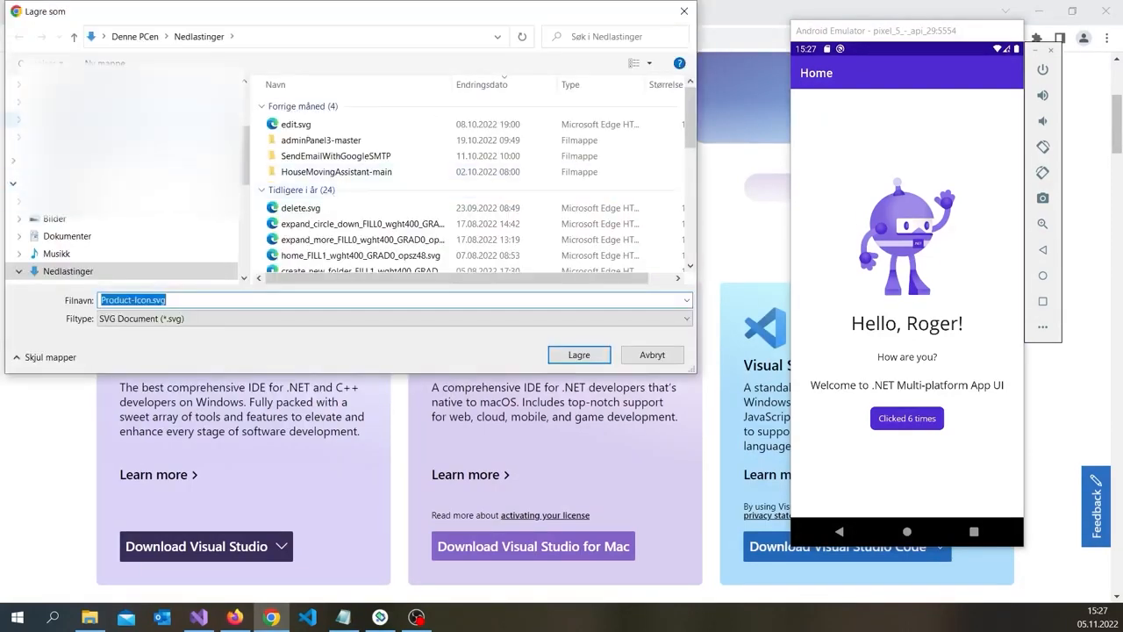
left_click(579, 354)
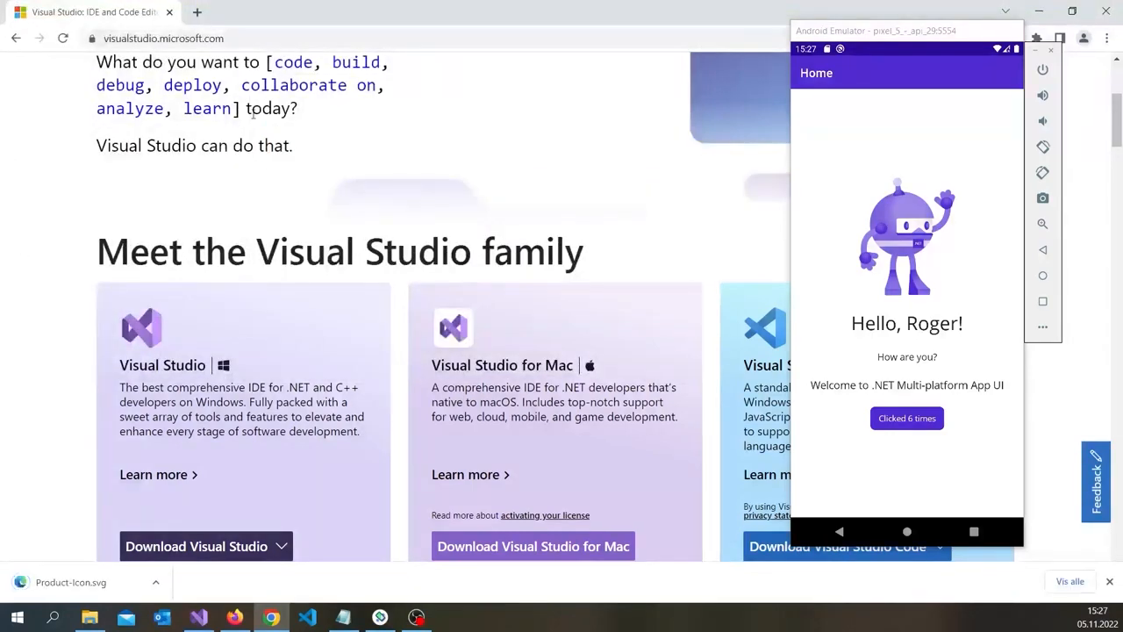
left_click(196, 618)
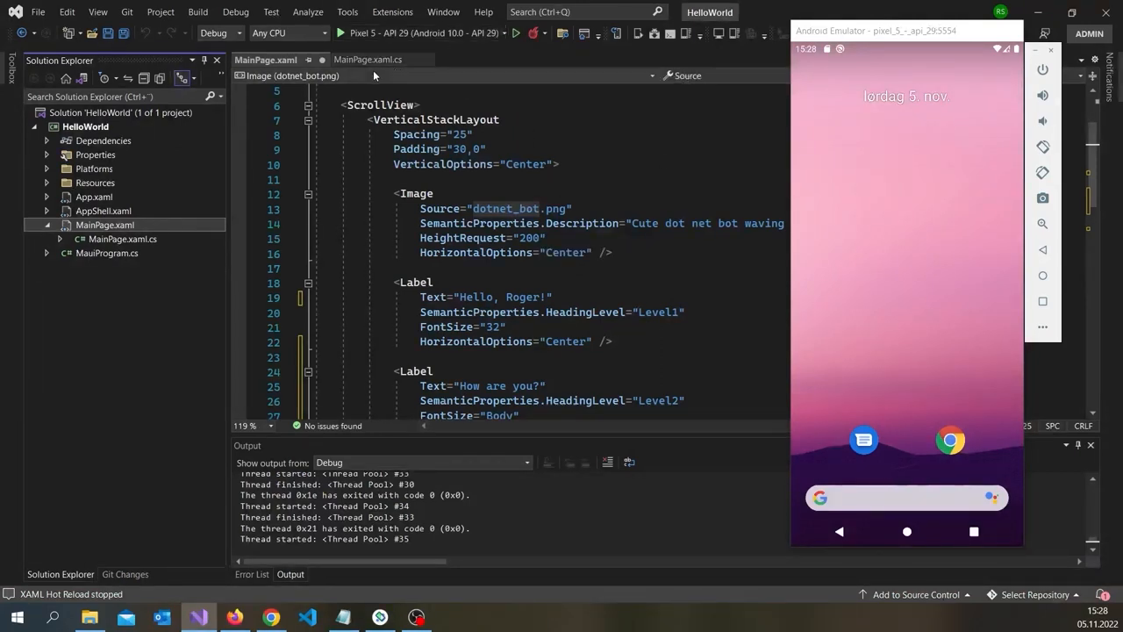
mouse_move(517, 33)
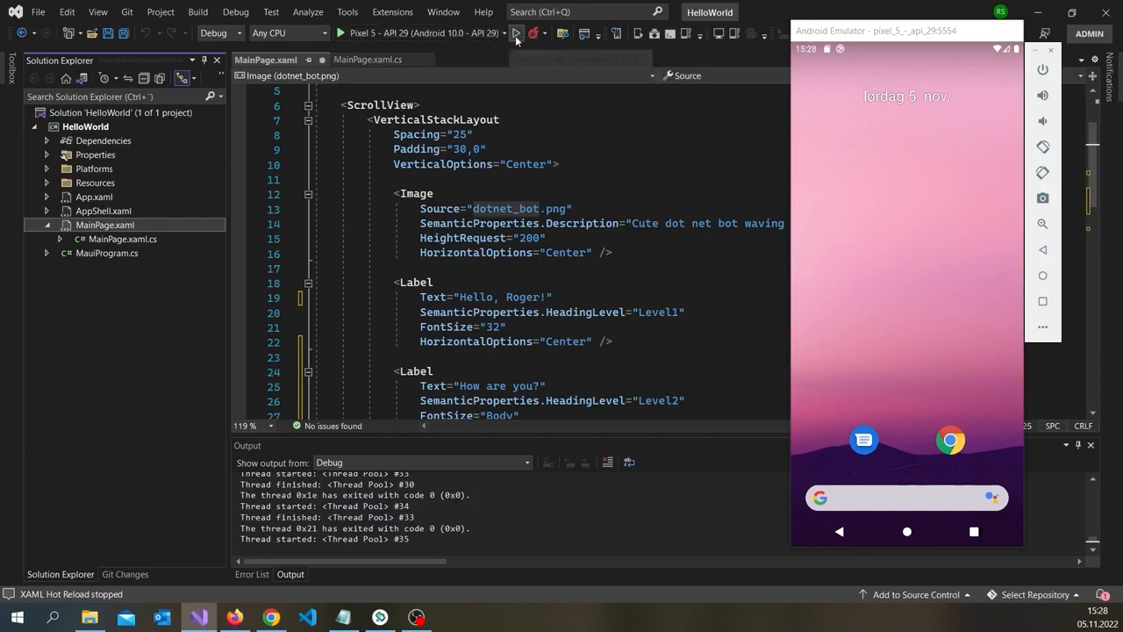
Expand the Resources folder showing AppIcon, Fonts, Images, Raw, Splash and Styles.
left_click(45, 182)
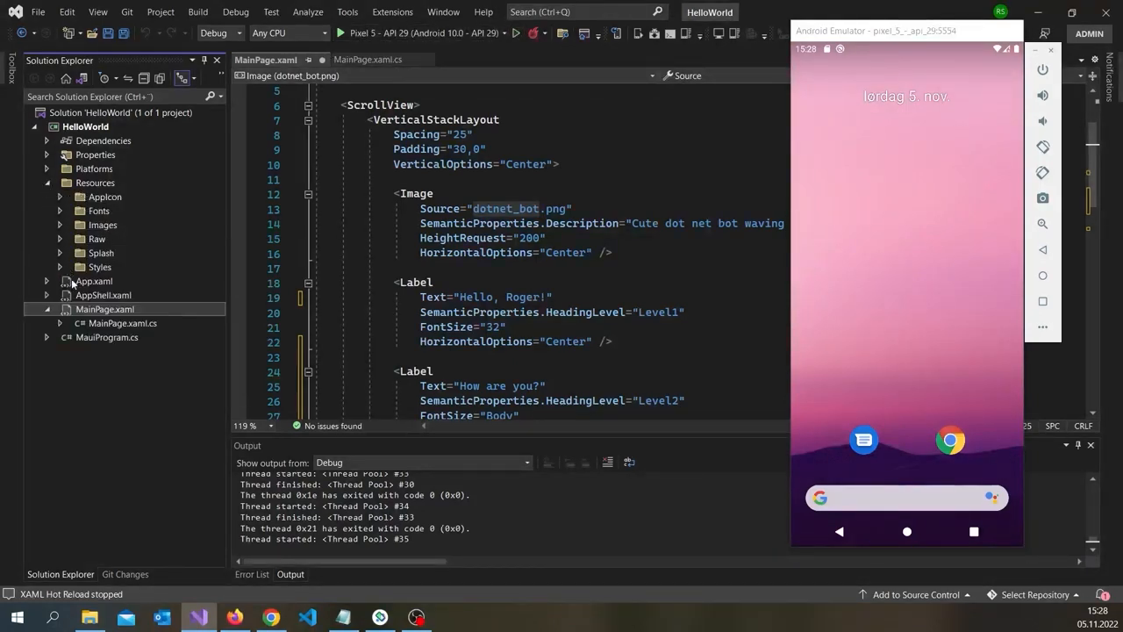
Start Add > Existing Item on the Images folder with a file filter that shows svg files.
left_click(60, 224)
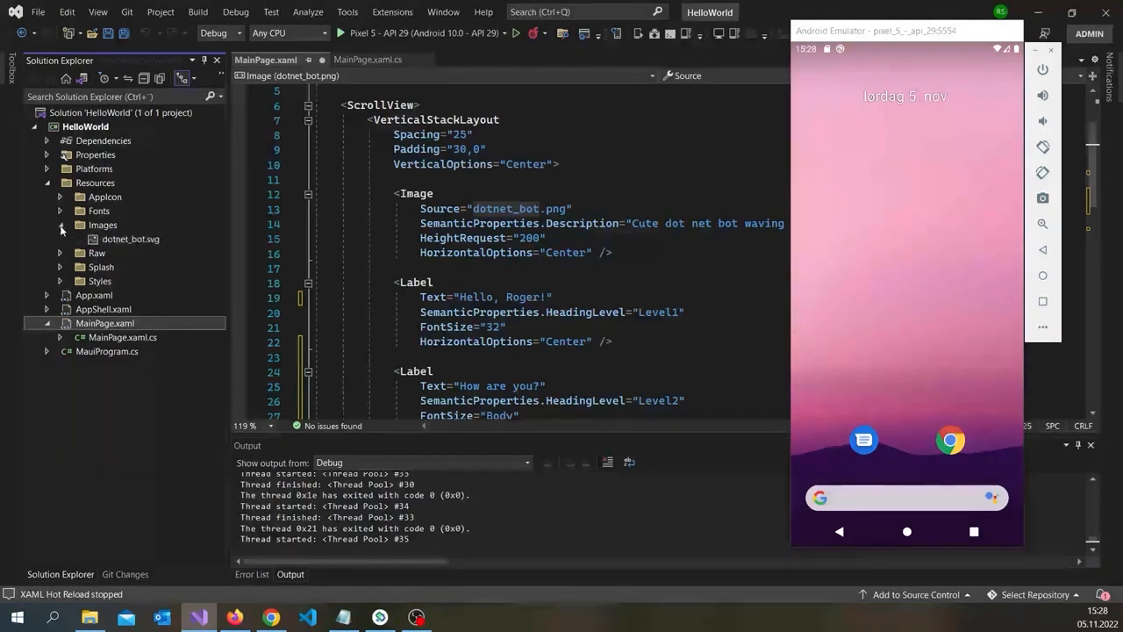
right_click(102, 224)
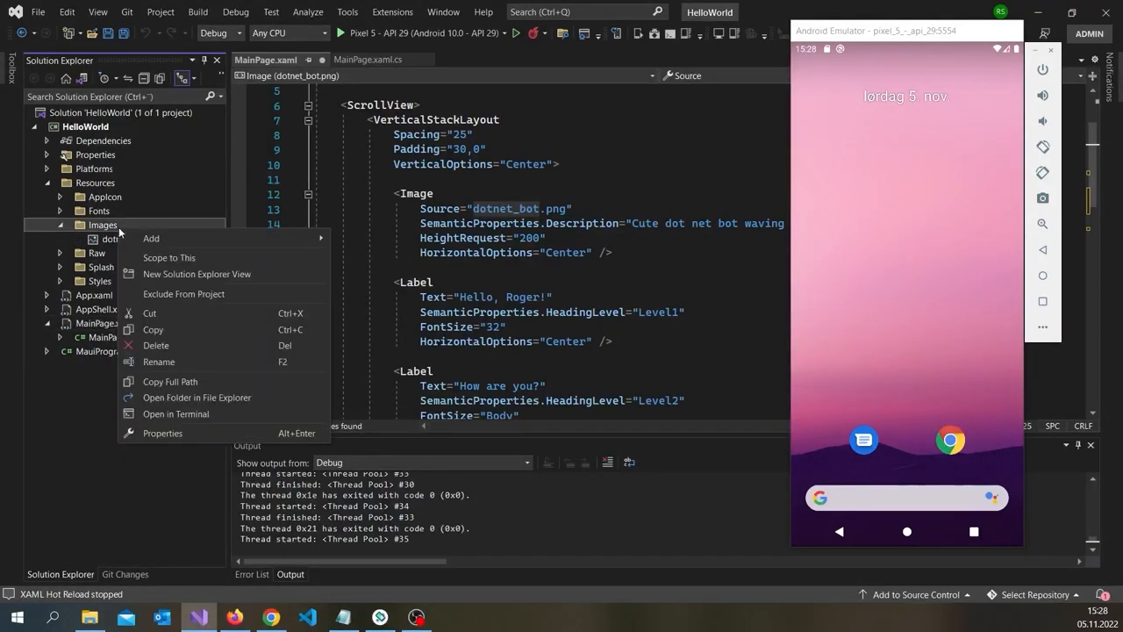
mouse_move(151, 238)
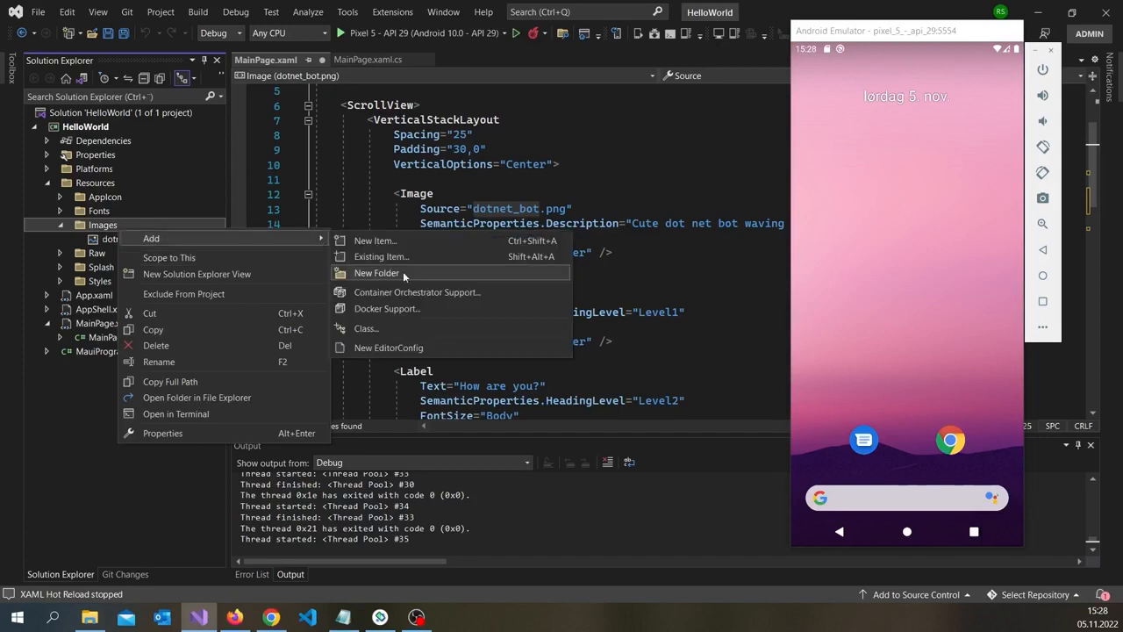
left_click(382, 256)
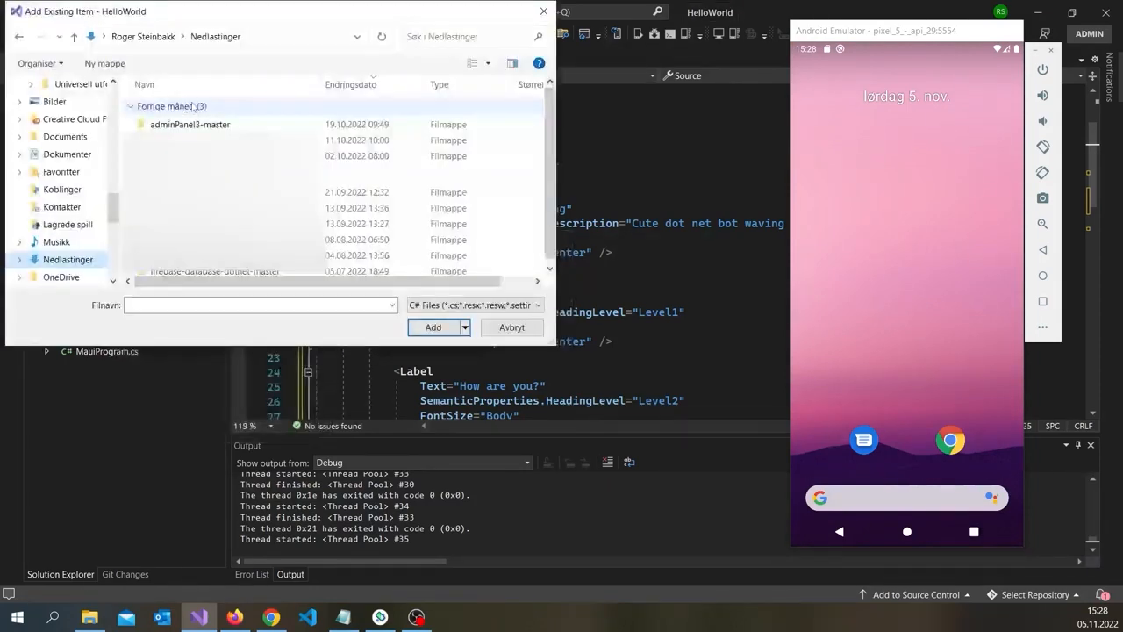
left_click(463, 305)
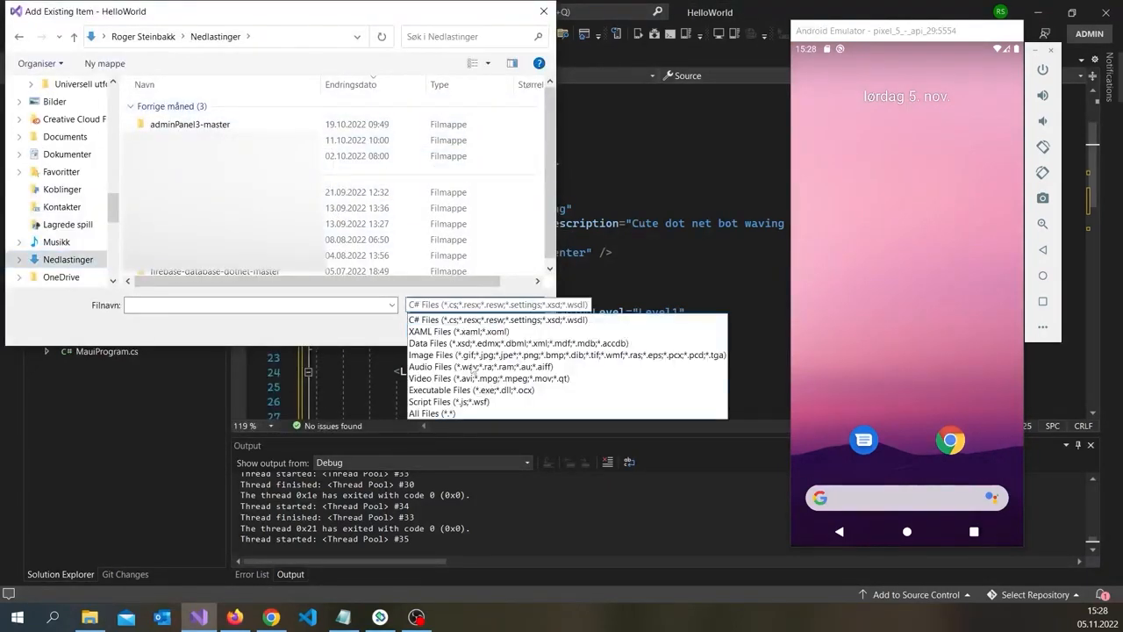
left_click(431, 412)
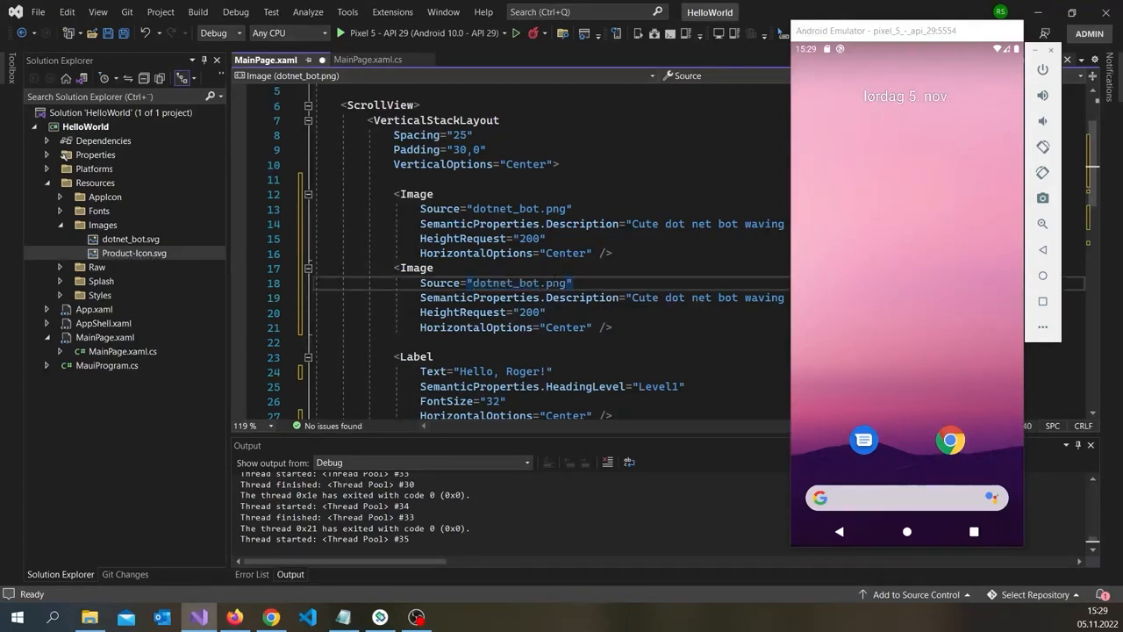
Select the dotnet_bot.png source file name in the duplicated Image element.
double_click(502, 282)
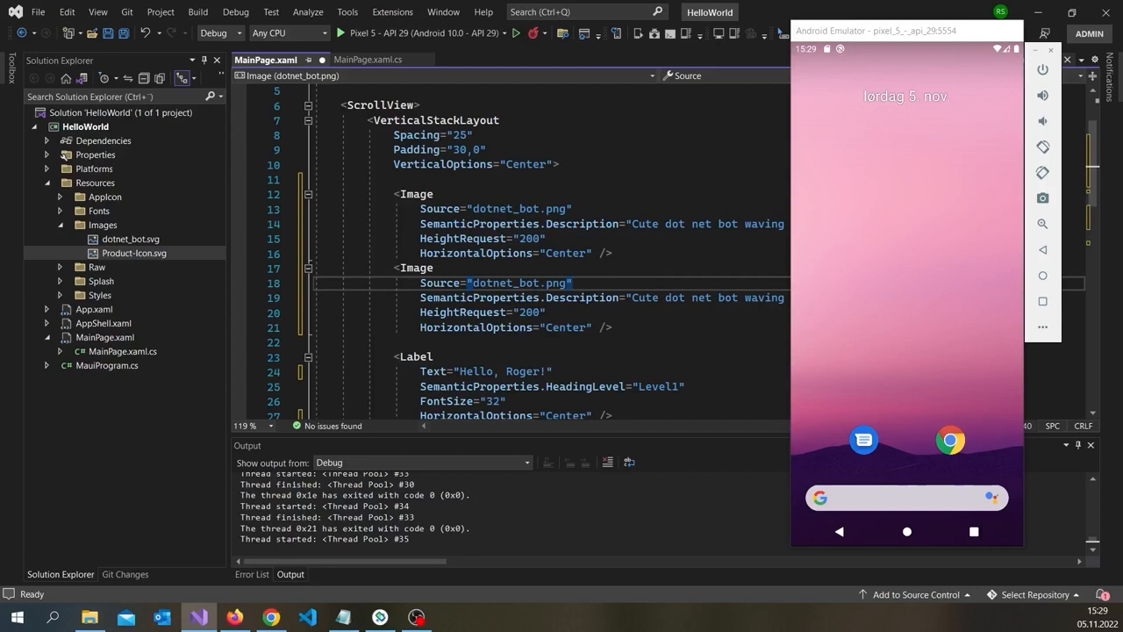
mouse_move(544, 297)
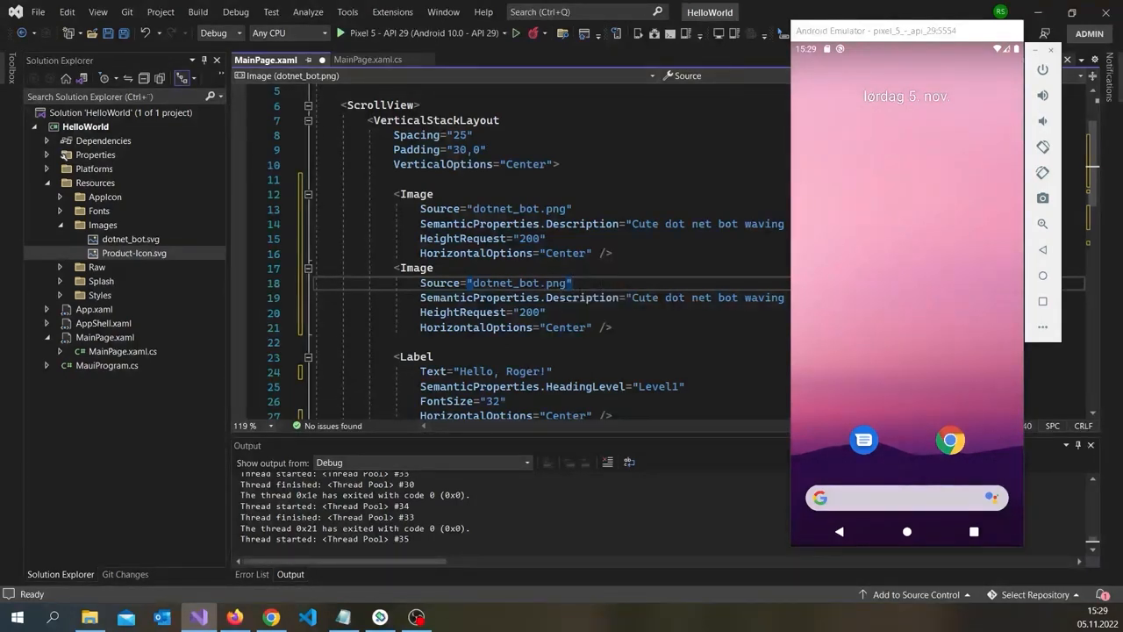
mouse_move(494, 282)
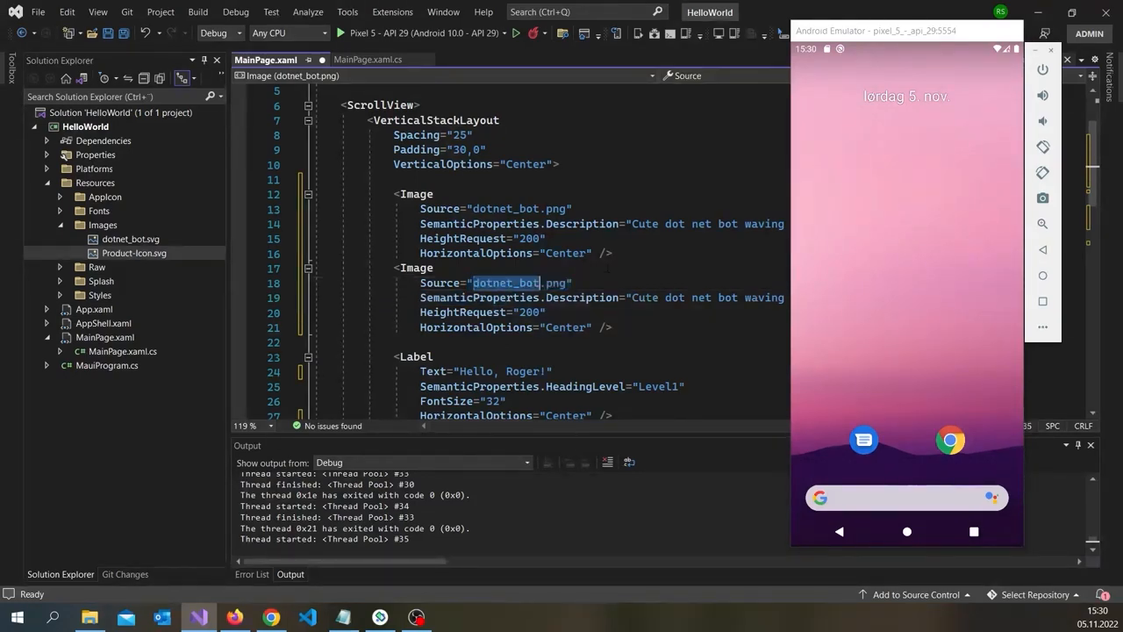
Change the second Image Source to Product-Icon.png and build, revealing the invalid file name error.
type("Product-Ic")
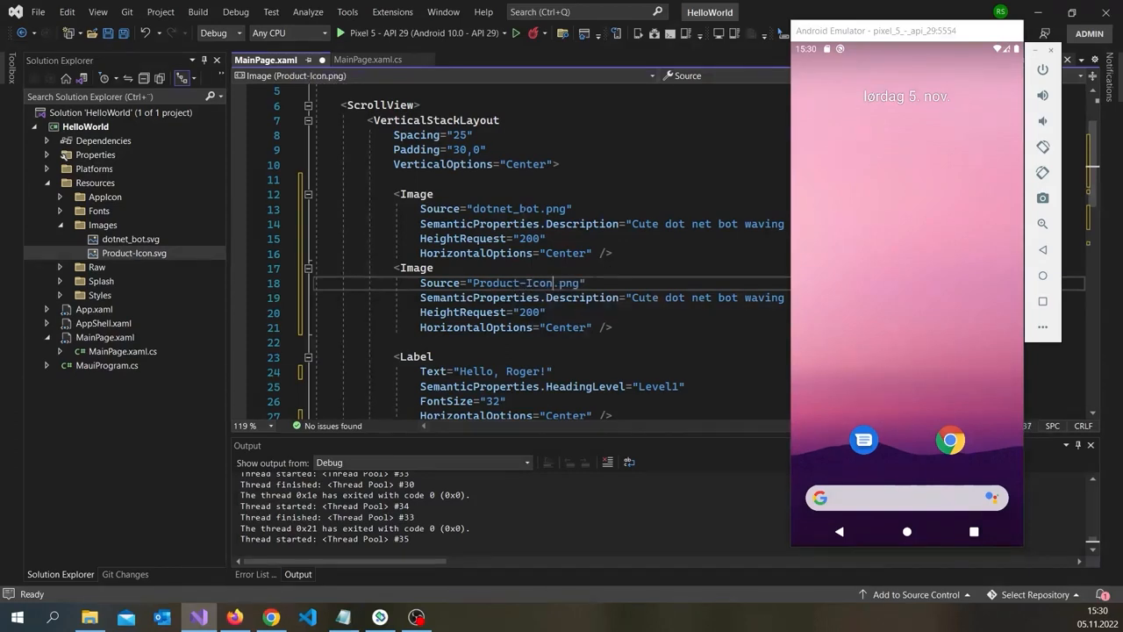
double_click(524, 283)
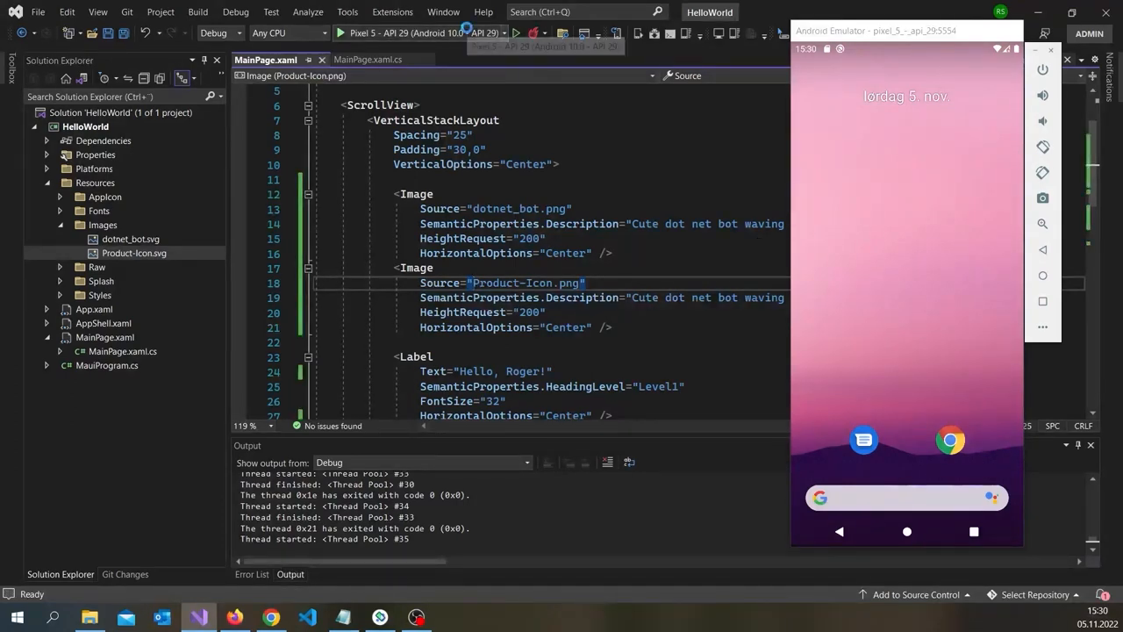
left_click(516, 32)
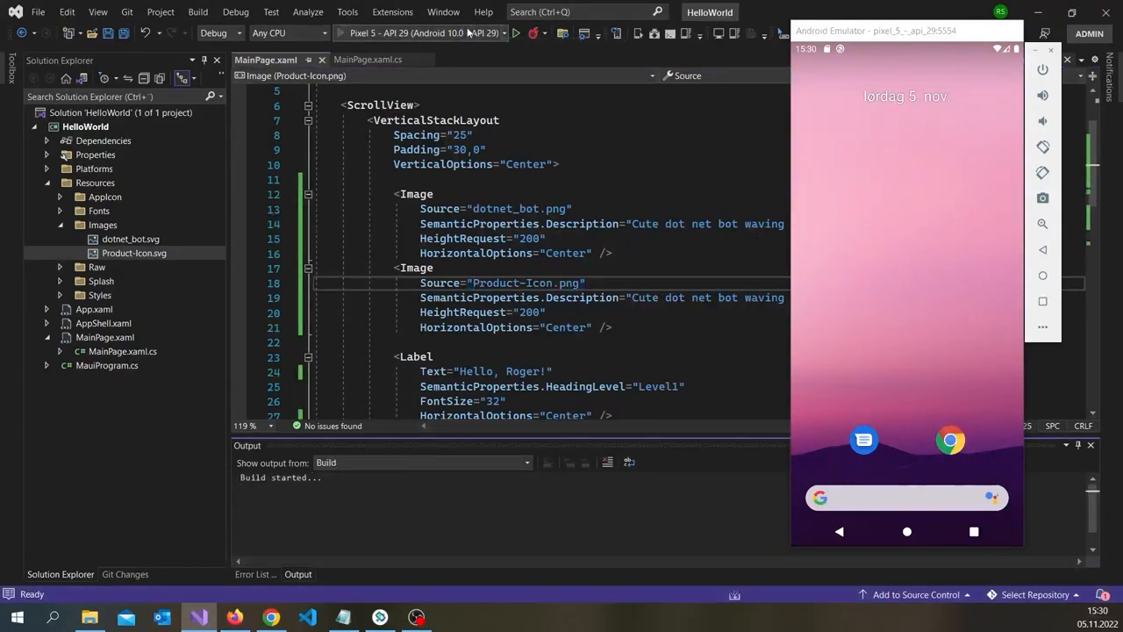
left_click(516, 34)
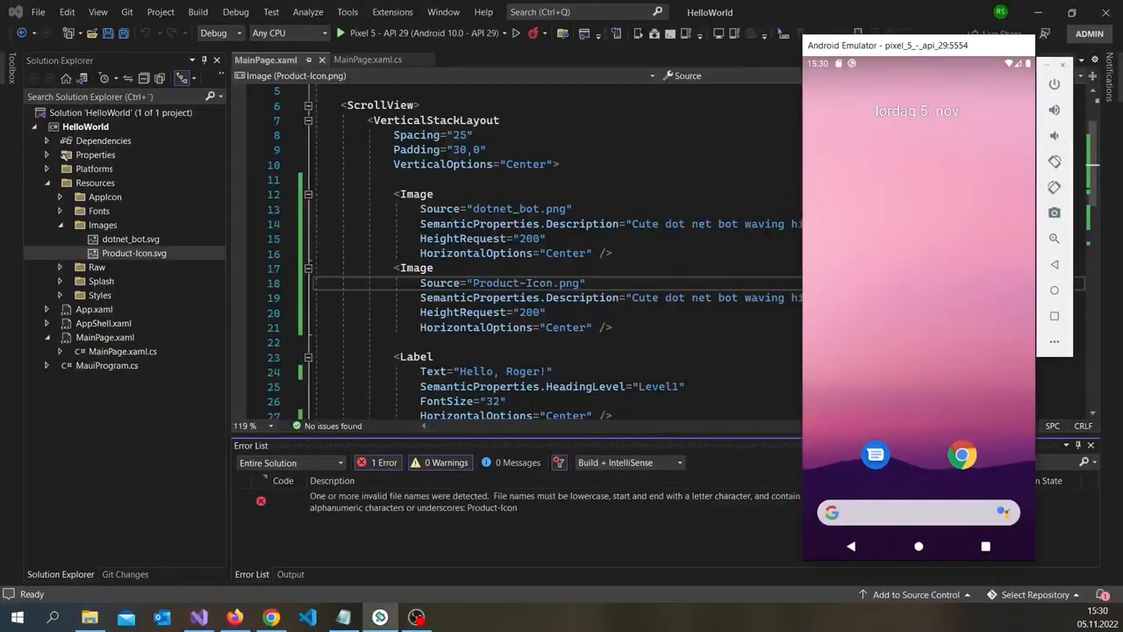
Rename the icon to product_icon.svg, set the source to product-icon.png and rebuild, getting three resource errors.
left_click(133, 253)
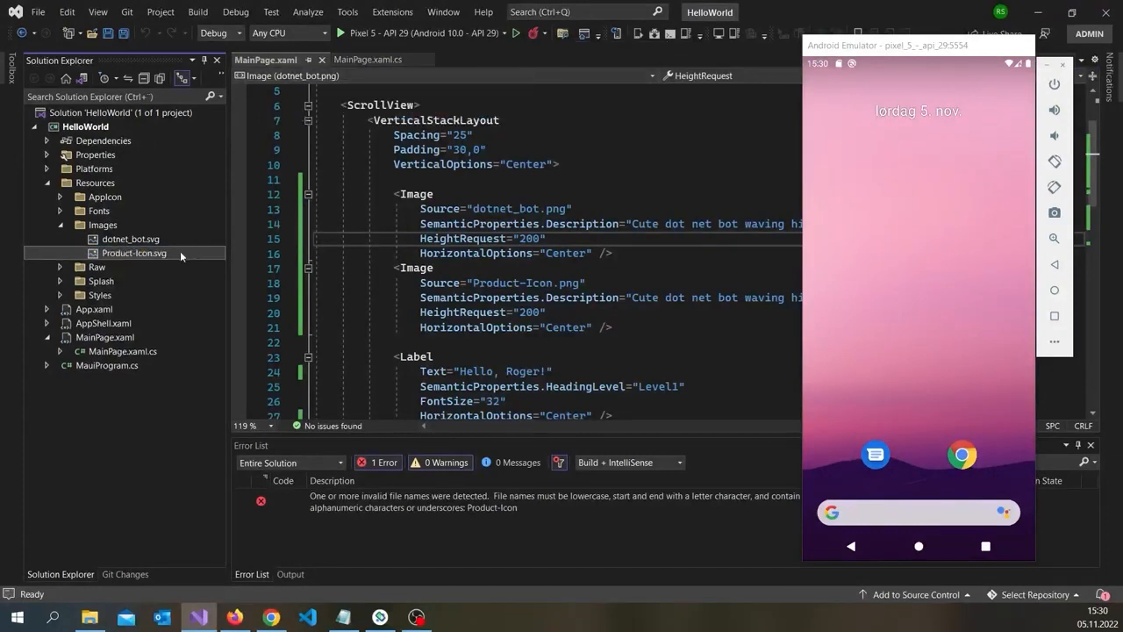
double_click(133, 252)
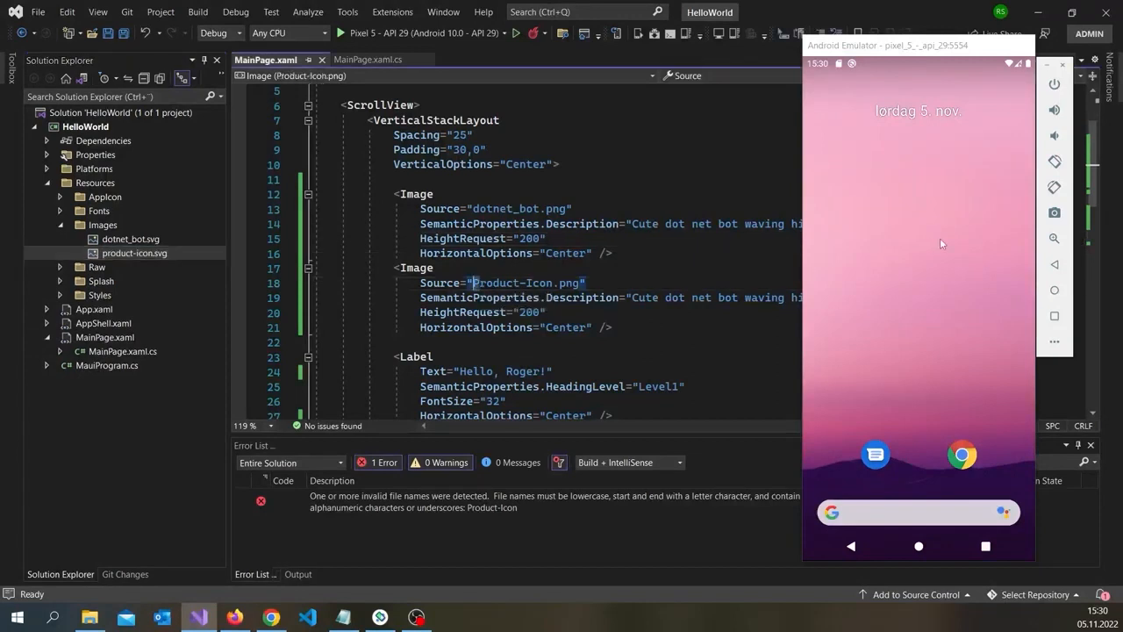
type("product-Icon.png")
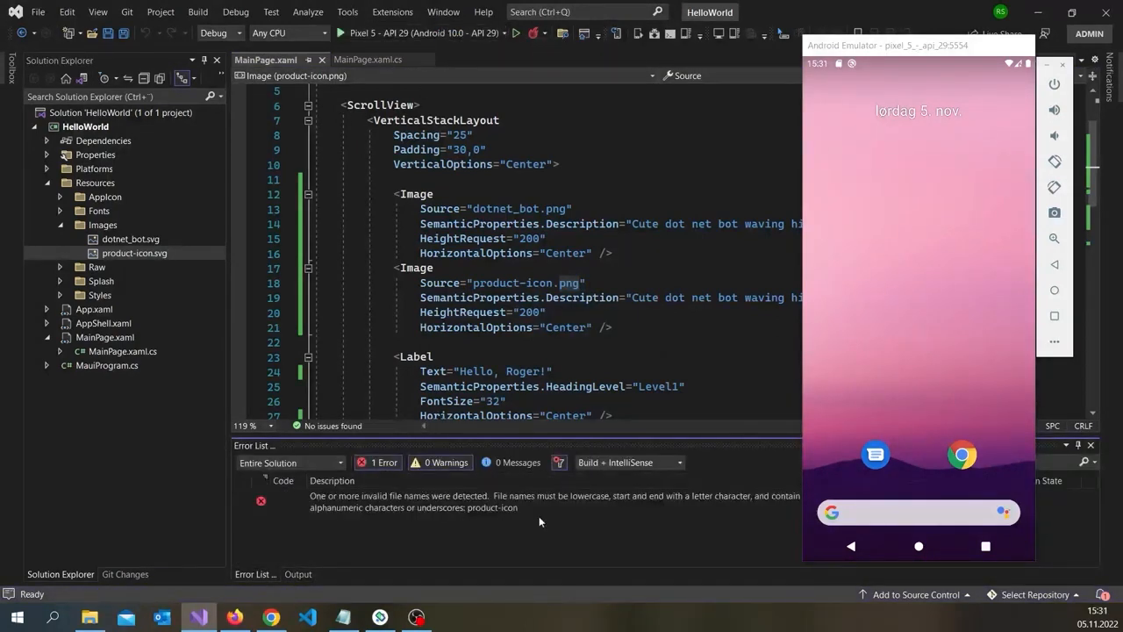
left_click(133, 252)
type("_")
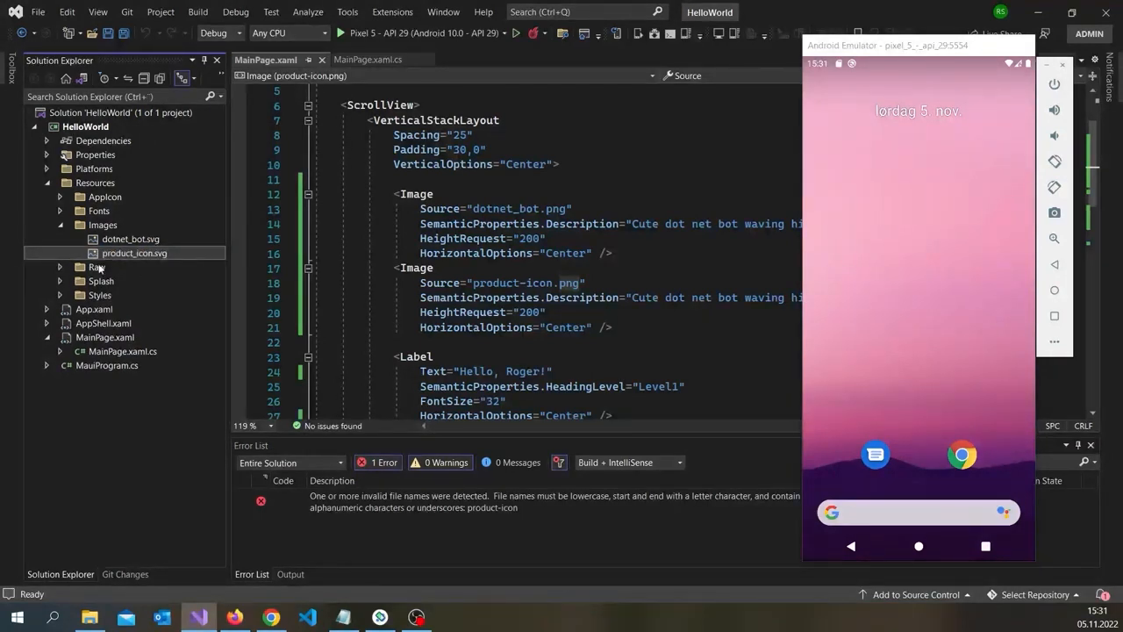
left_click(515, 32)
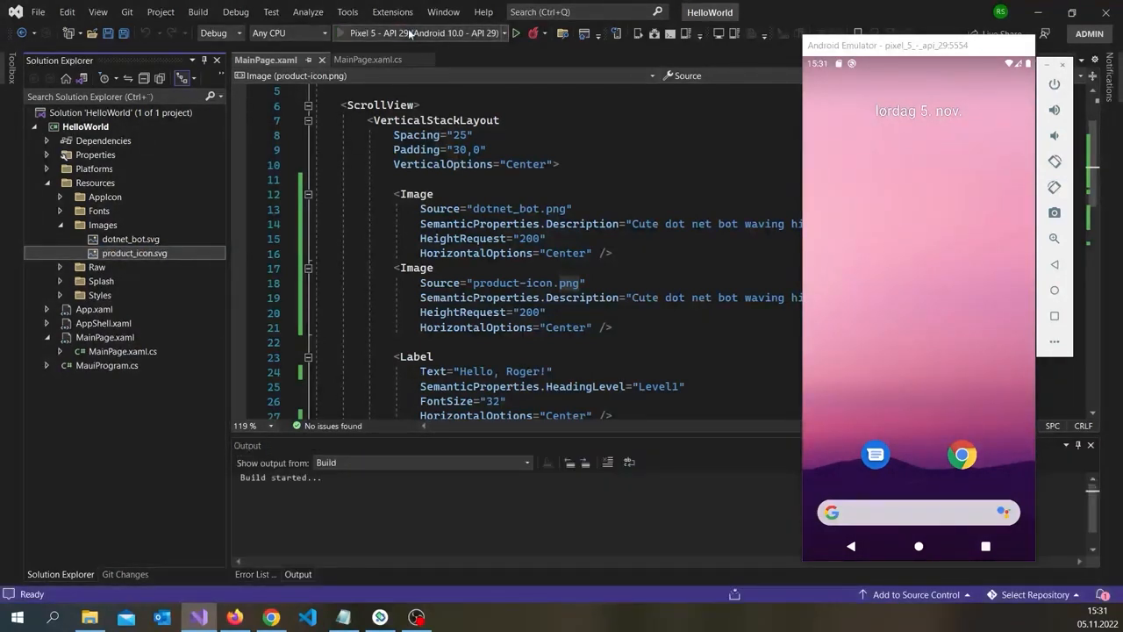
left_click(516, 33)
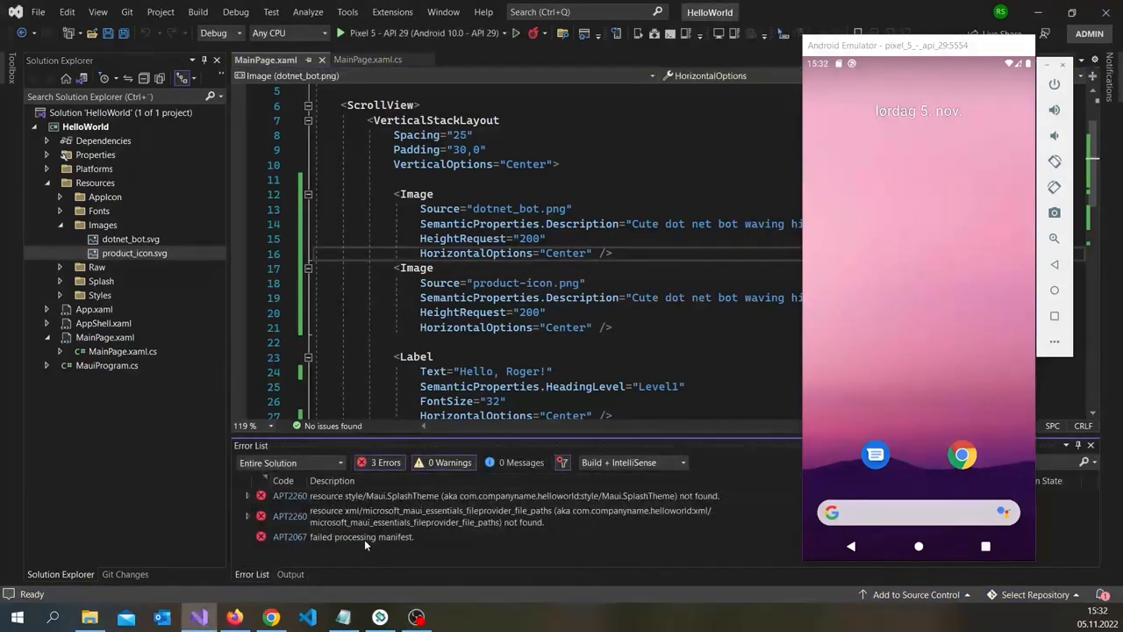
mouse_move(443, 34)
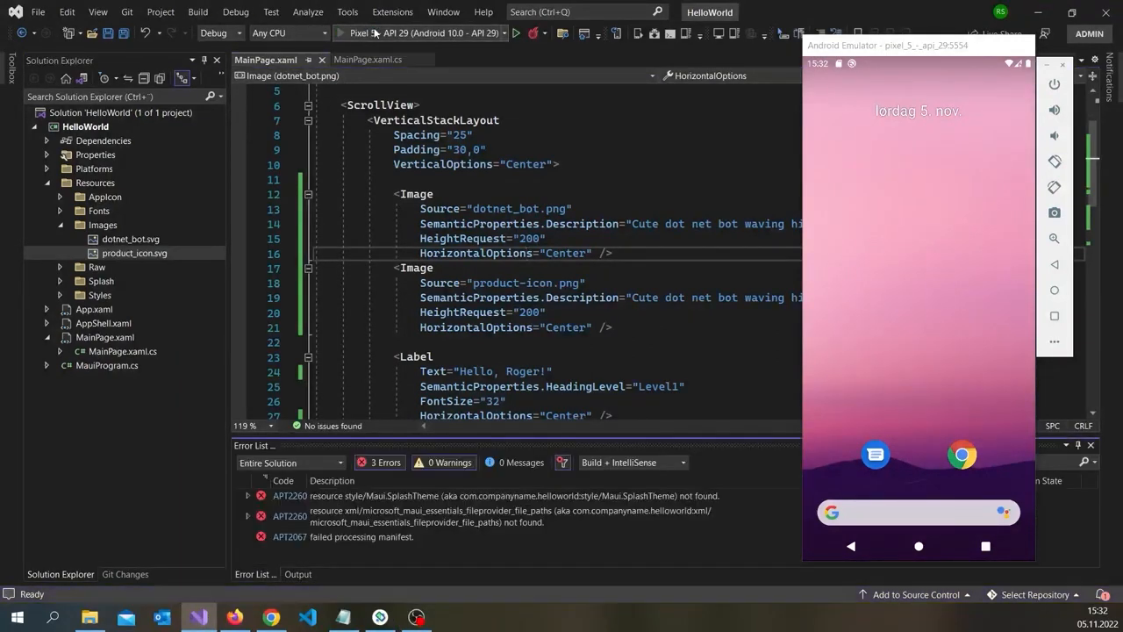
Rebuild HelloWorld after the three APT errors; the build now succeeds with zero errors.
left_click(196, 11)
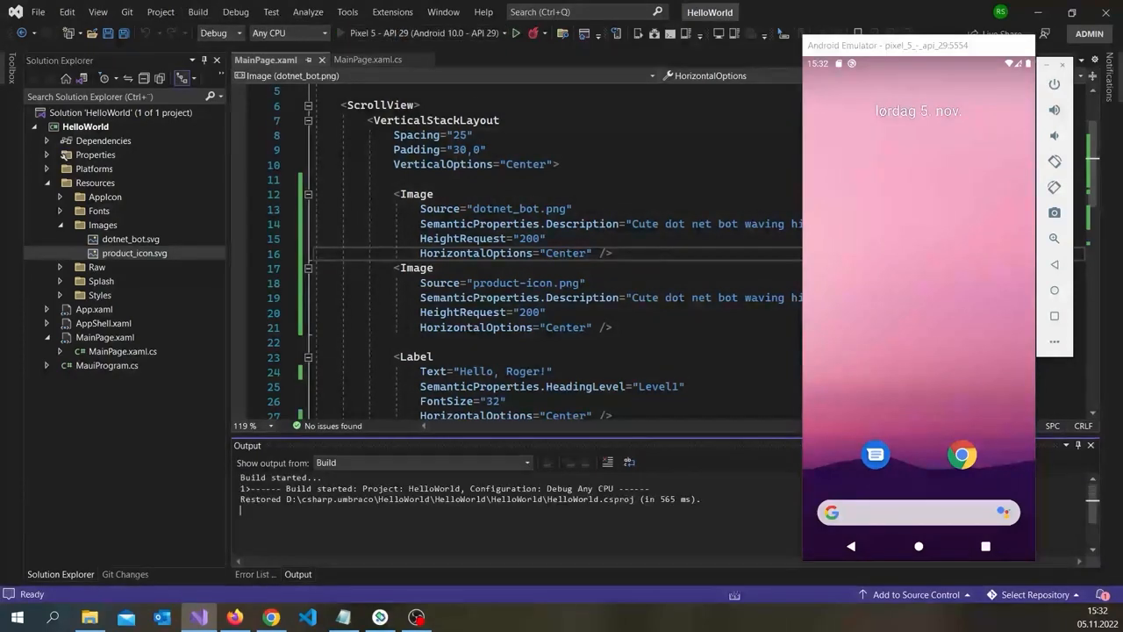
left_click(516, 34)
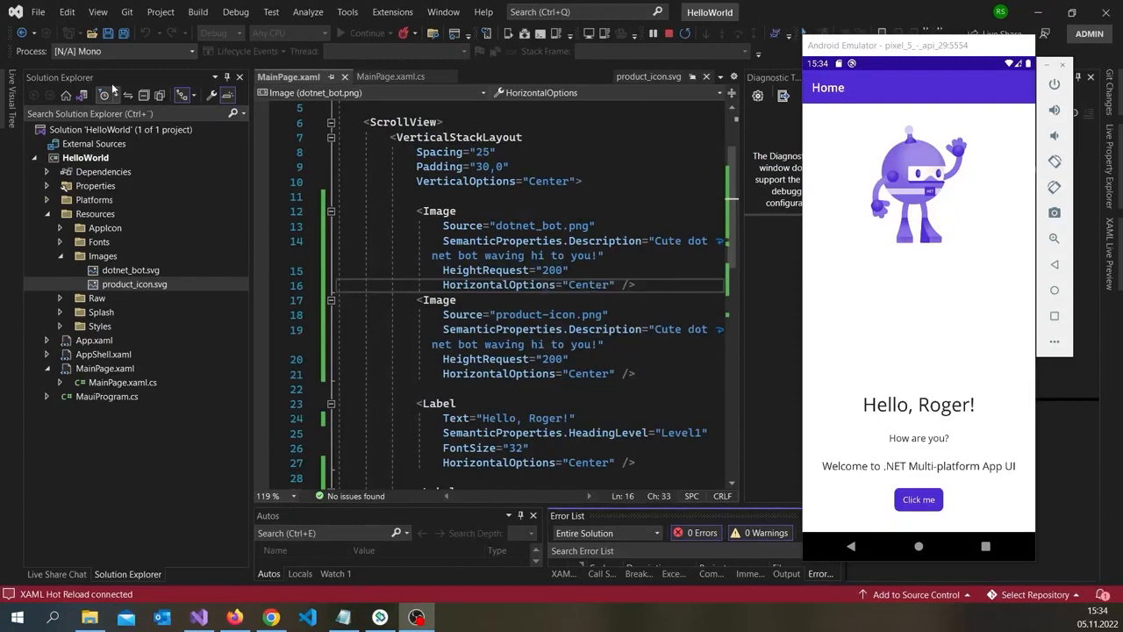
Remove the dotnet_bot Image and set the remaining Image Source to product_icon.png.
left_click(196, 11)
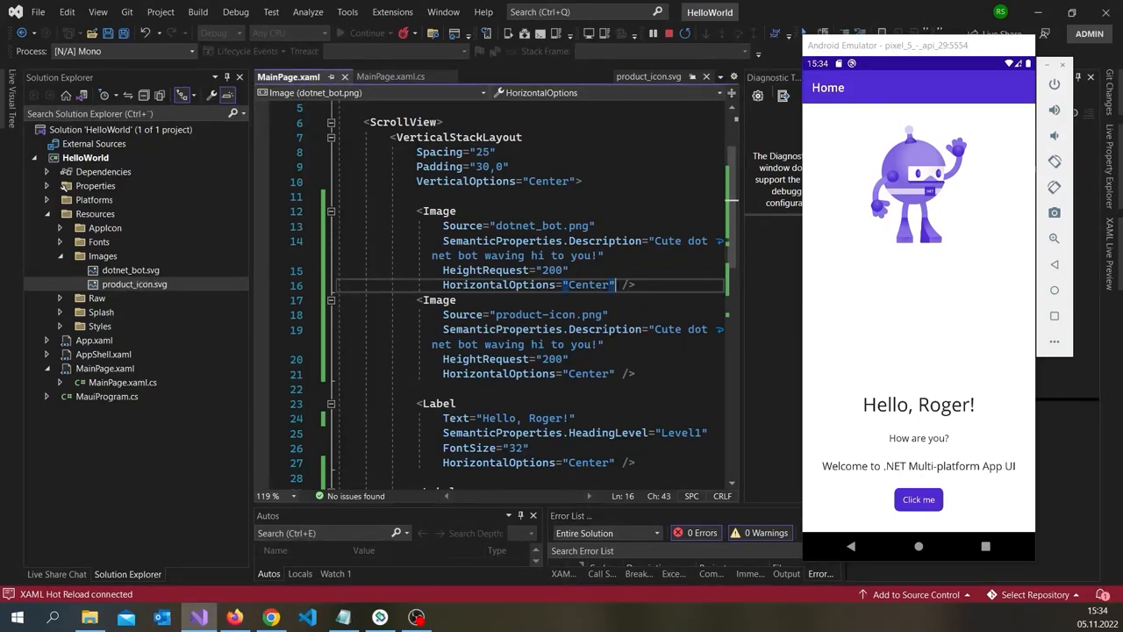
left_click(133, 284)
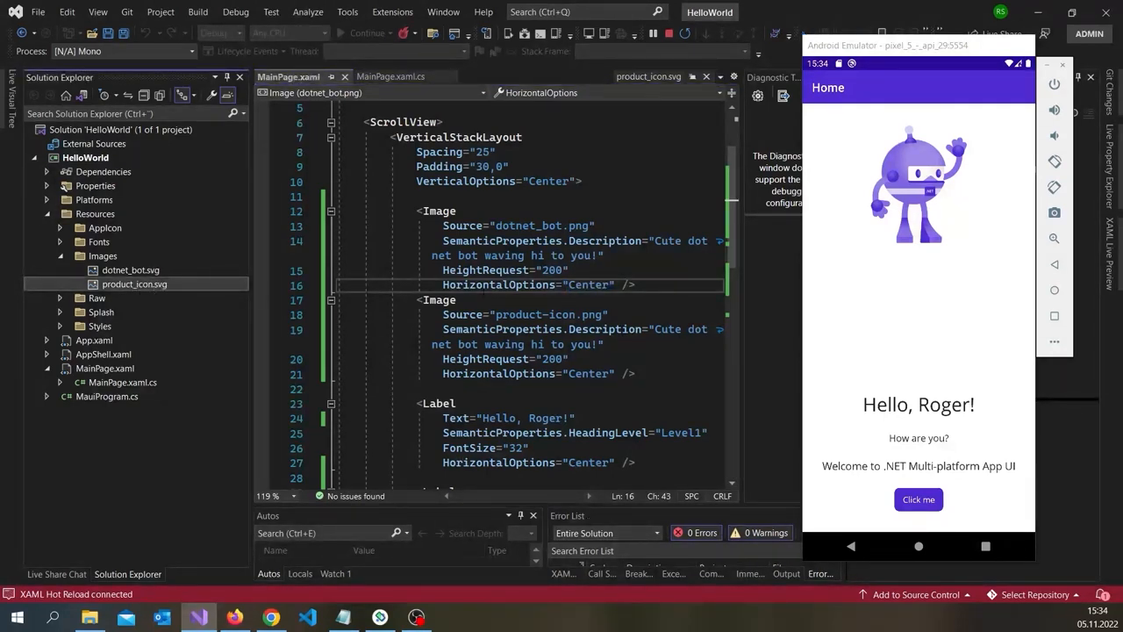
left_click(569, 270)
type("_")
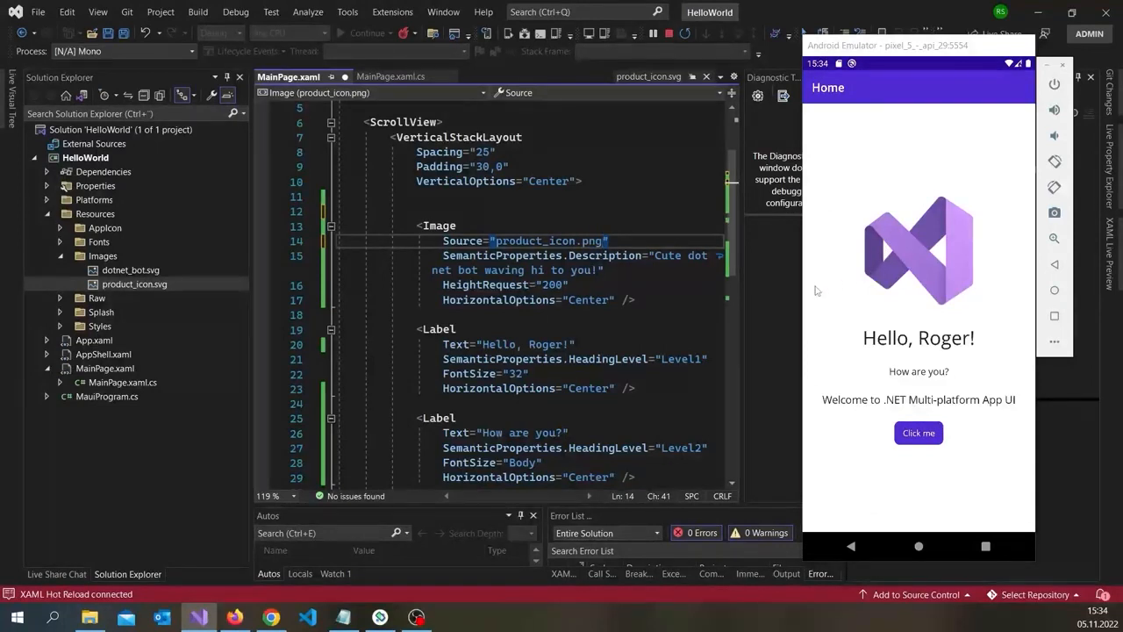
mouse_move(873, 279)
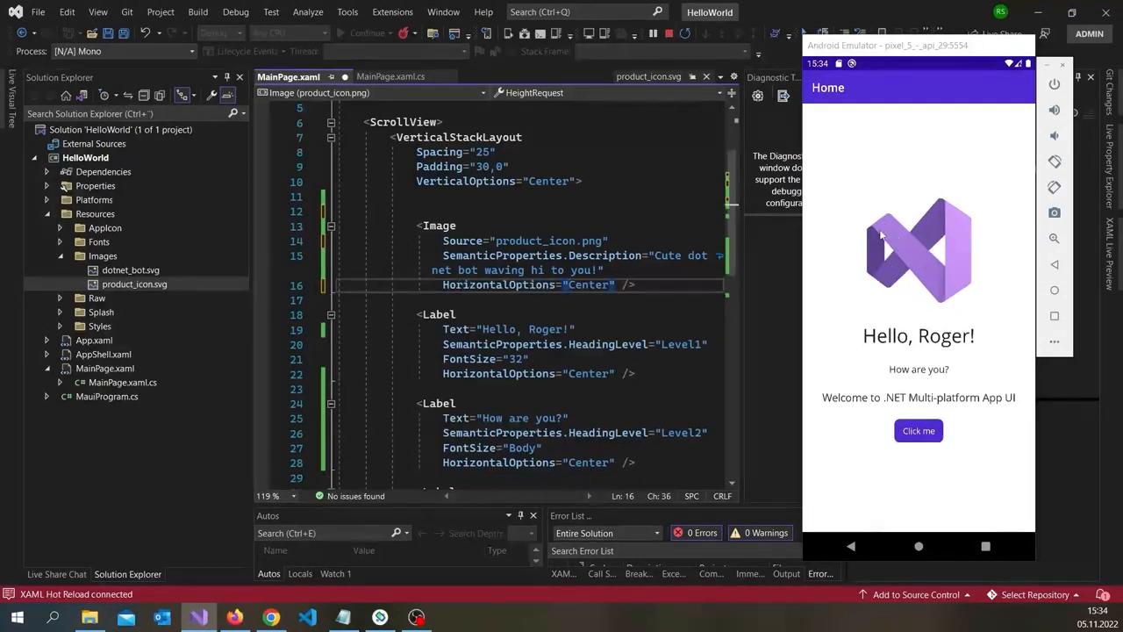
Add HeightRequest="100" to the Image element in MainPage.xaml so Hot Reload shrinks the logo.
type("HeightRequest=\"100\"")
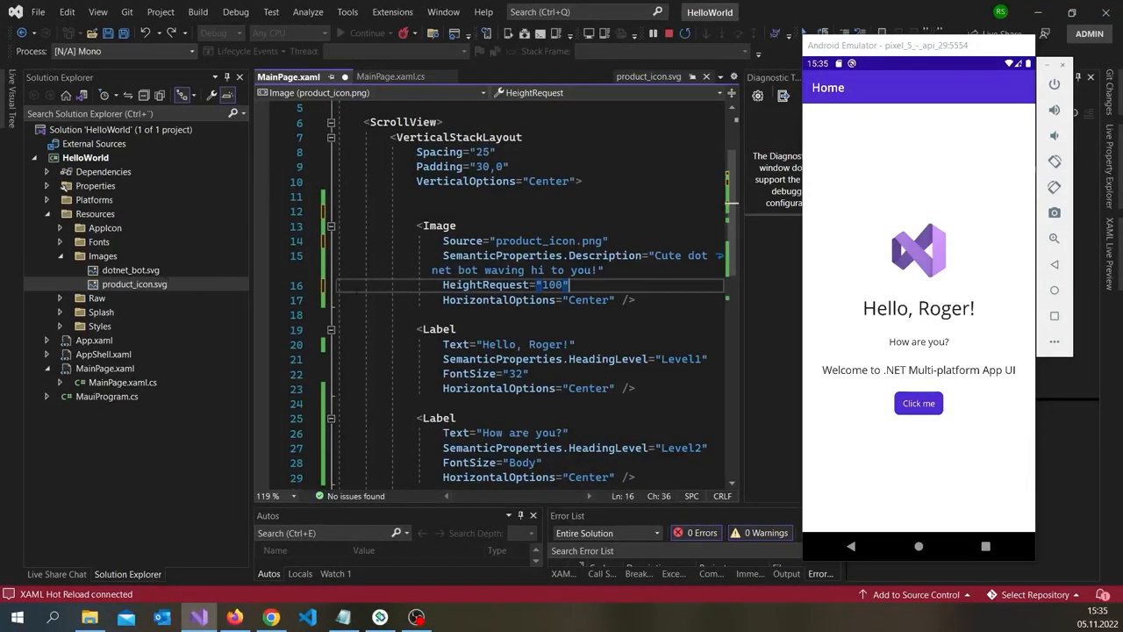
mouse_move(832, 232)
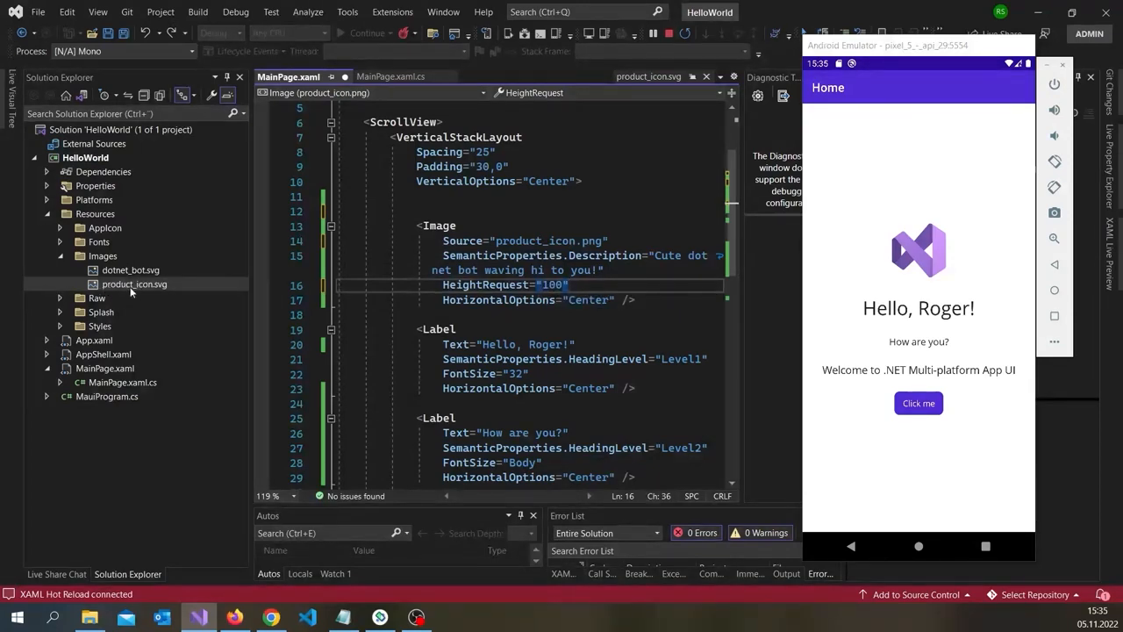
mouse_move(132, 289)
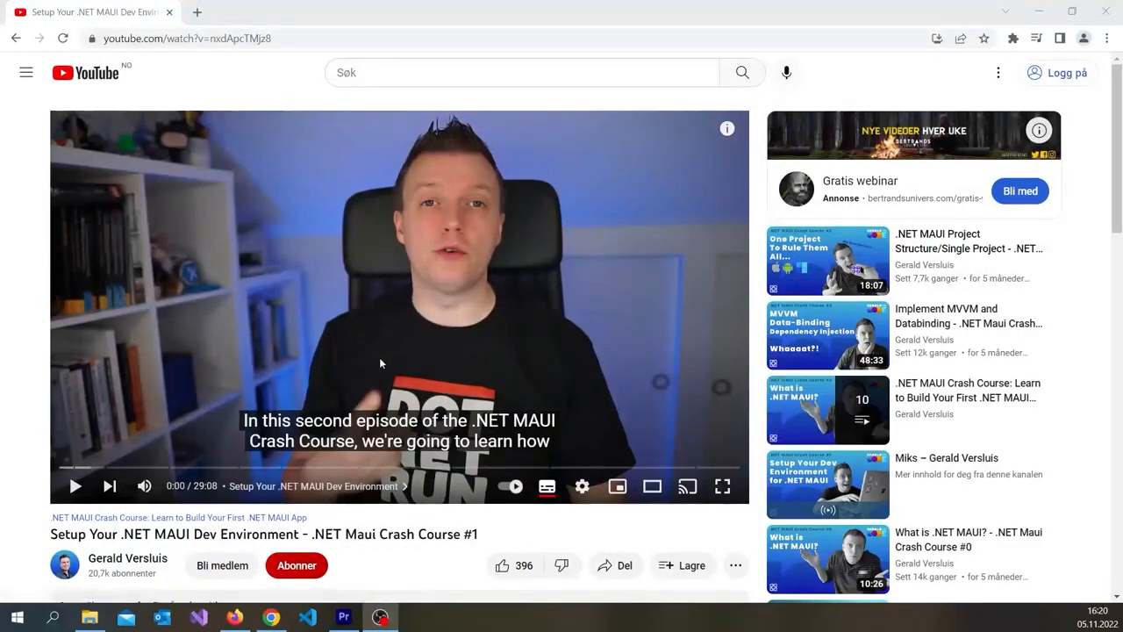
mouse_move(61, 466)
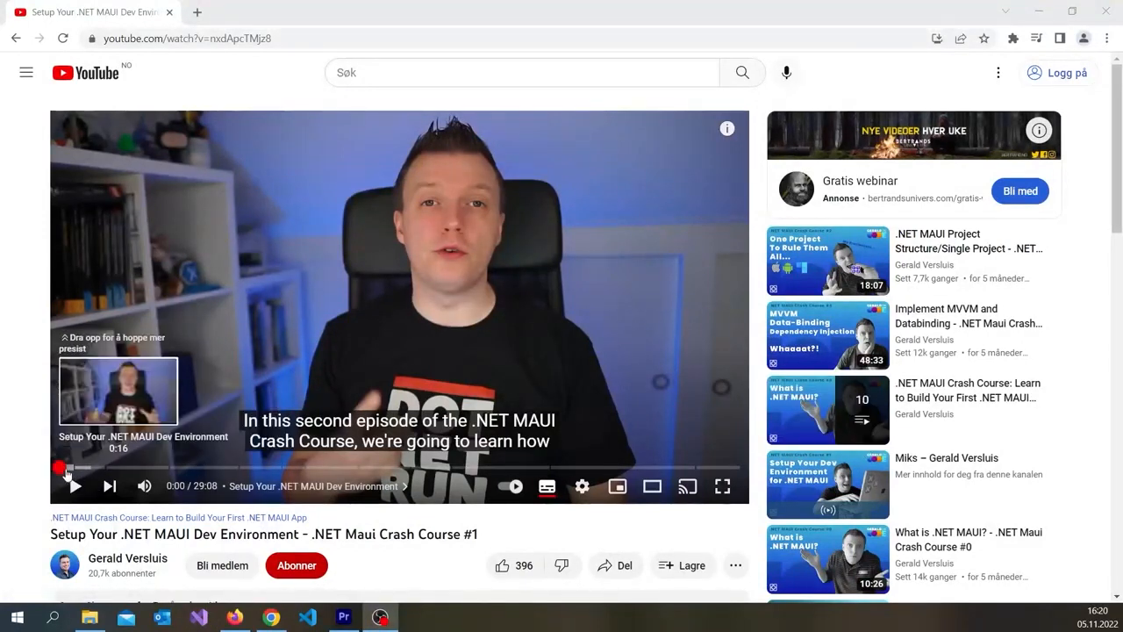
mouse_move(109, 486)
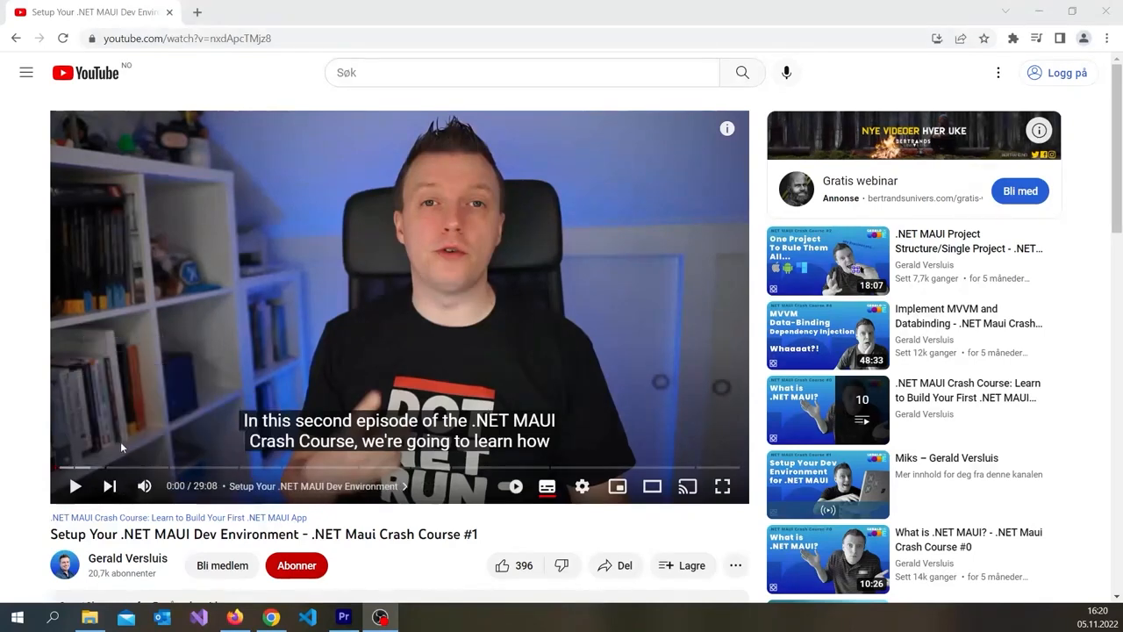
mouse_move(382, 465)
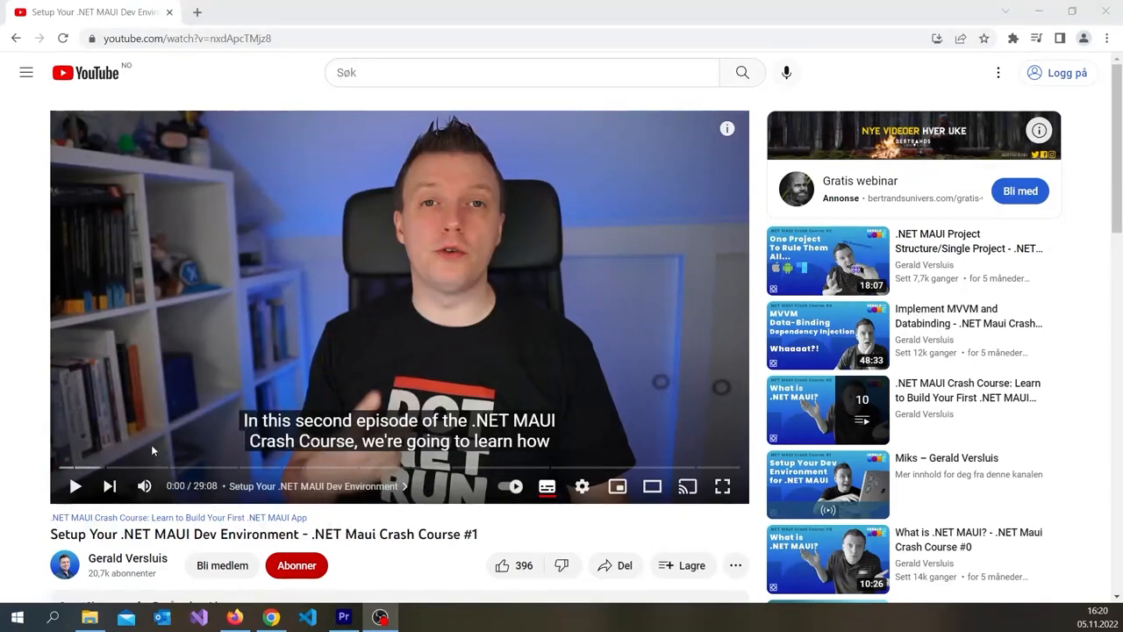
Bring up the 'Setup Your .NET MAUI Dev Environment' crash course video in YouTube.
double_click(428, 533)
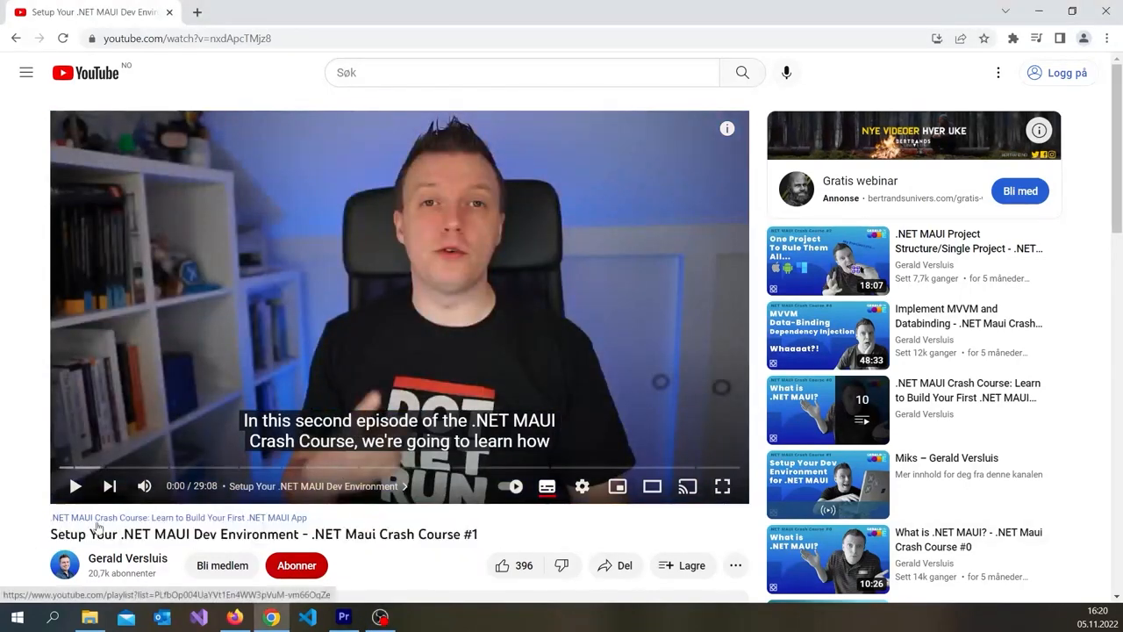
mouse_move(207, 466)
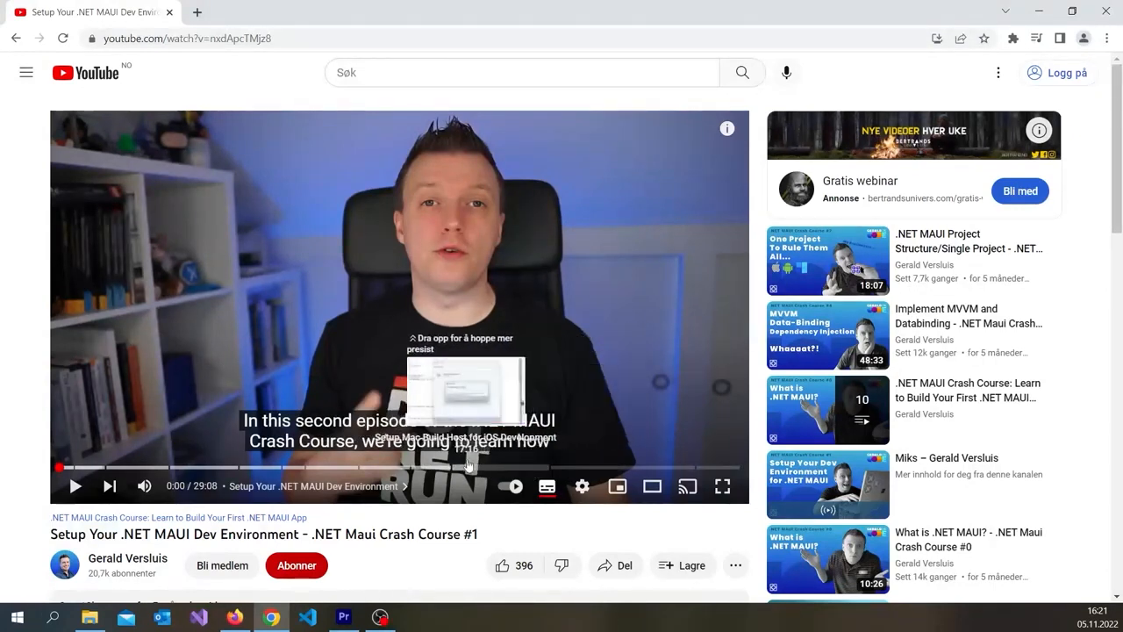
mouse_move(477, 467)
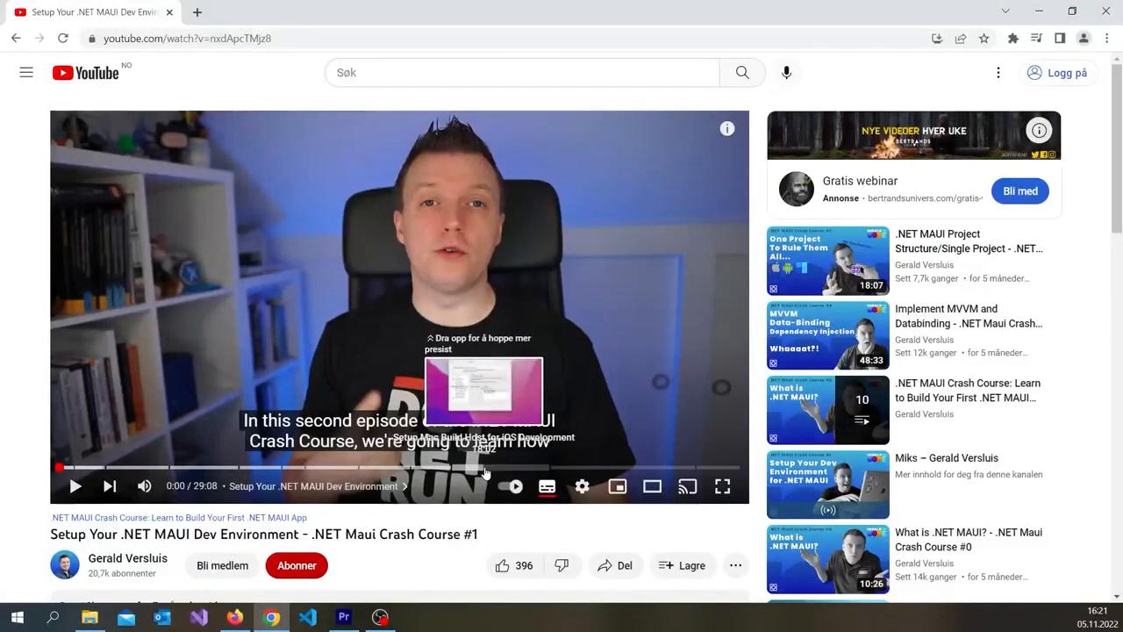
mouse_move(570, 467)
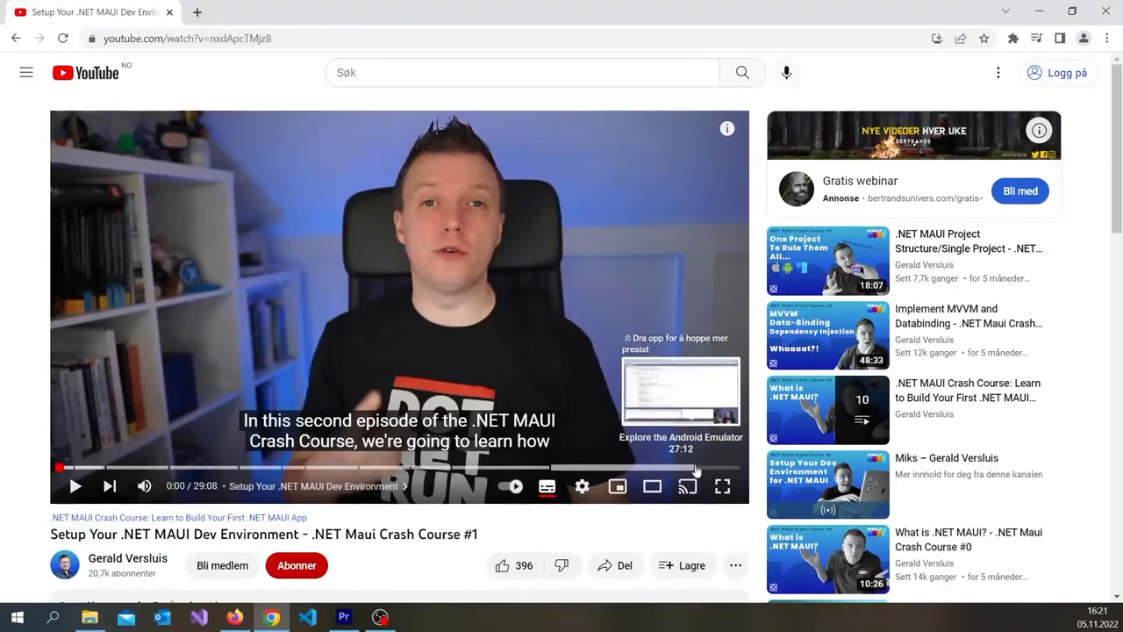
mouse_move(547, 382)
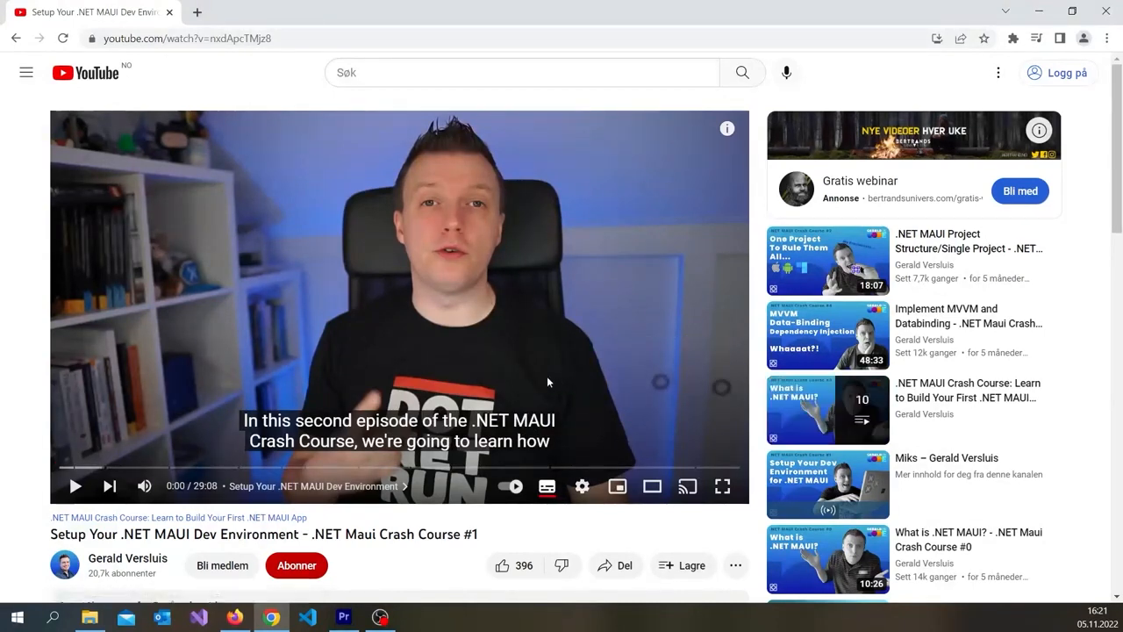